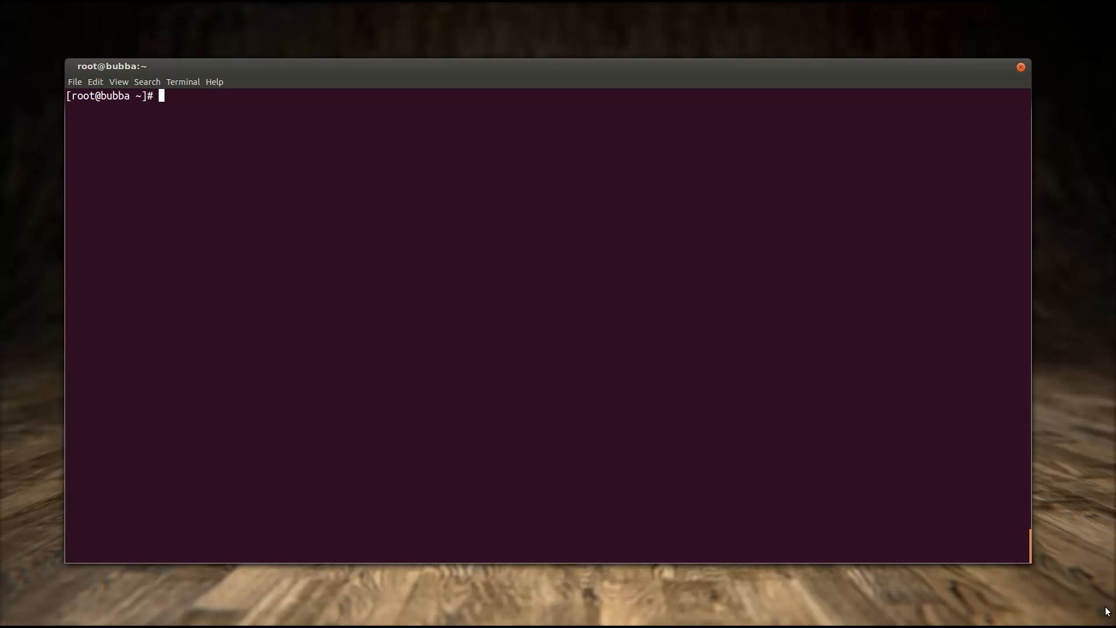
Print the current date and time, then query the kernel release with uname -r
type("d")
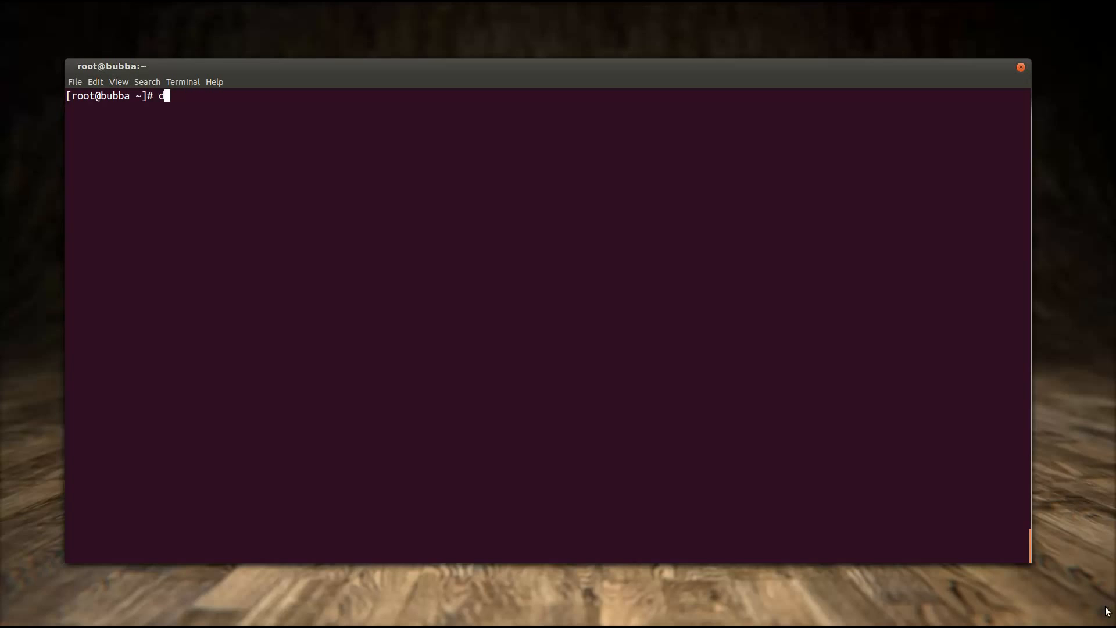
type("ate")
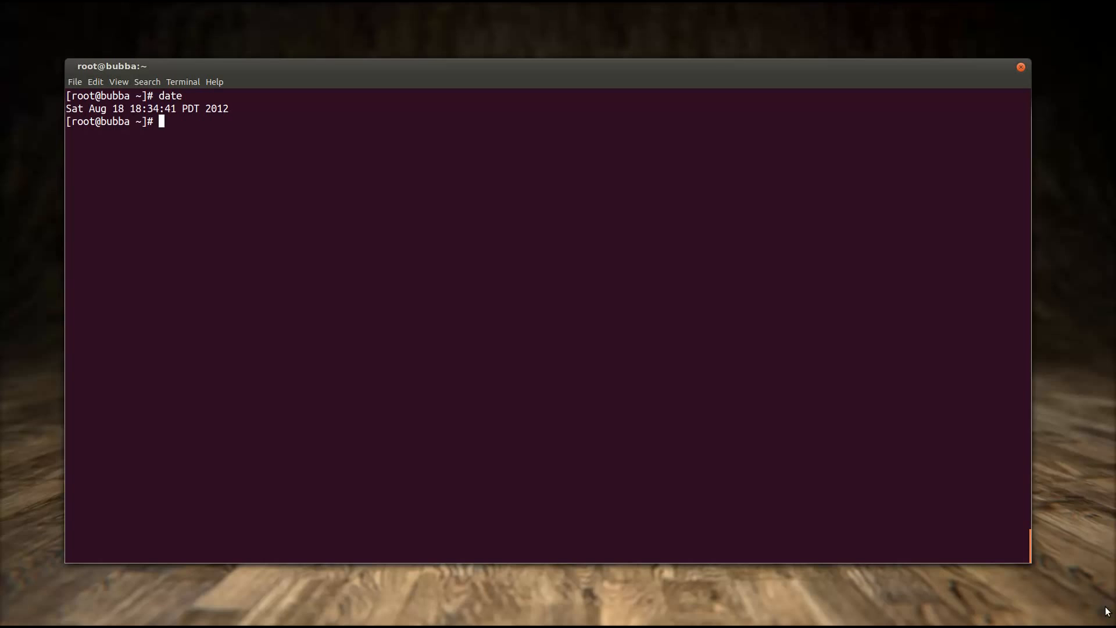
type("uname -r")
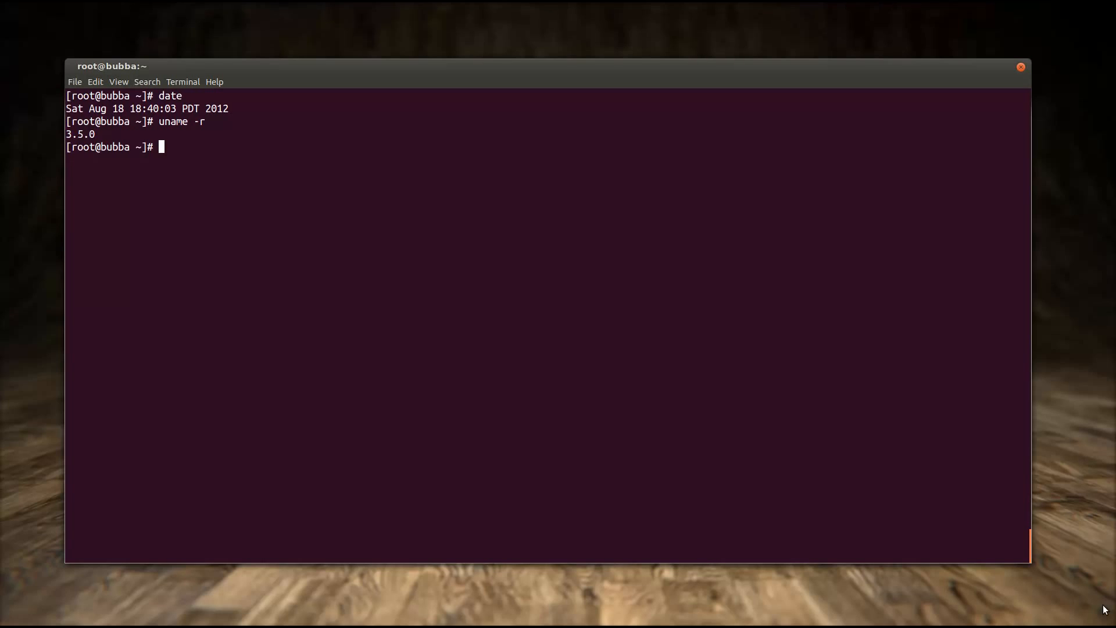
List the parameters directories of the libfc, libfcoe and fcoe kernel modules under /sys/module
type("ls /sys/")
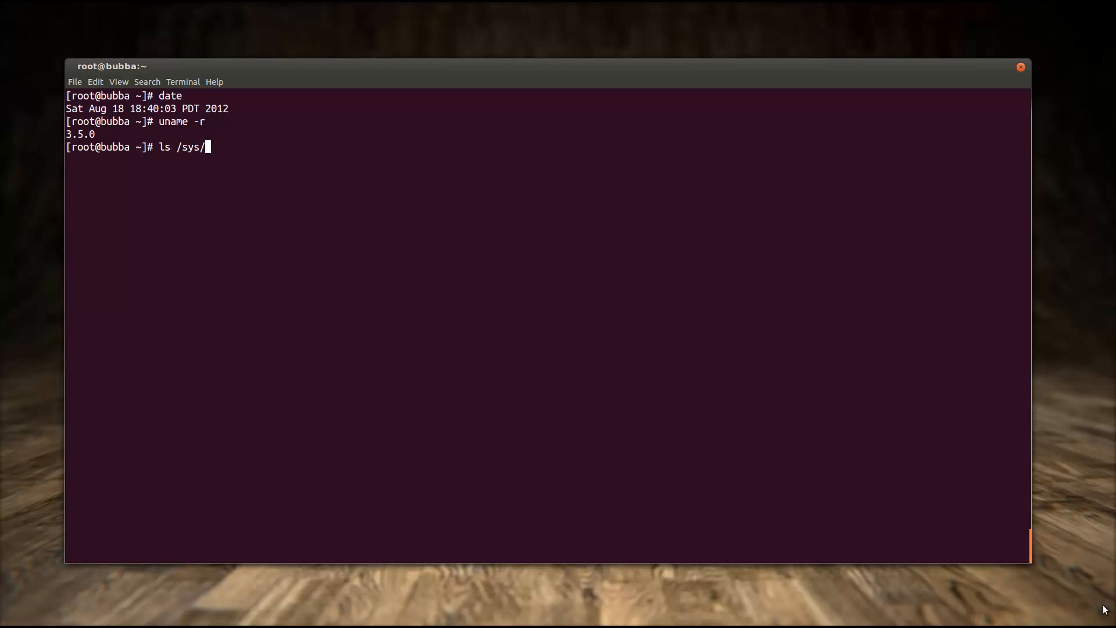
type("module/")
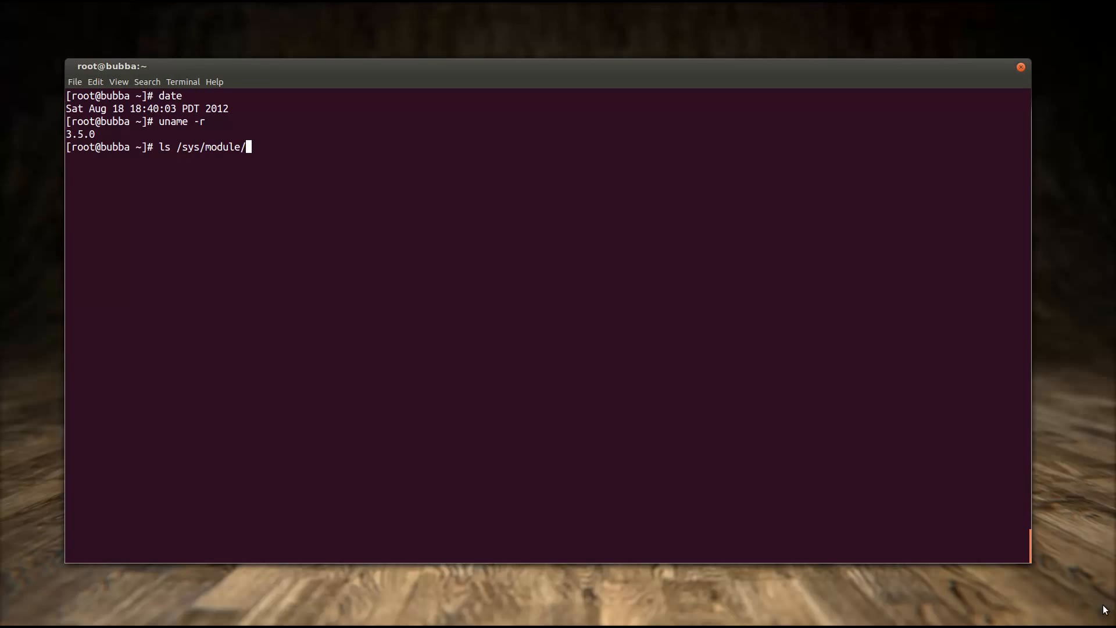
type("{")
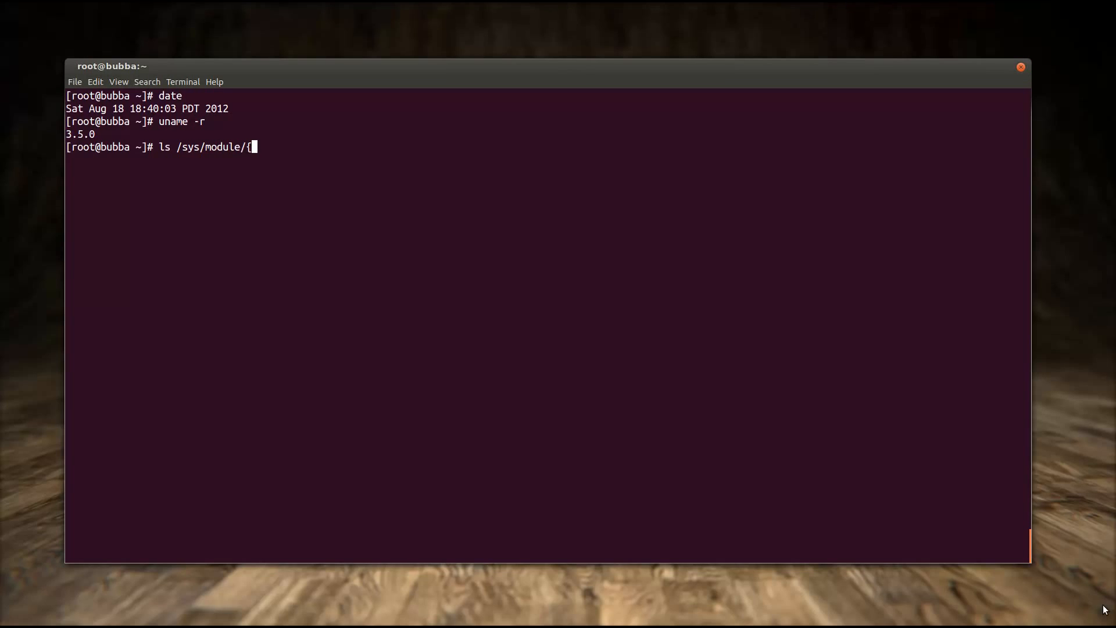
type("libfc,l")
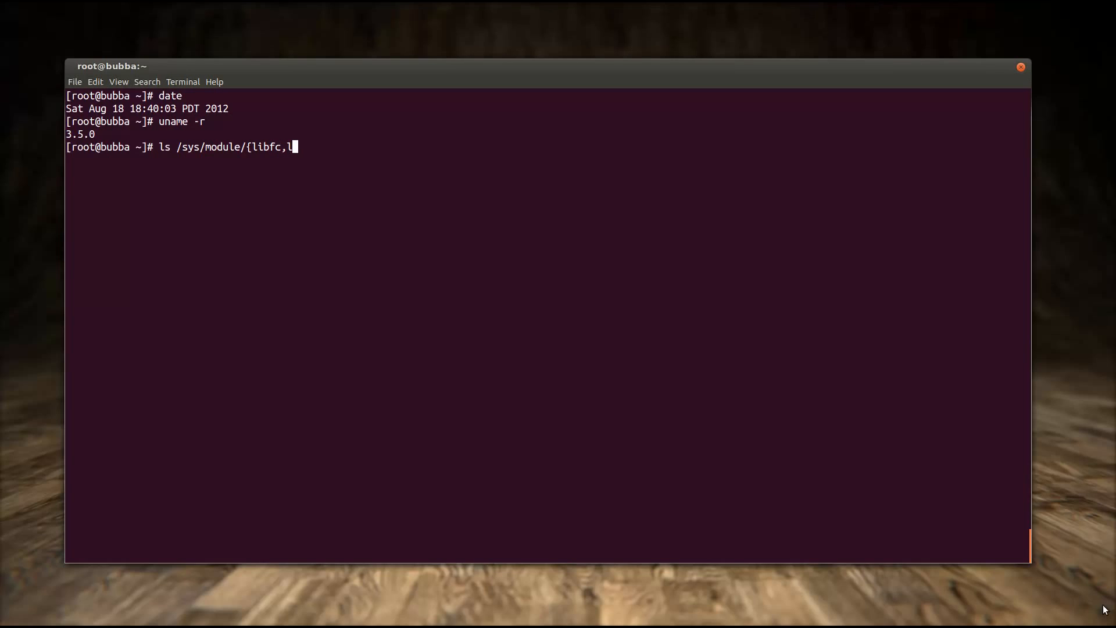
type("ibfcoe,")
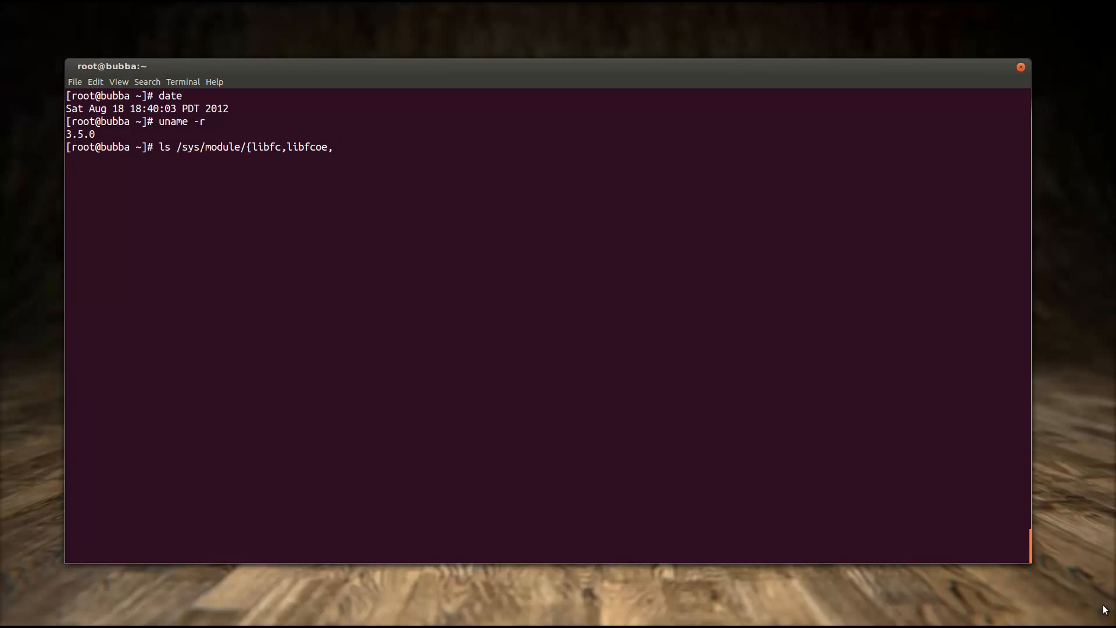
type("fcoe")
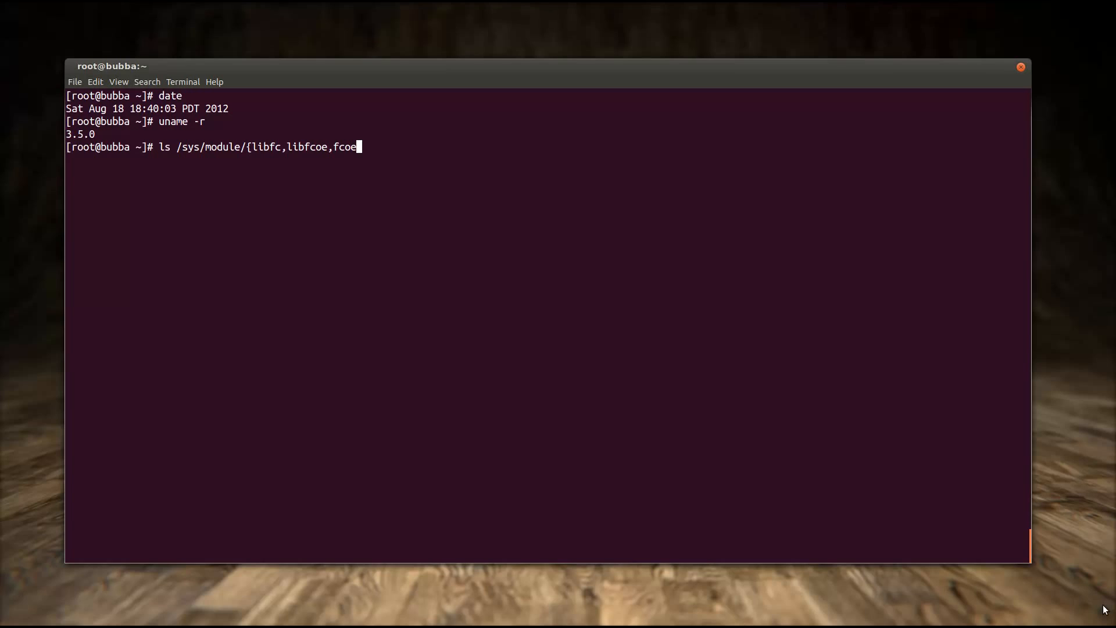
type("}/parameters/")
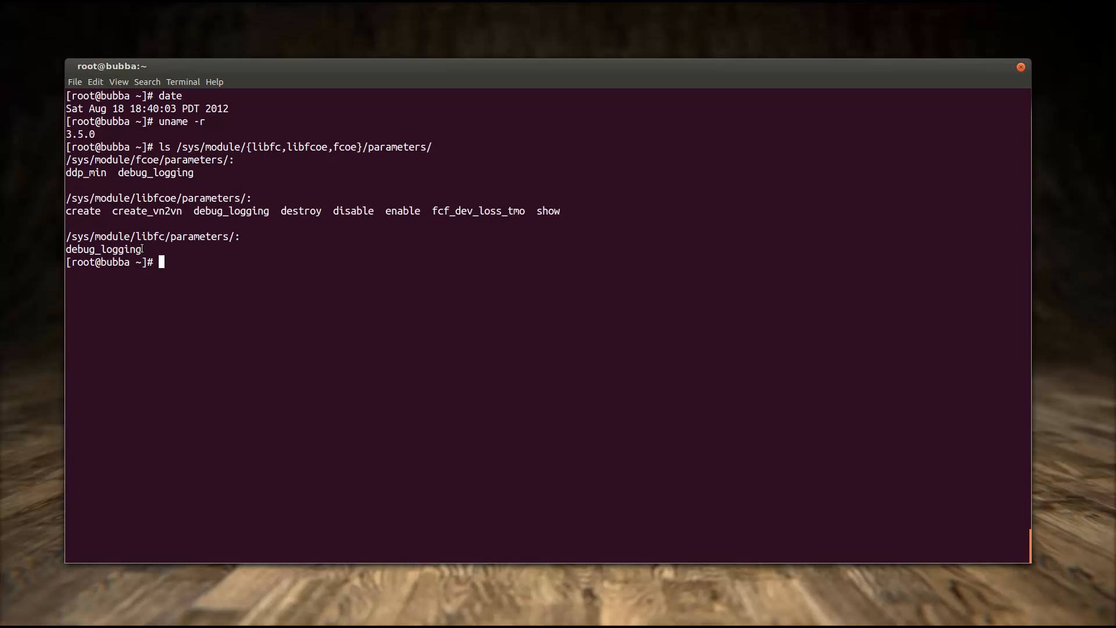
mouse_move(487, 301)
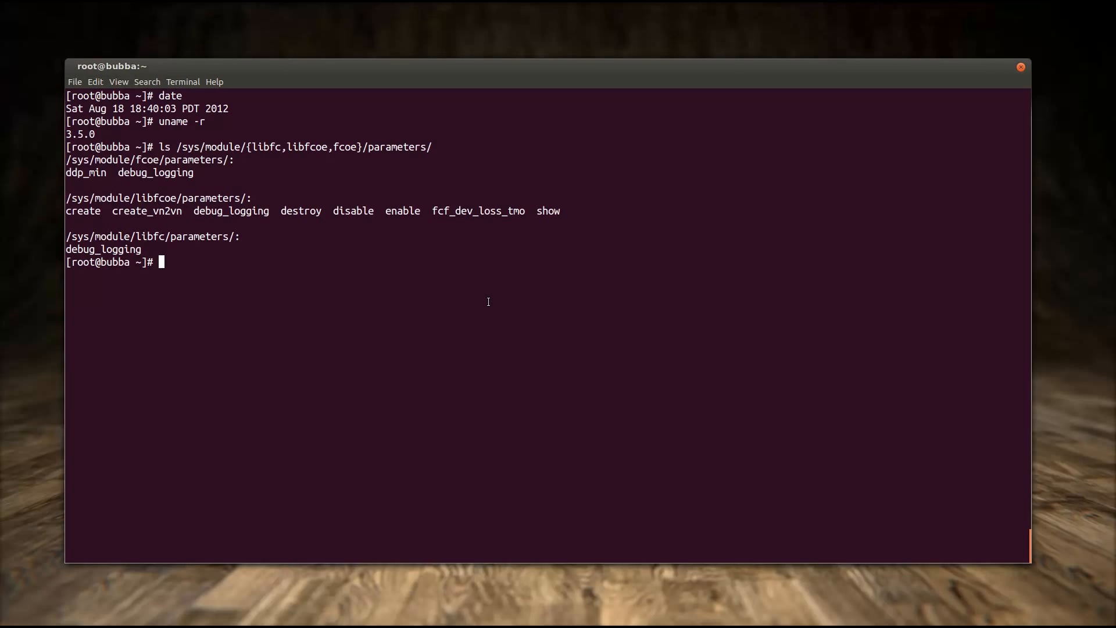
mouse_move(486, 302)
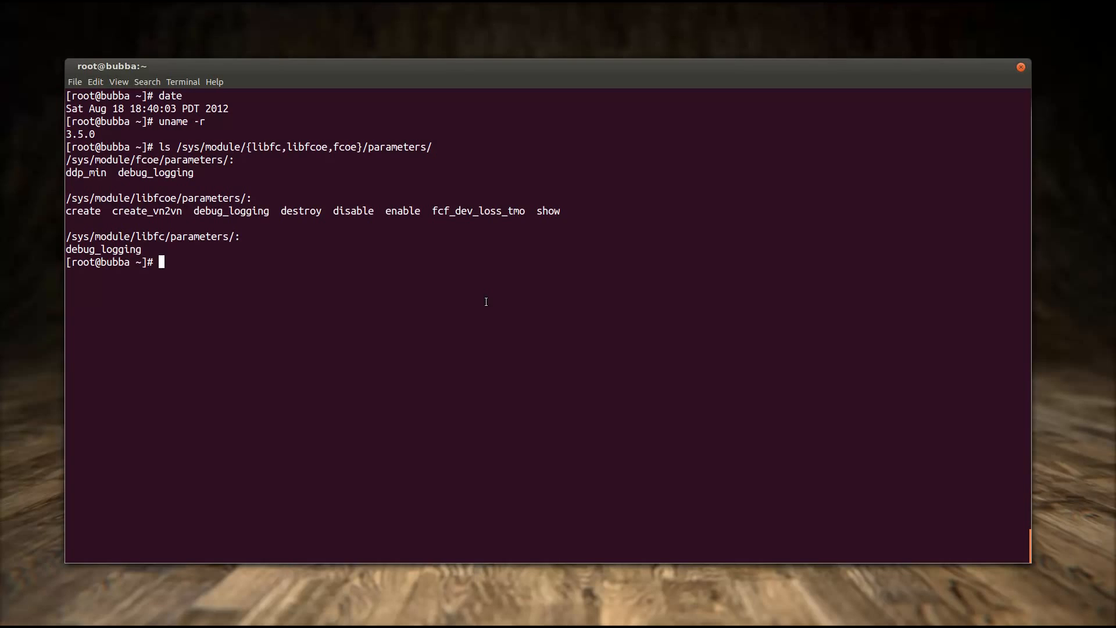
mouse_move(483, 301)
type("cd")
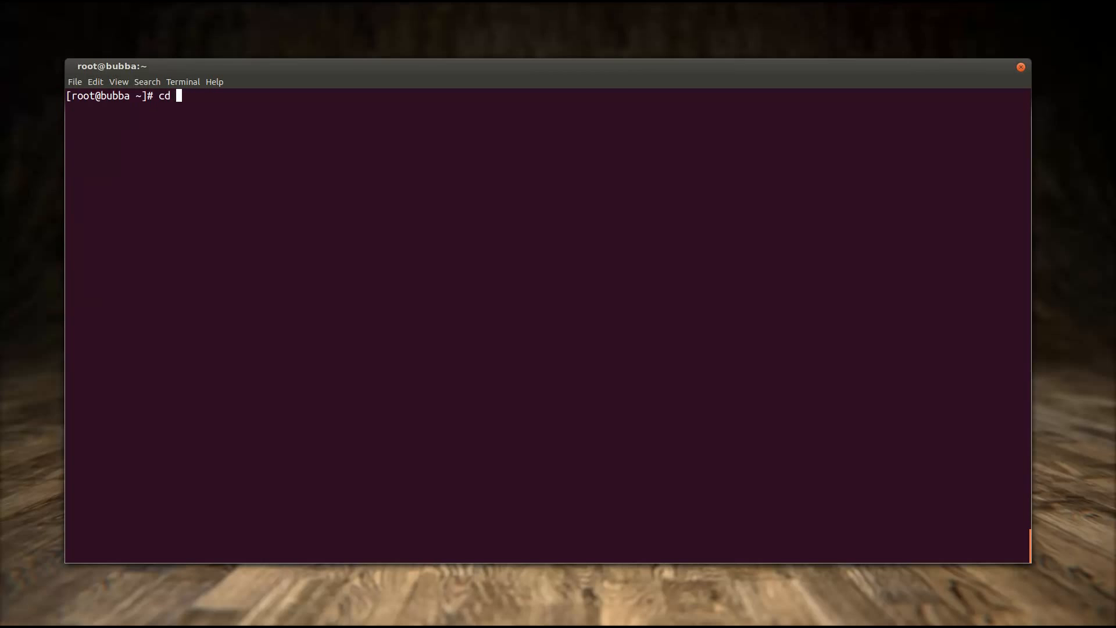
Change into the /var/workspace/open-fcoe-initiator workspace
type("/var/")
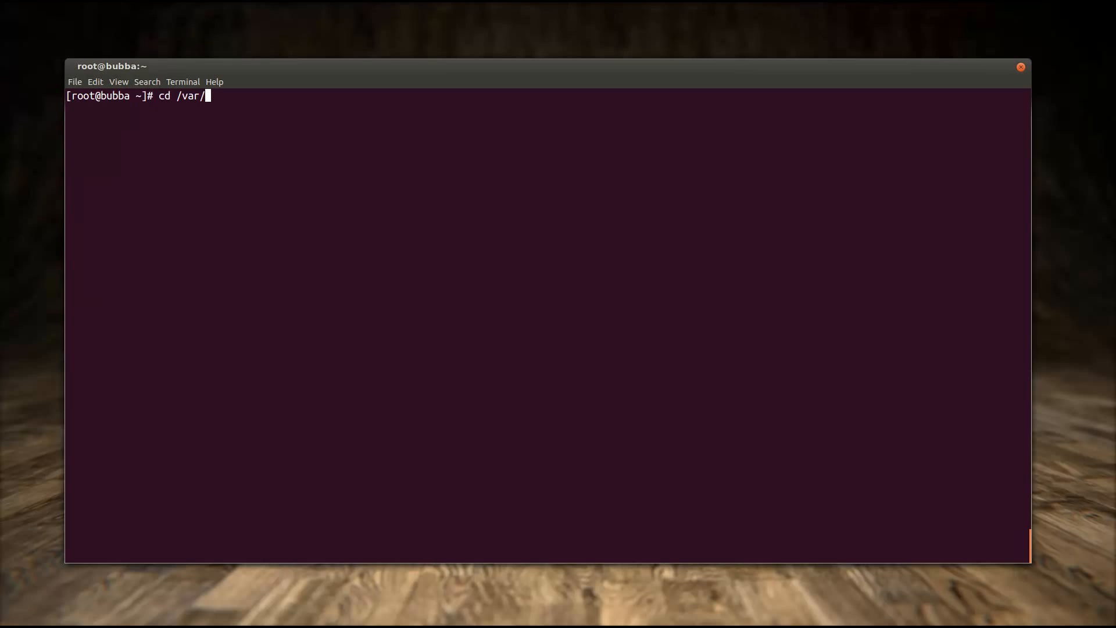
type("wo")
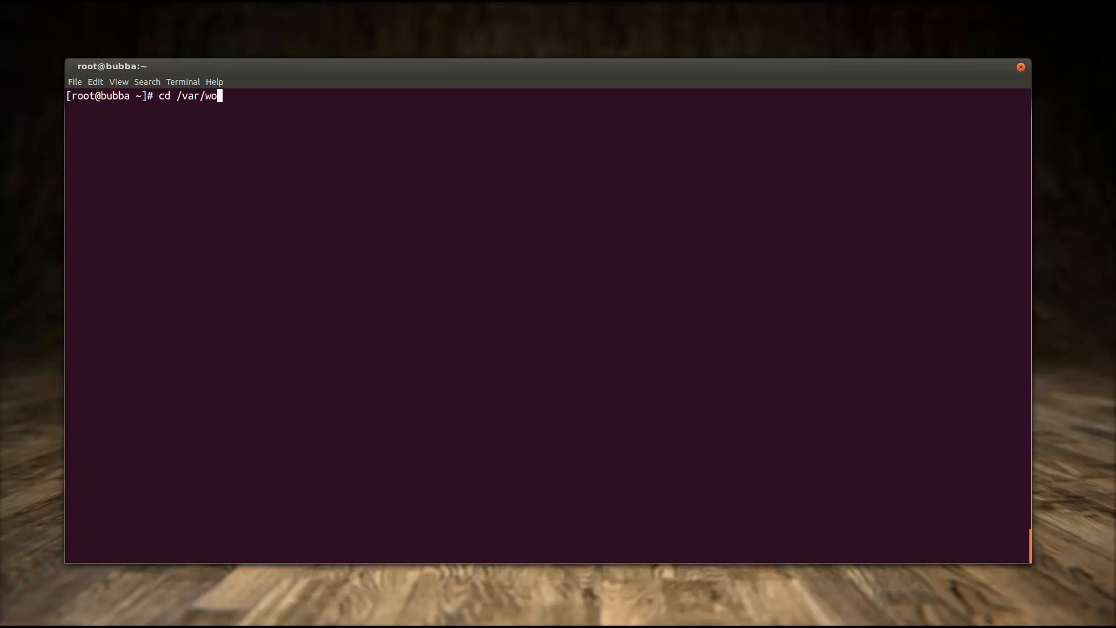
type("rkspace/open-fcoe-initiator/")
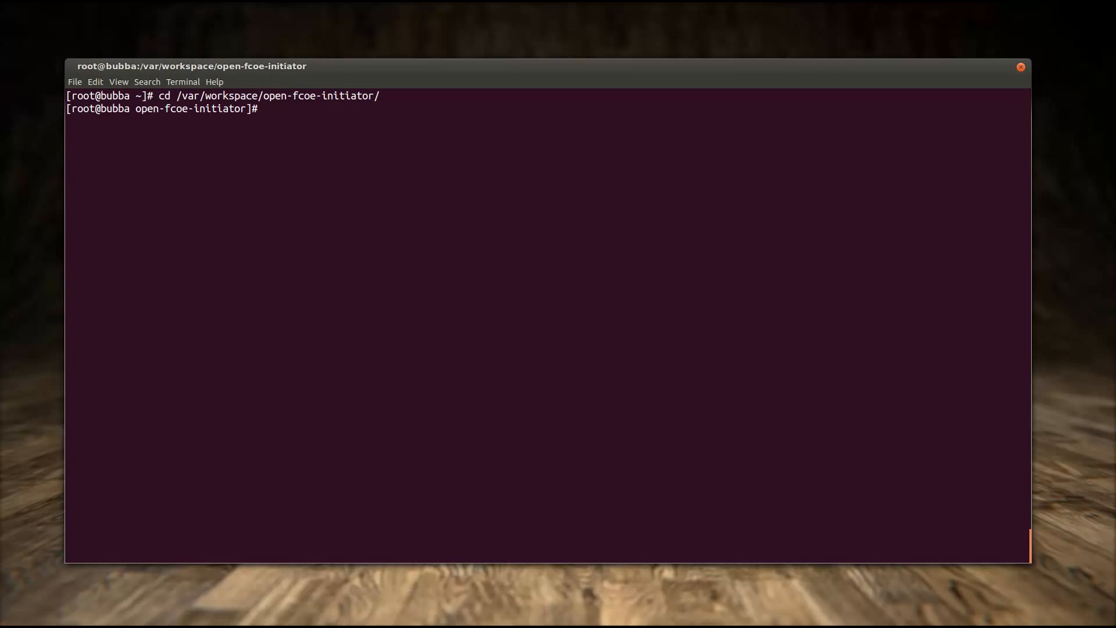
Show the eight FC logging flag definitions from drivers/scsi/libfc/fc_libfc.h with head -n 30 | tail -n 8
type("head -")
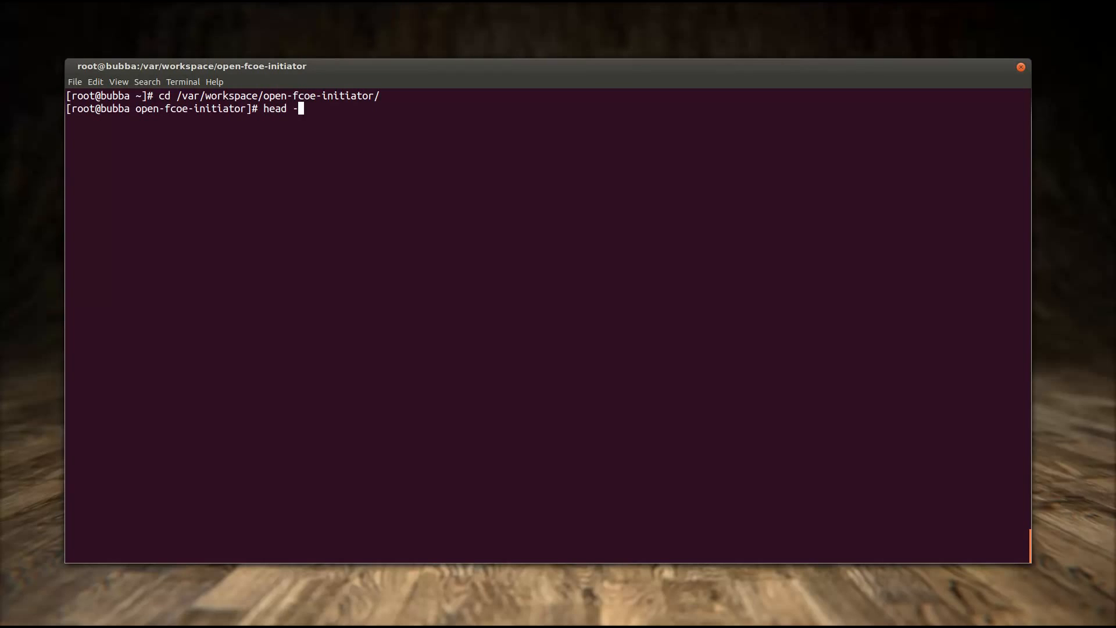
type("n 30")
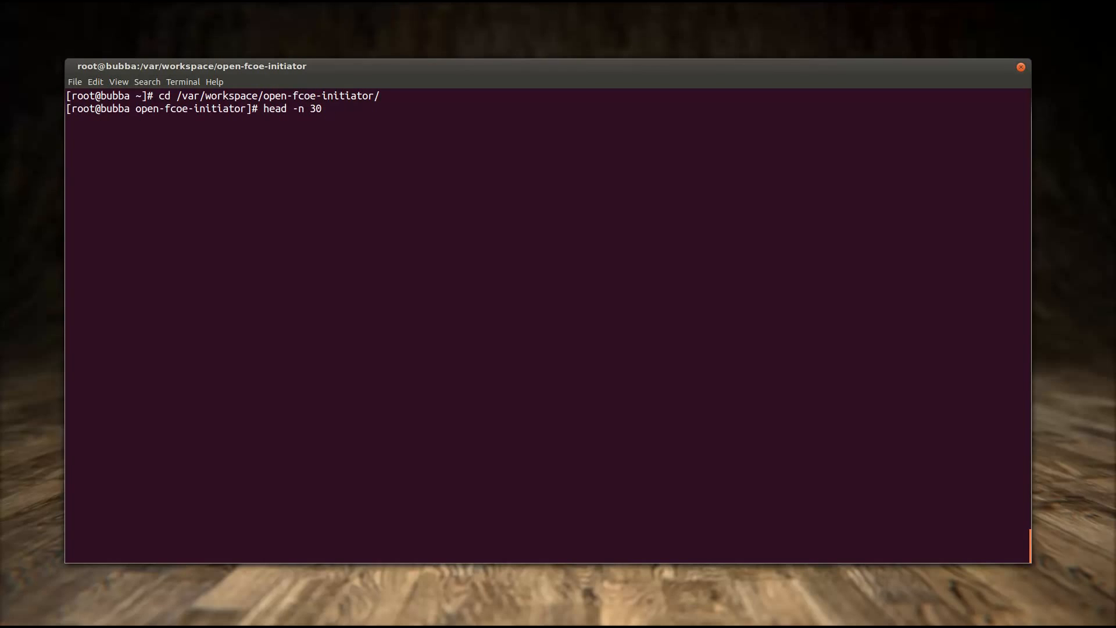
type("drivers/scsi/l")
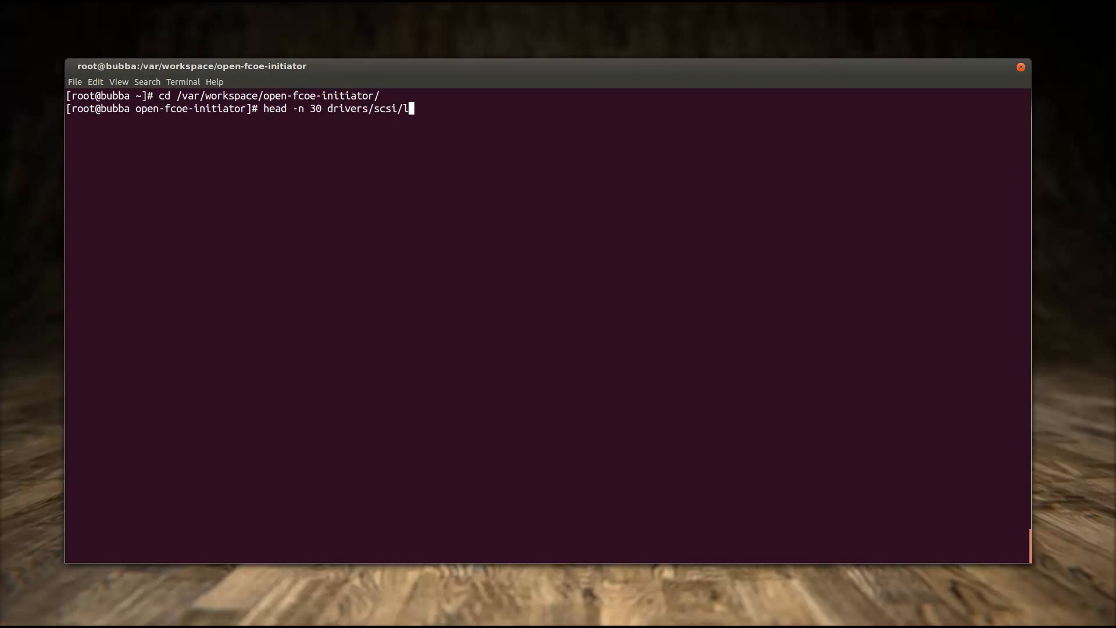
type("ibfc/f")
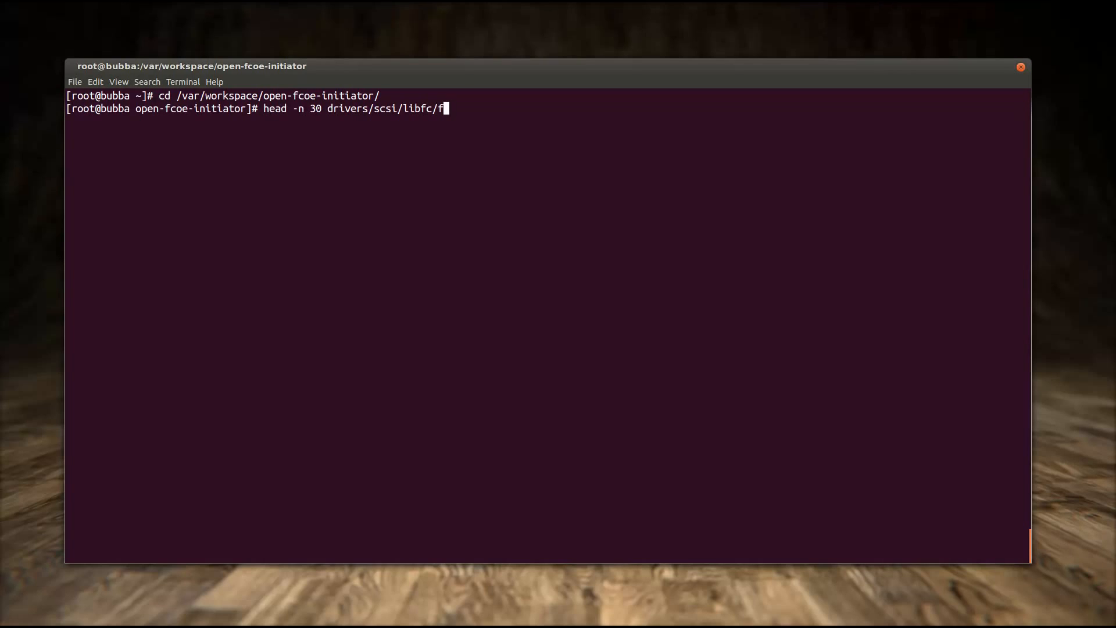
type("c_libfc.h")
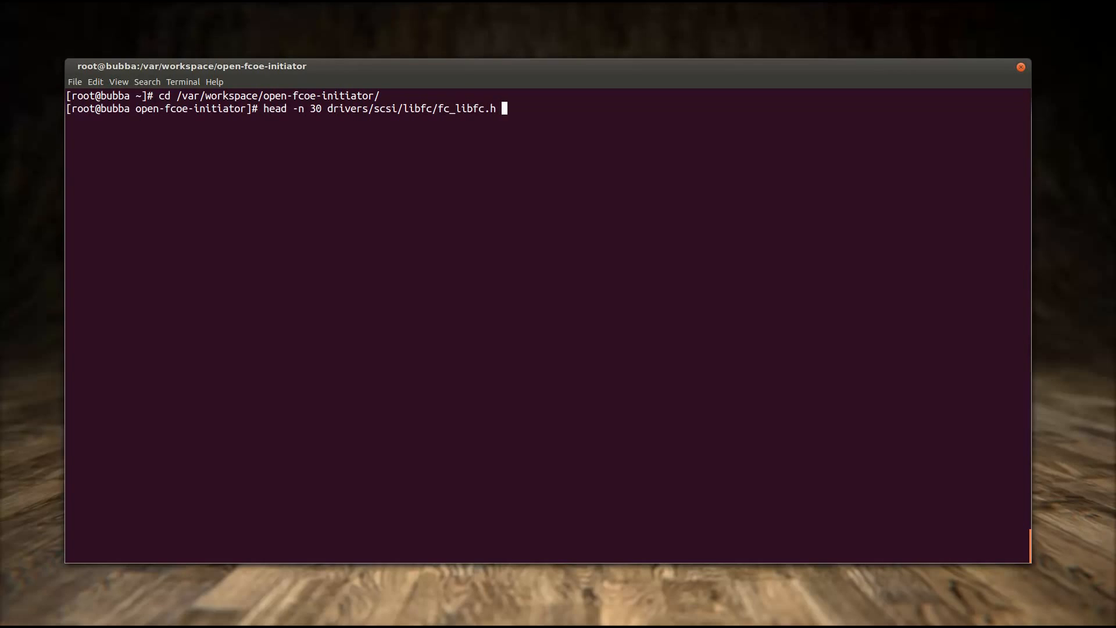
type("| tail -n")
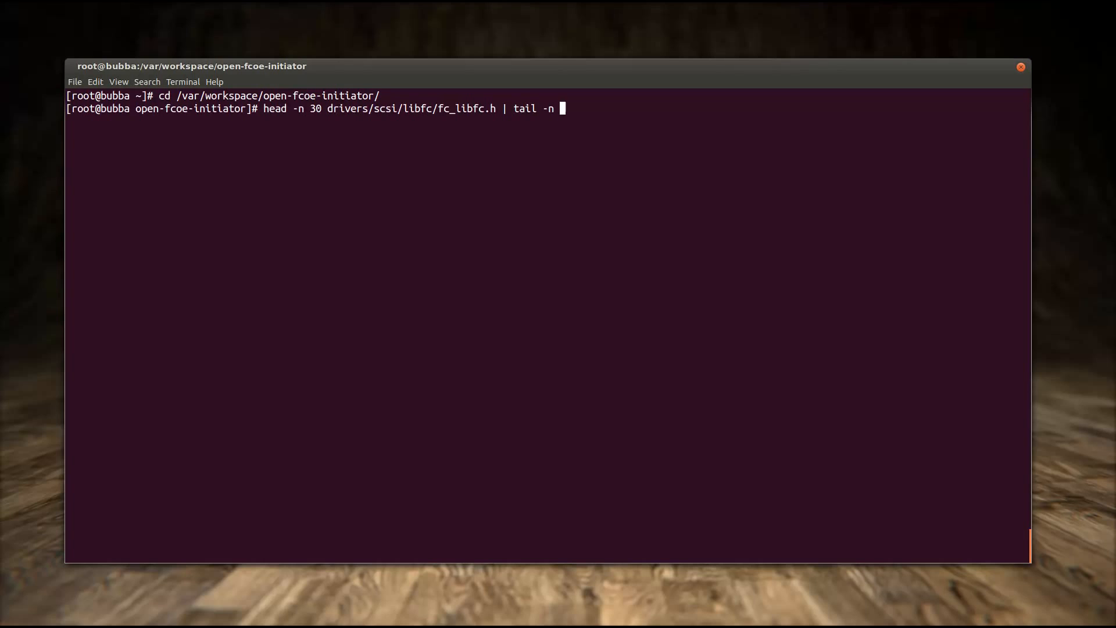
type("8")
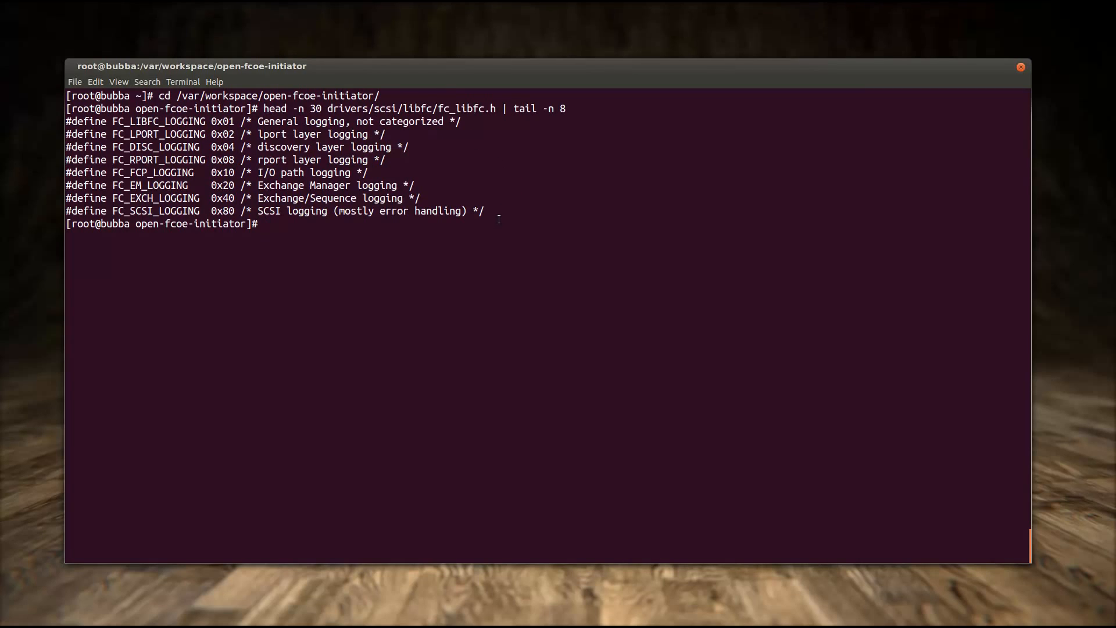
Show the three logging flag definitions from drivers/scsi/fcoe/libfcoe.h with head -n 7 | tail -n 3
type("head -n 30 drivers/scsi/libfc/fc_libfc.h | tail -n")
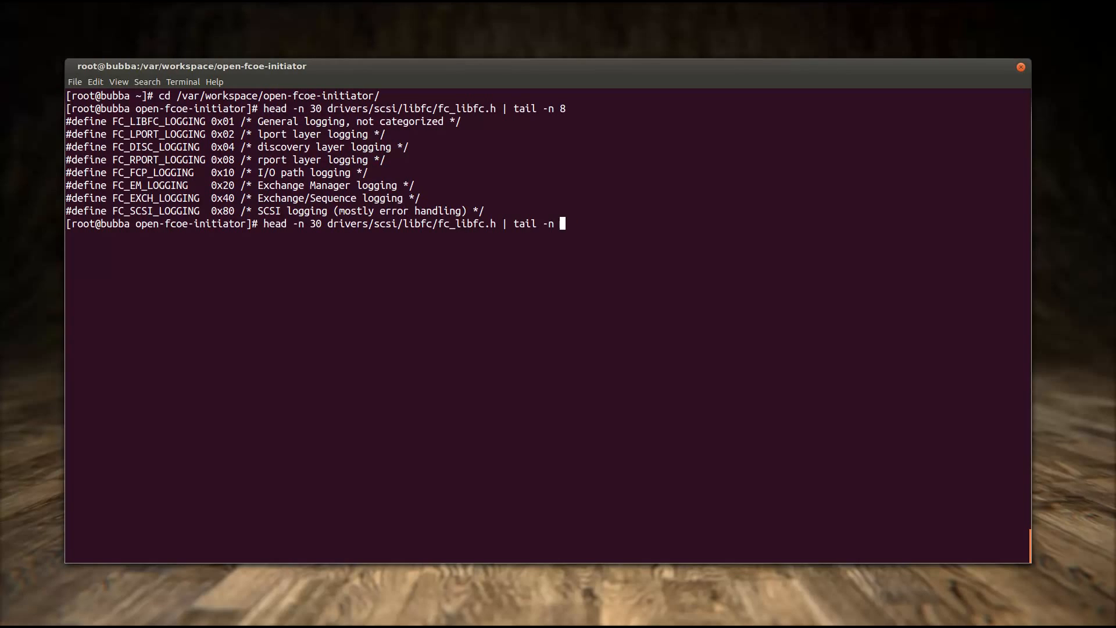
type("3")
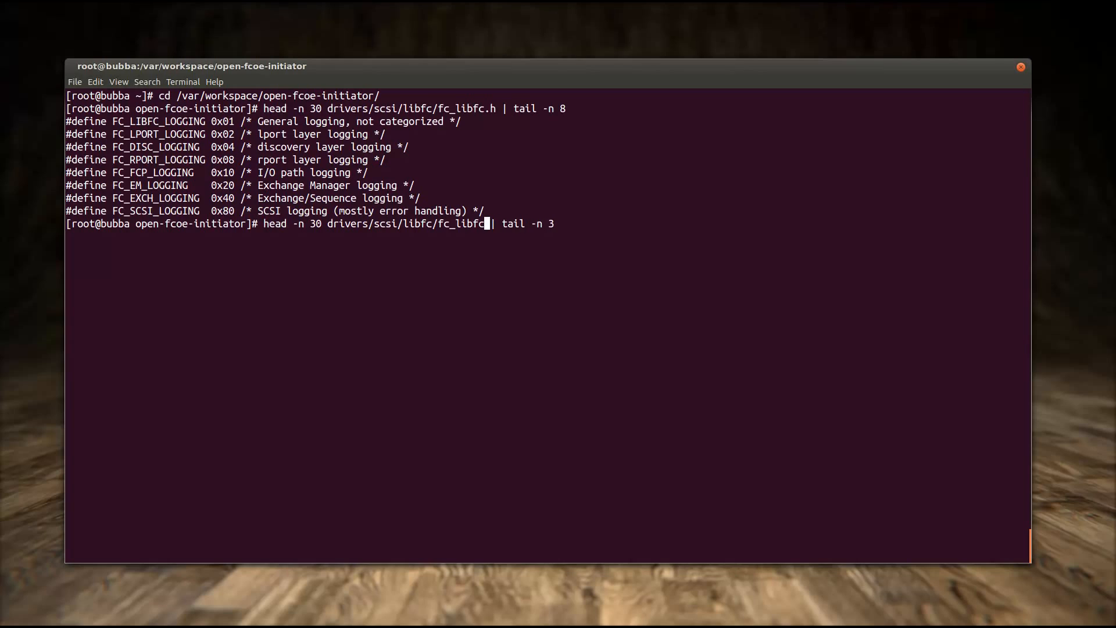
key("BackSpace")
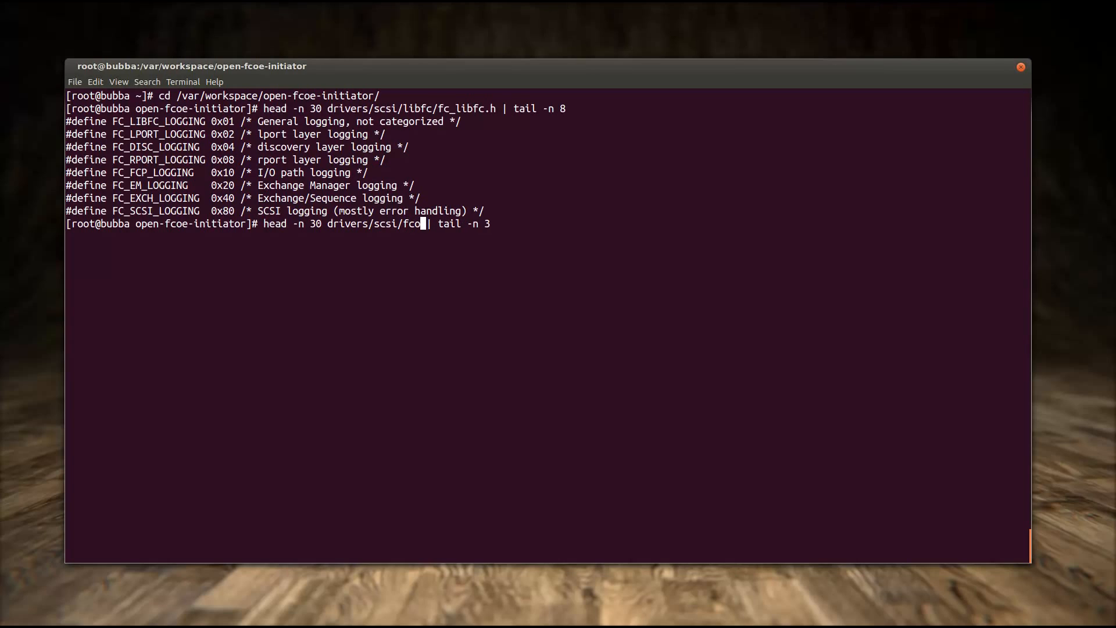
type("e/libfcoe.")
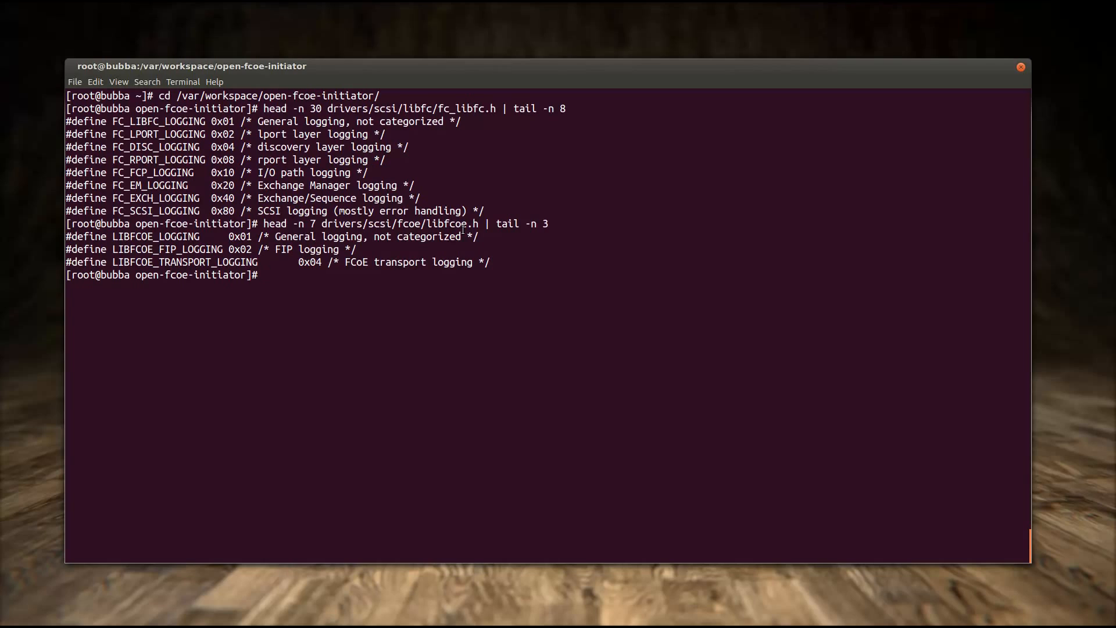
Show the two logging flag definitions from drivers/scsi/fcoe/fcoe.h with head -n 46 | tail -n 2
type("head -n 7 drivers/scsi/fcoe/libfcoe.h | tail -n 2")
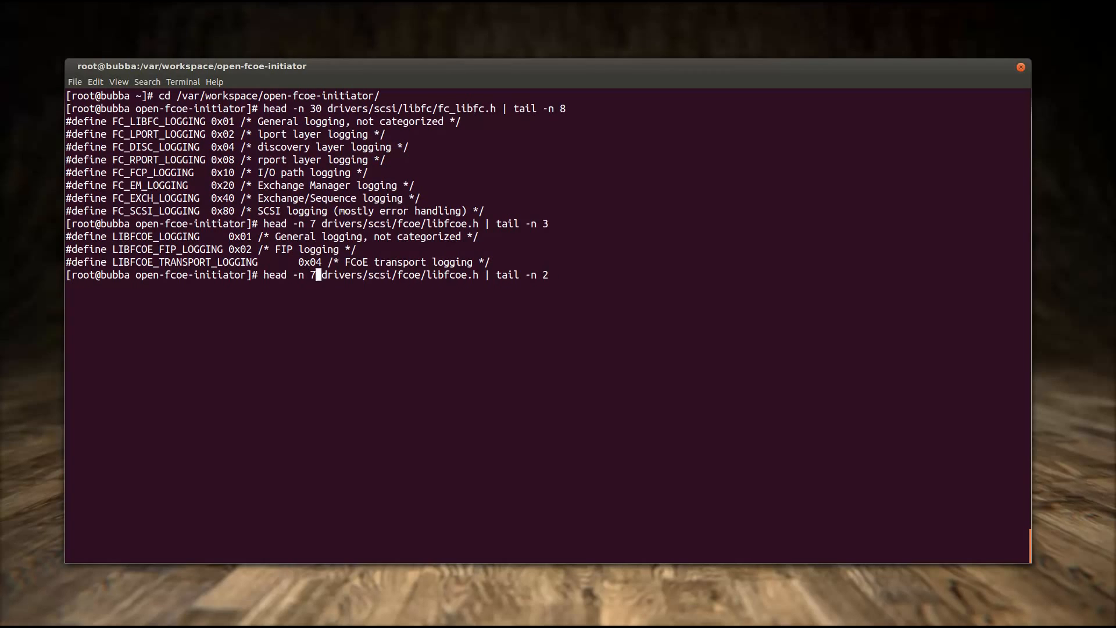
type("6")
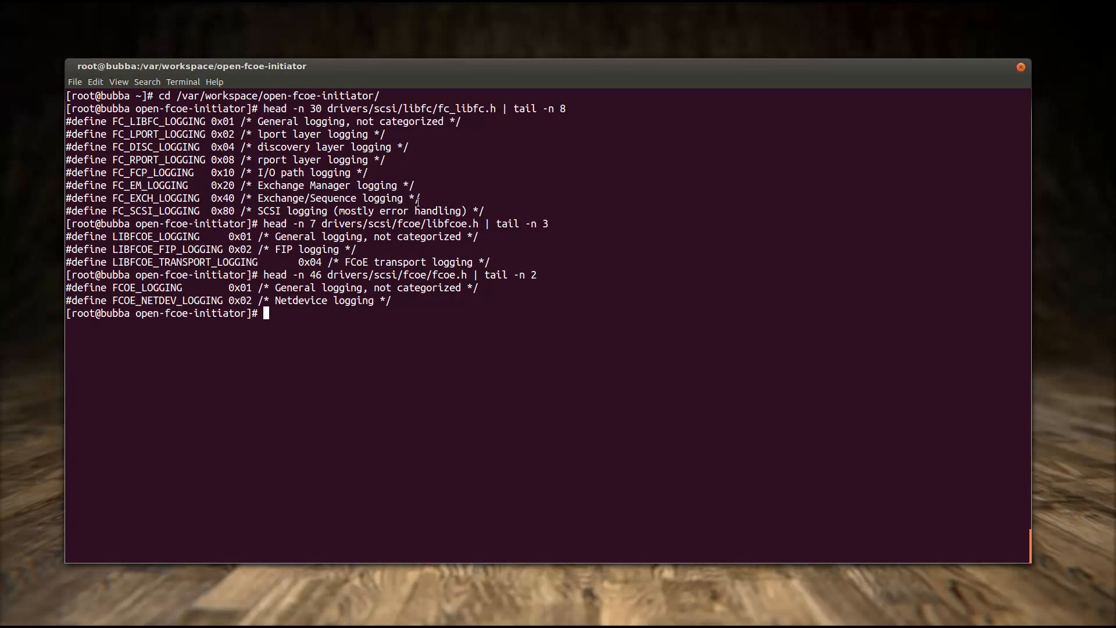
Pick out the FC_RPORT_LOGGING and lport flag values to work out the 0x2A logging mask
double_click(158, 134)
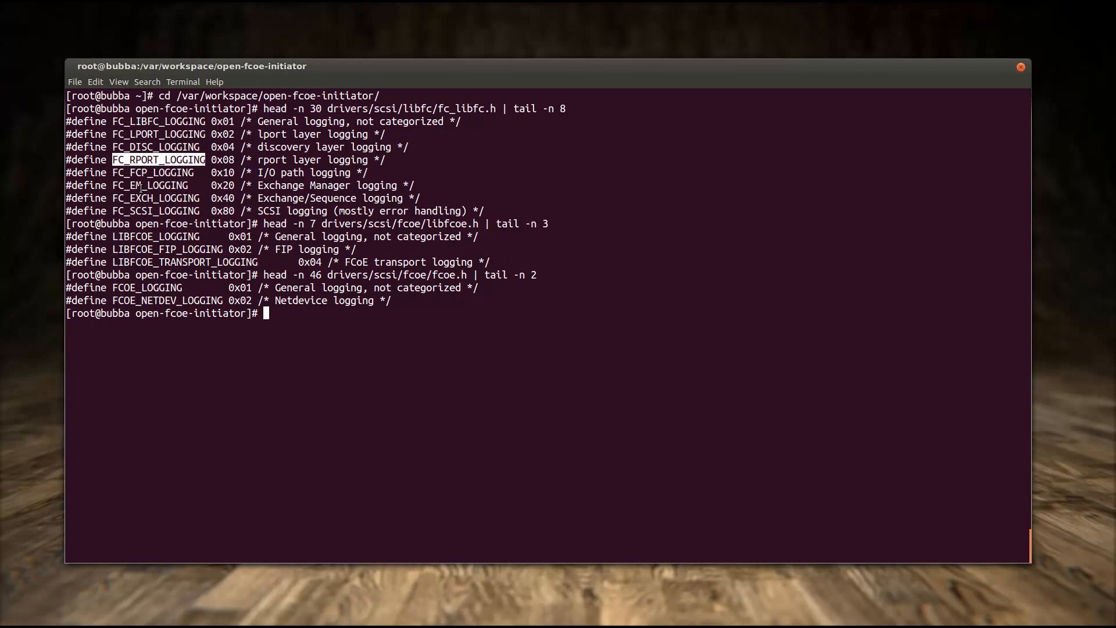
double_click(150, 185)
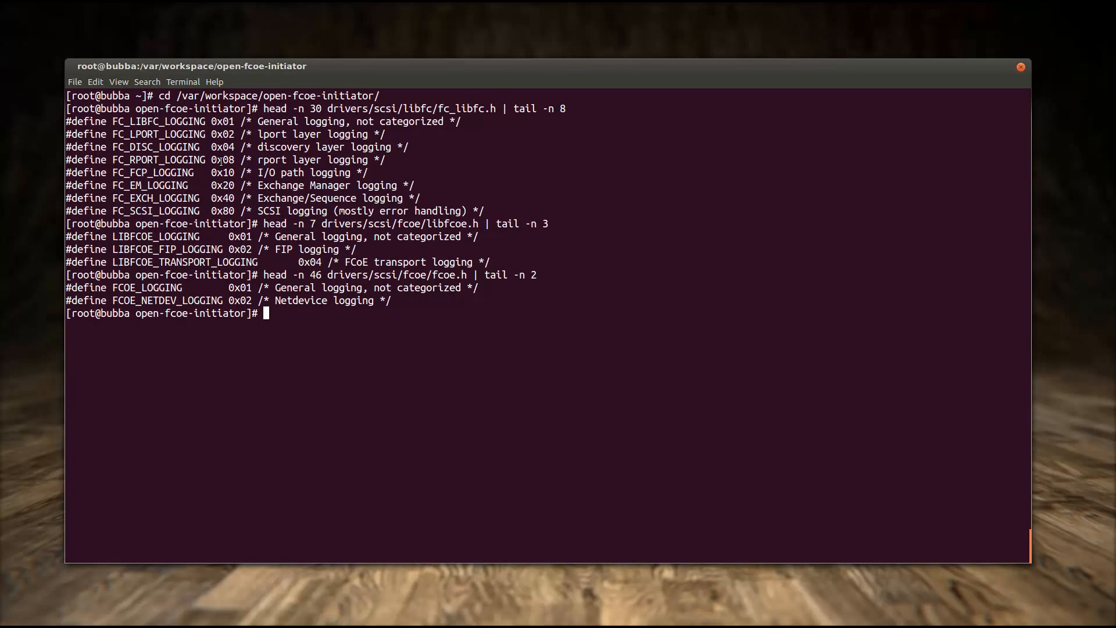
double_click(221, 159)
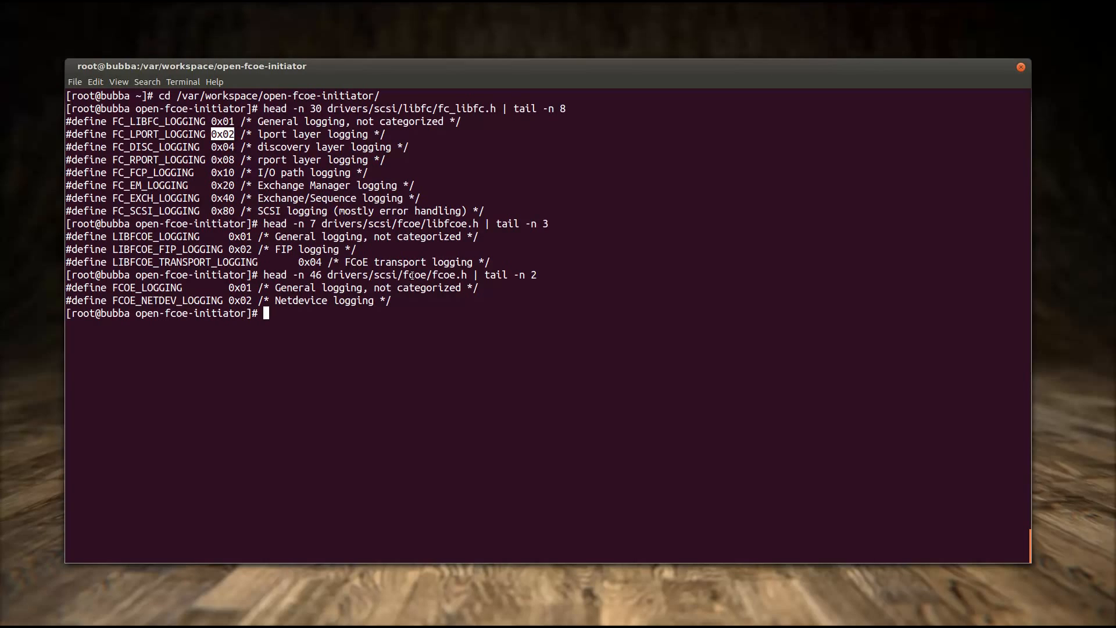
mouse_move(479, 315)
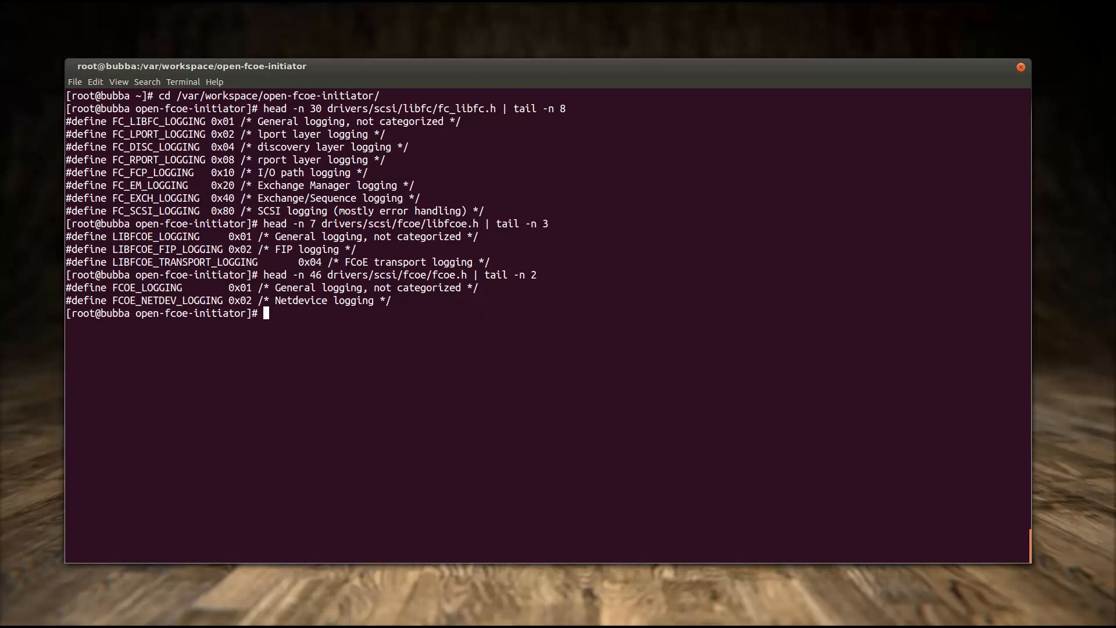
Write 0x2A to /sys/module/libfc/parameters/debug_logging
type("echo 0")
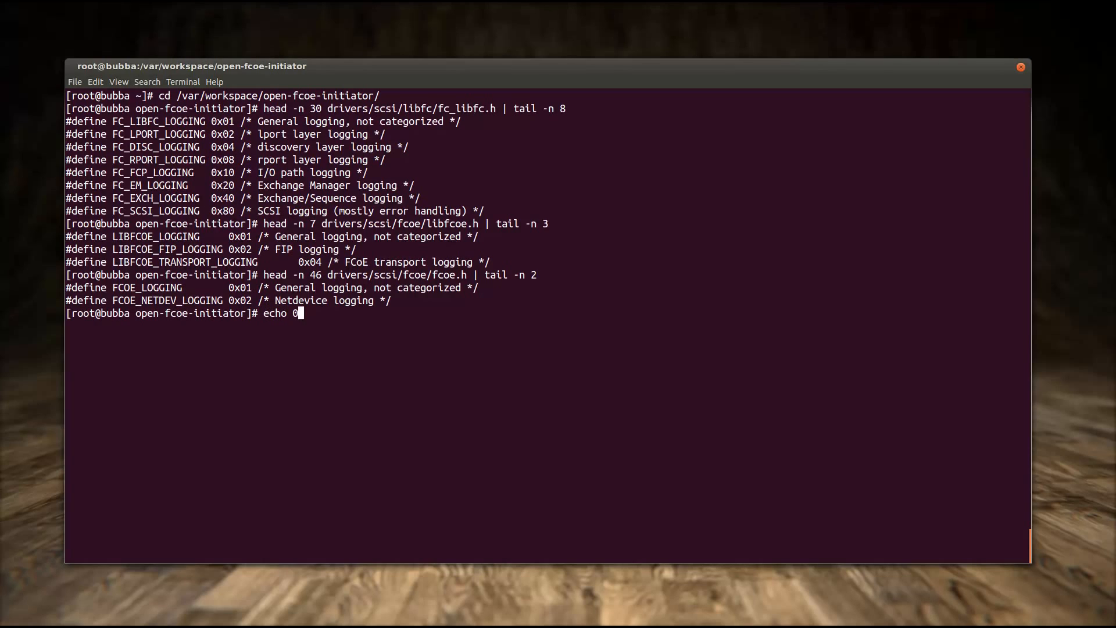
type("x2A")
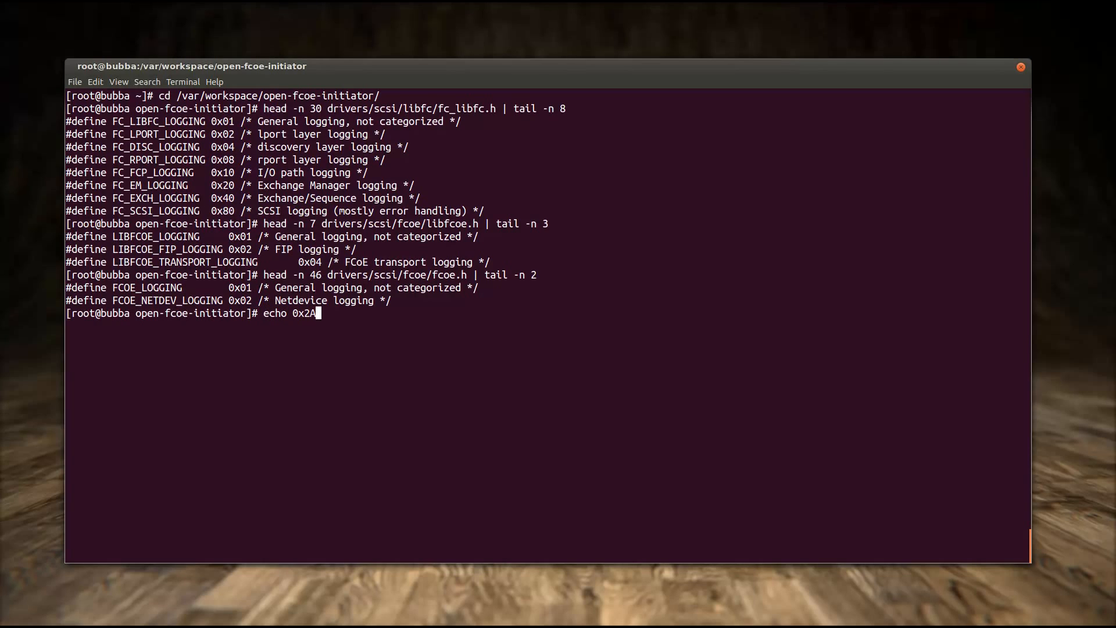
type(">")
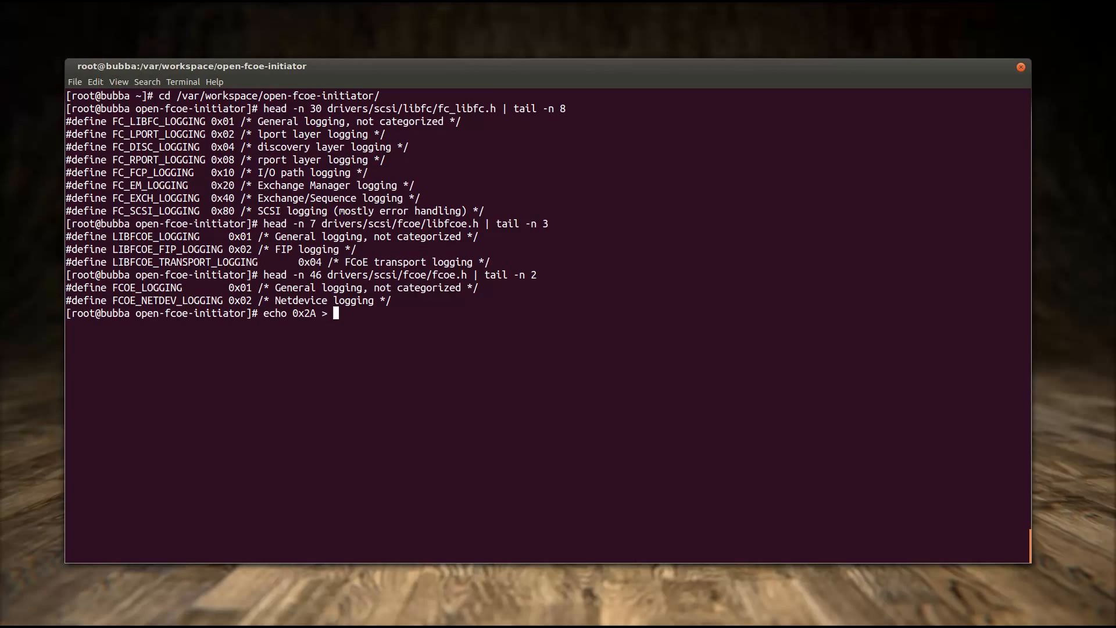
type("/sys/mo")
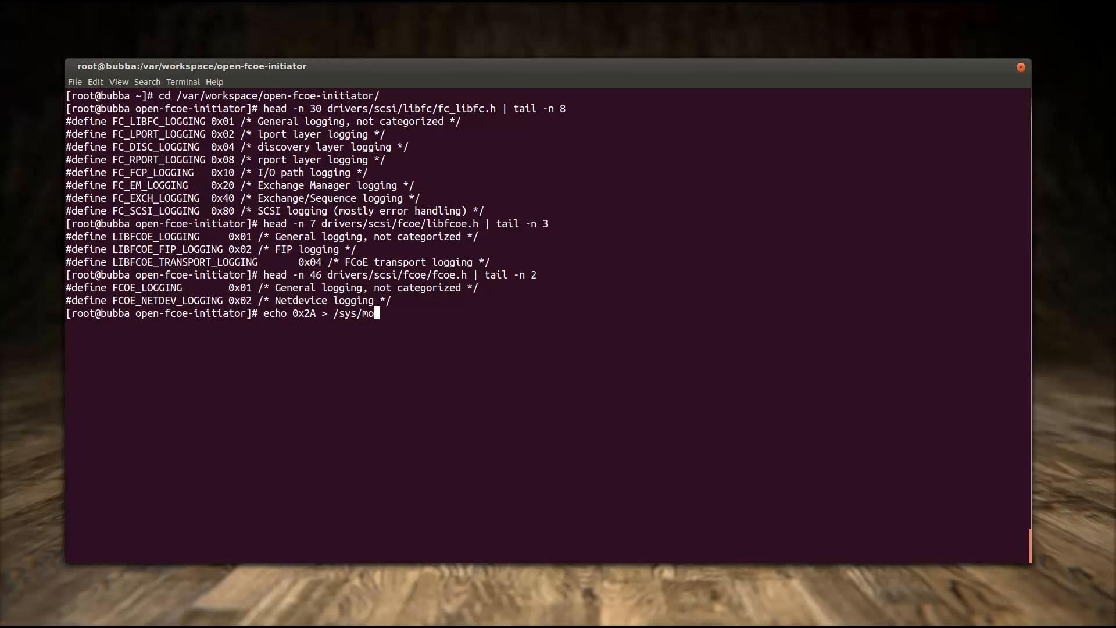
type("dule/libfc/parameters/")
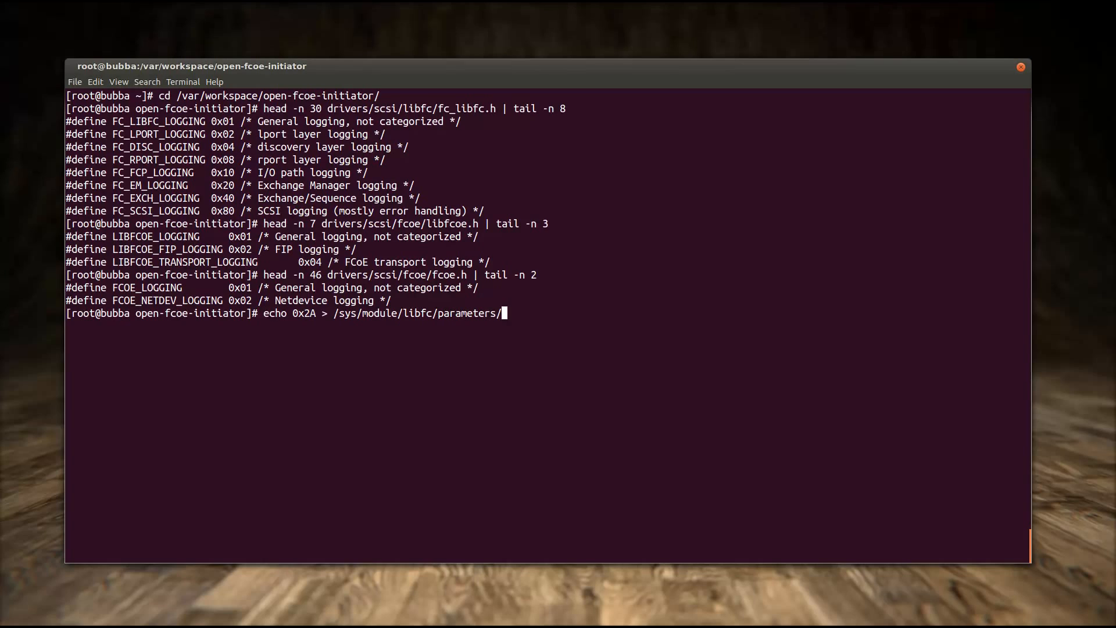
type("debug_logging")
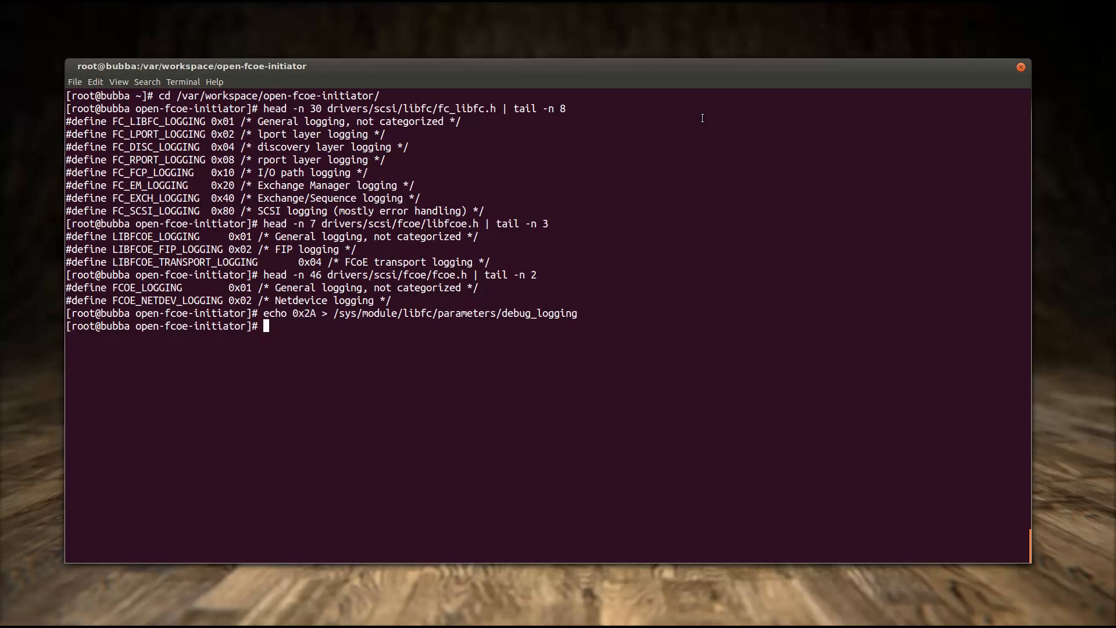
Start echoing 0xFFFF toward the next module's debug parameter under /sys/module, then clear the screen
type("echo")
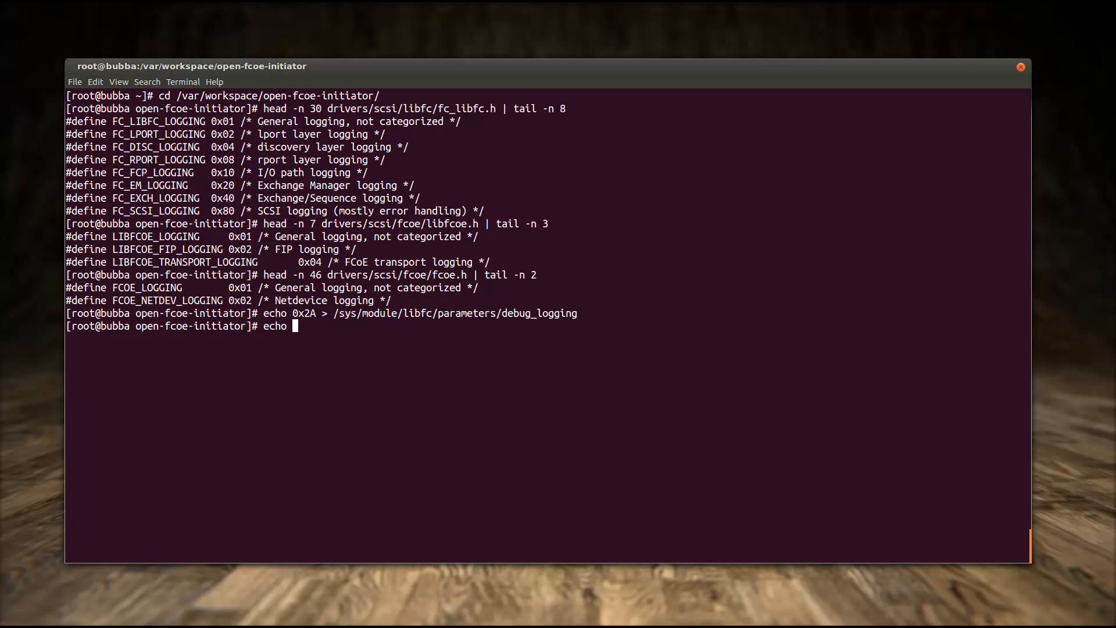
type("0xFFFF >")
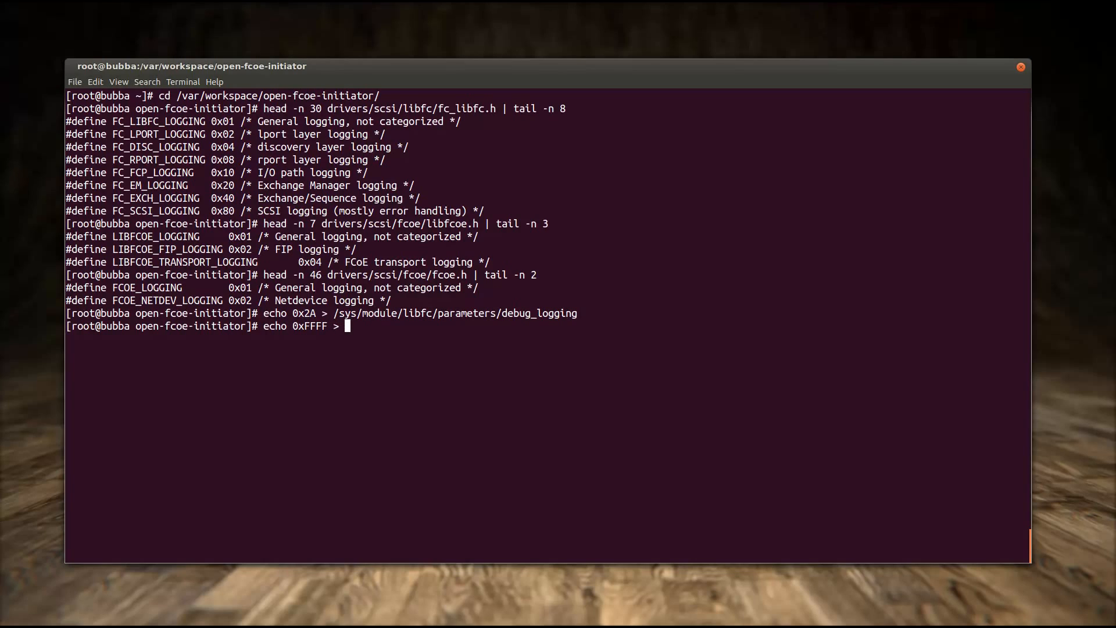
type("/sys/")
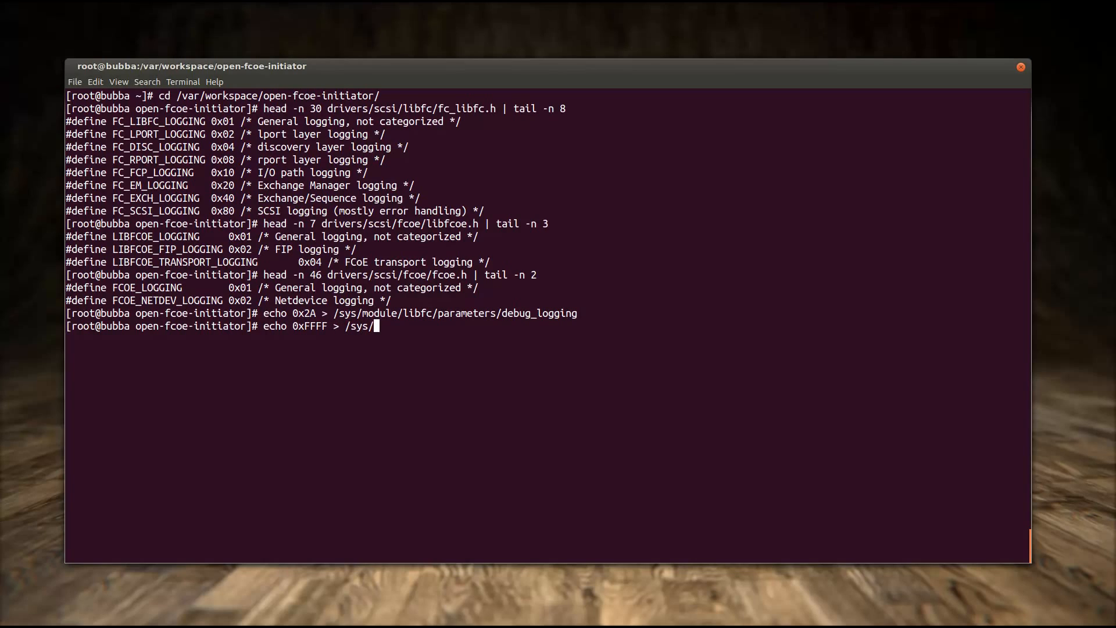
type("module/lib")
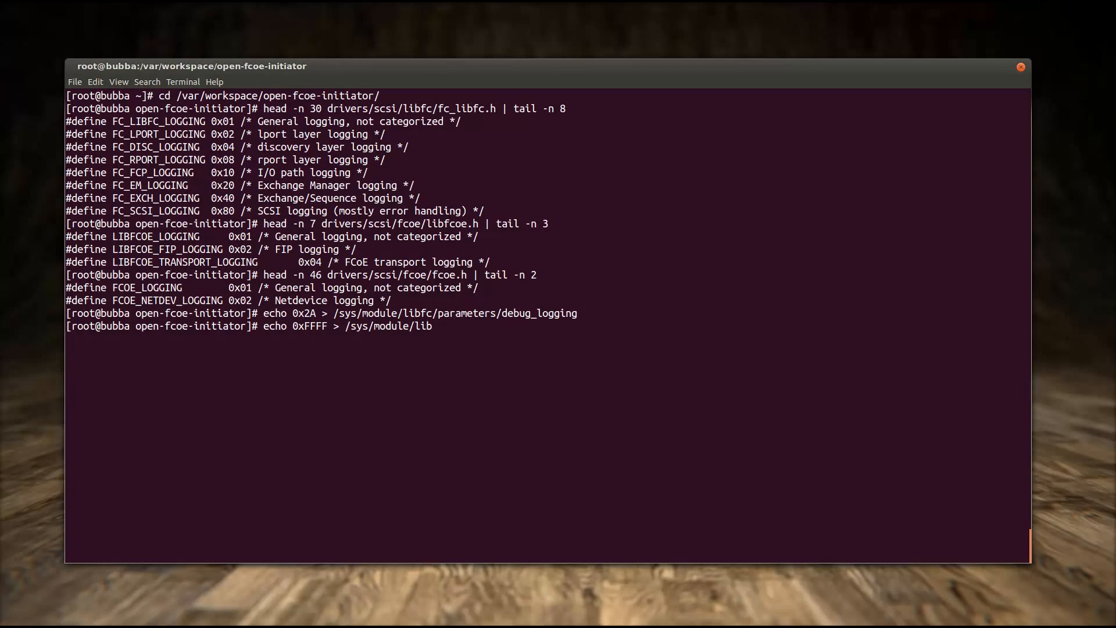
type("fc/parameters/")
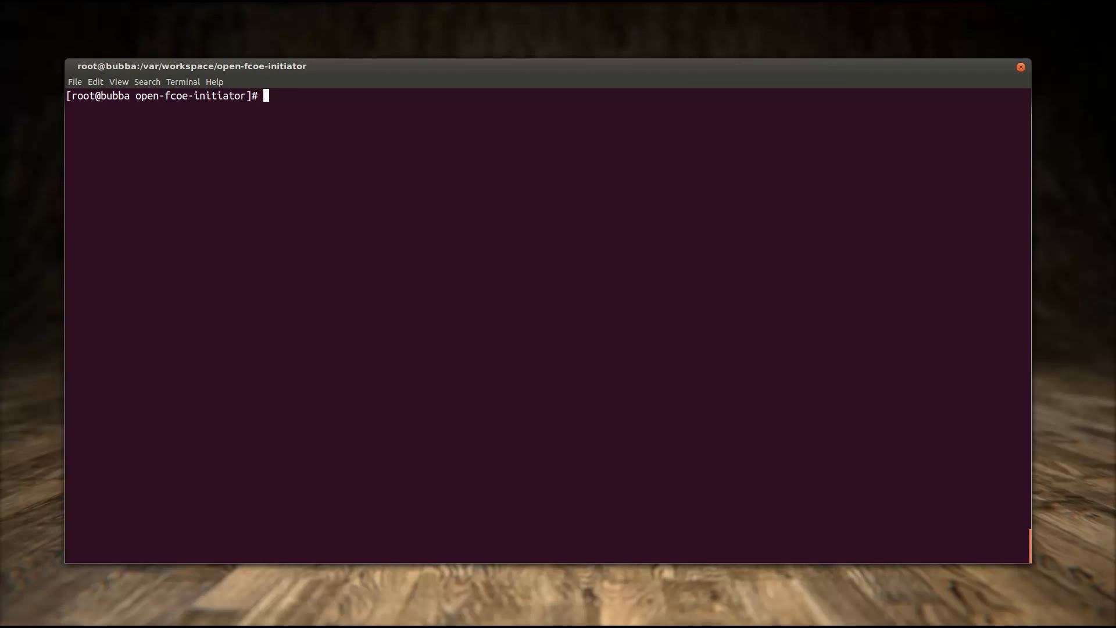
Show the SCSI logging shift and bit definitions from drivers/scsi/scsi_logging.h with head -n 37 | tail
type("head -n")
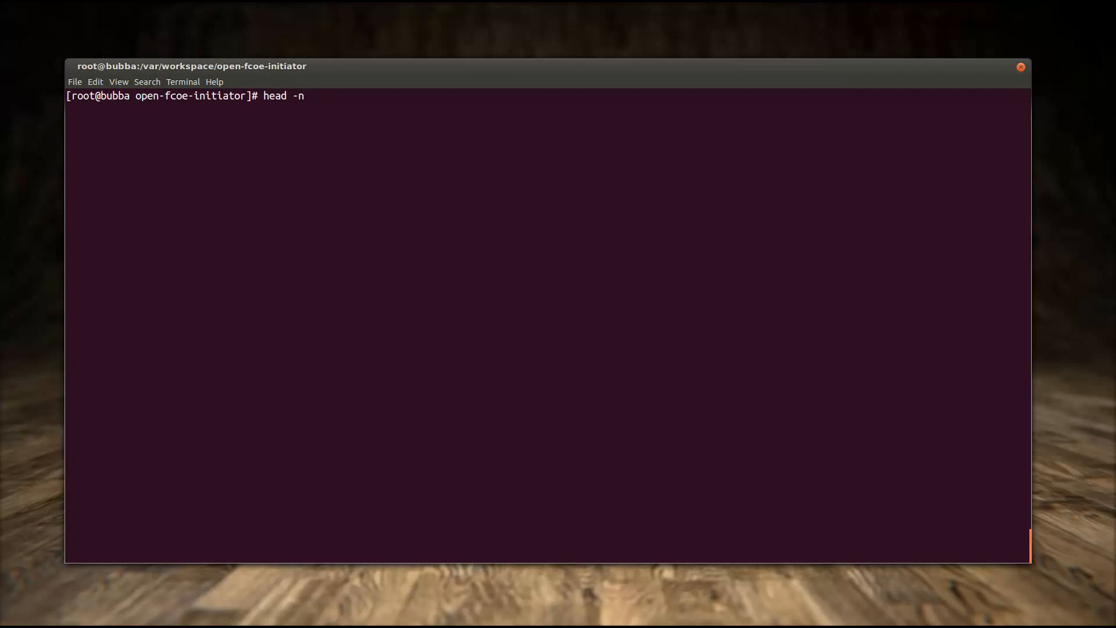
type("37")
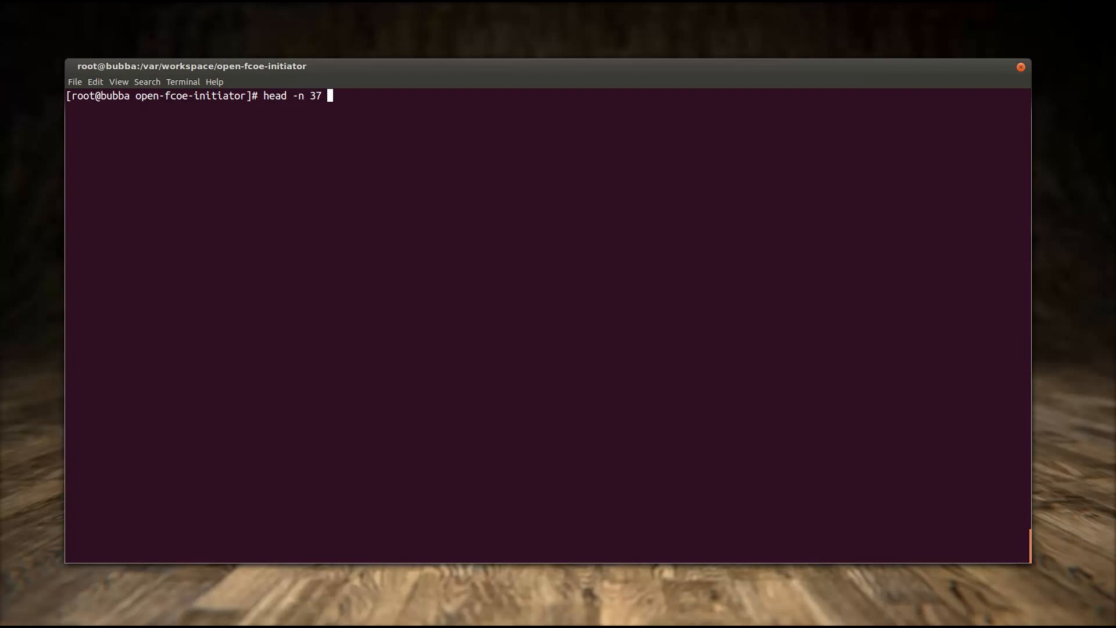
type("drivers/scsi/")
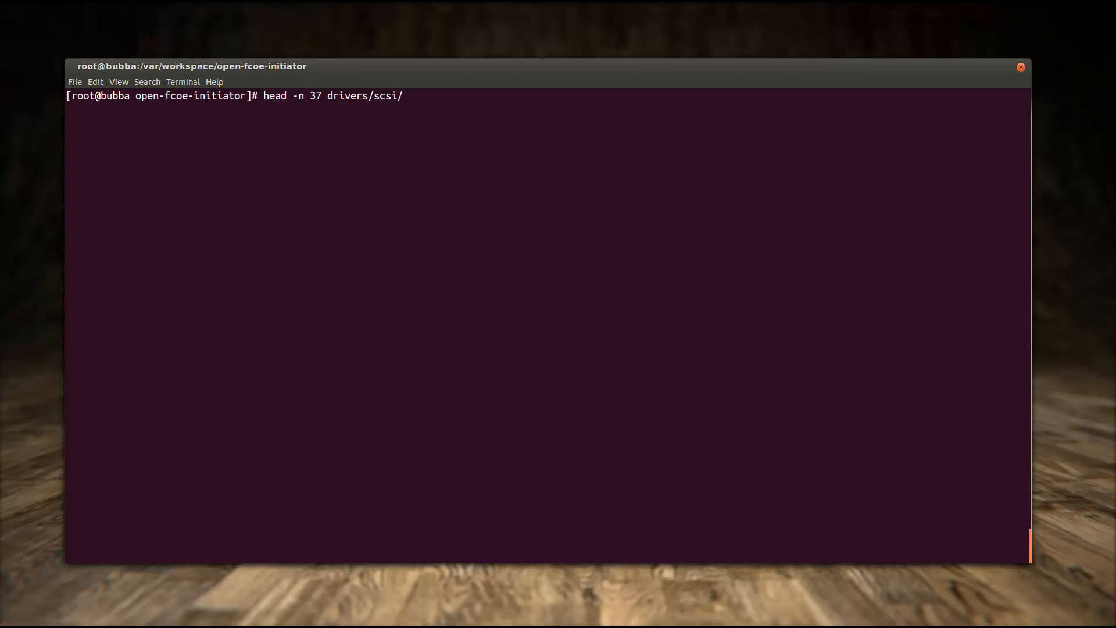
type("scsi_logging.h")
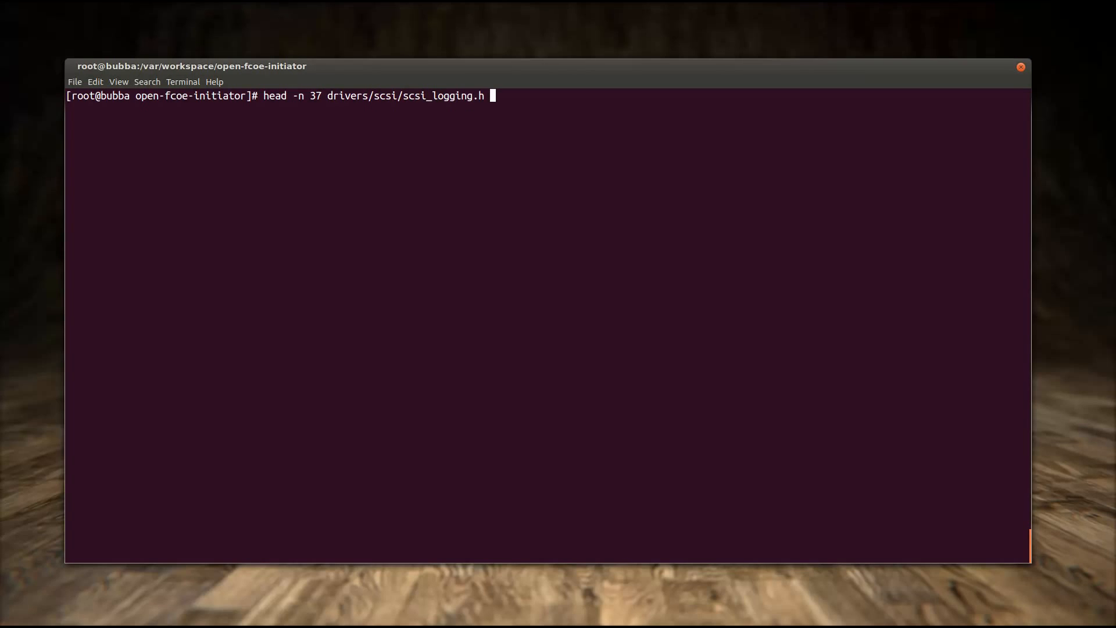
type("| tail -n")
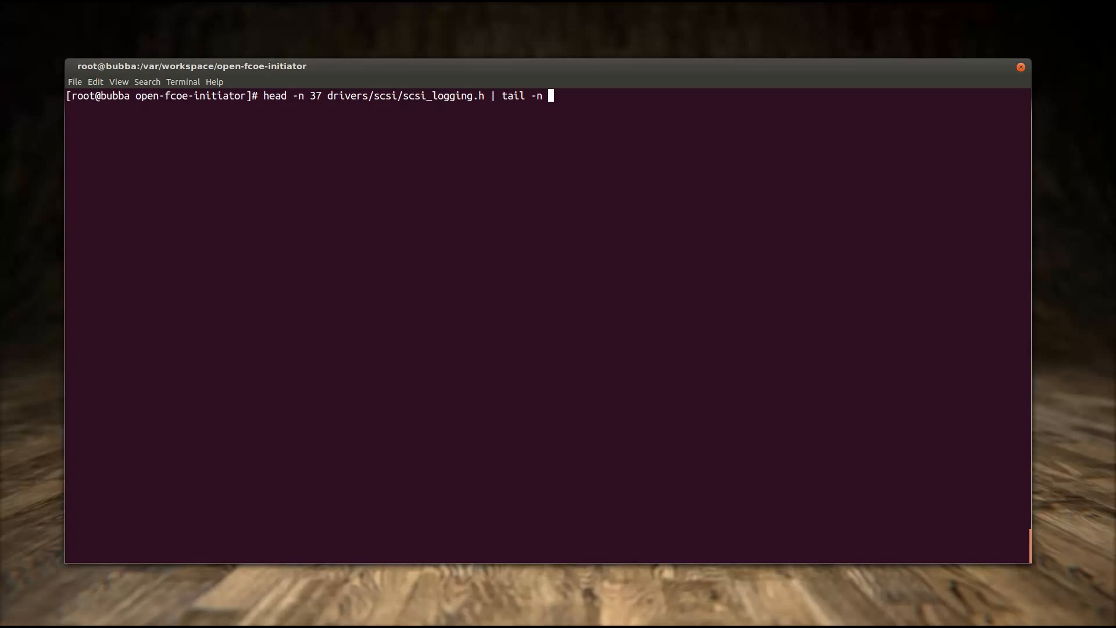
type("32")
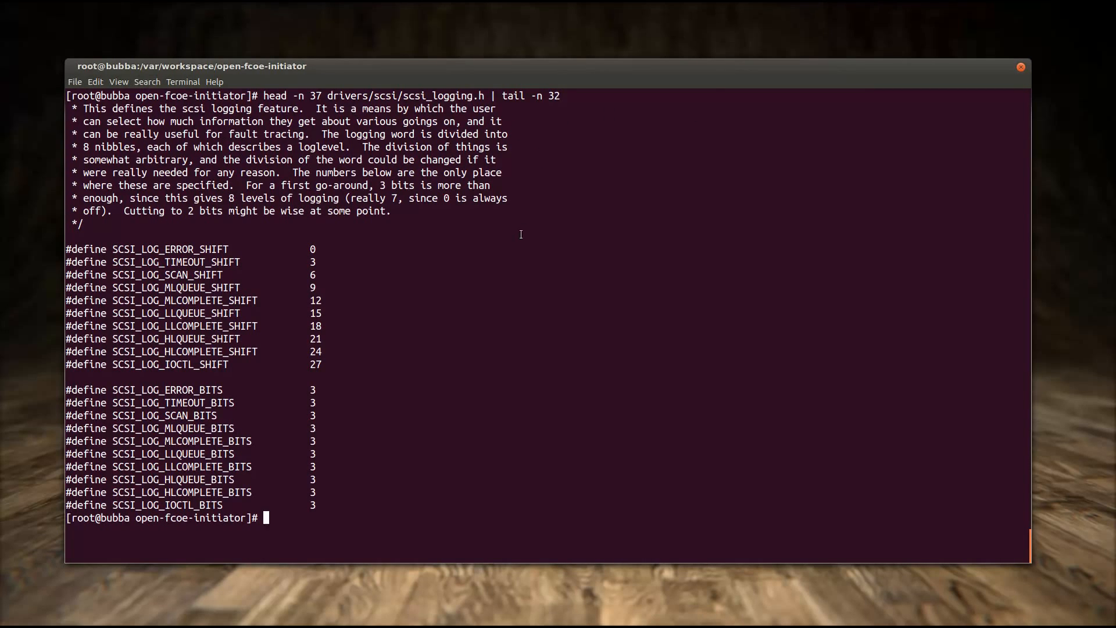
mouse_move(399, 247)
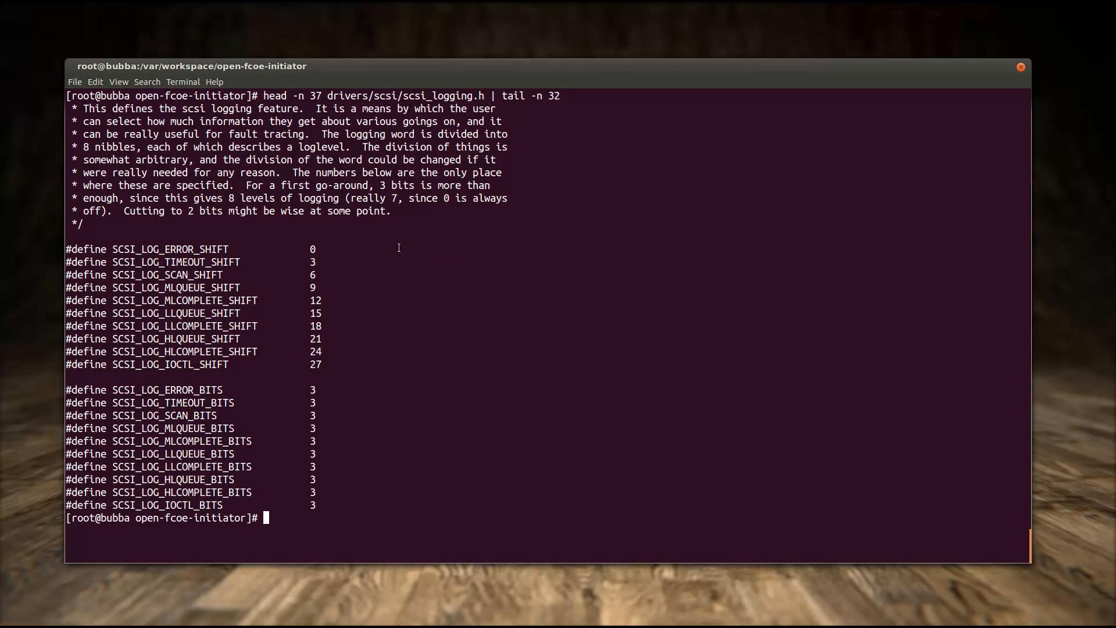
mouse_move(385, 285)
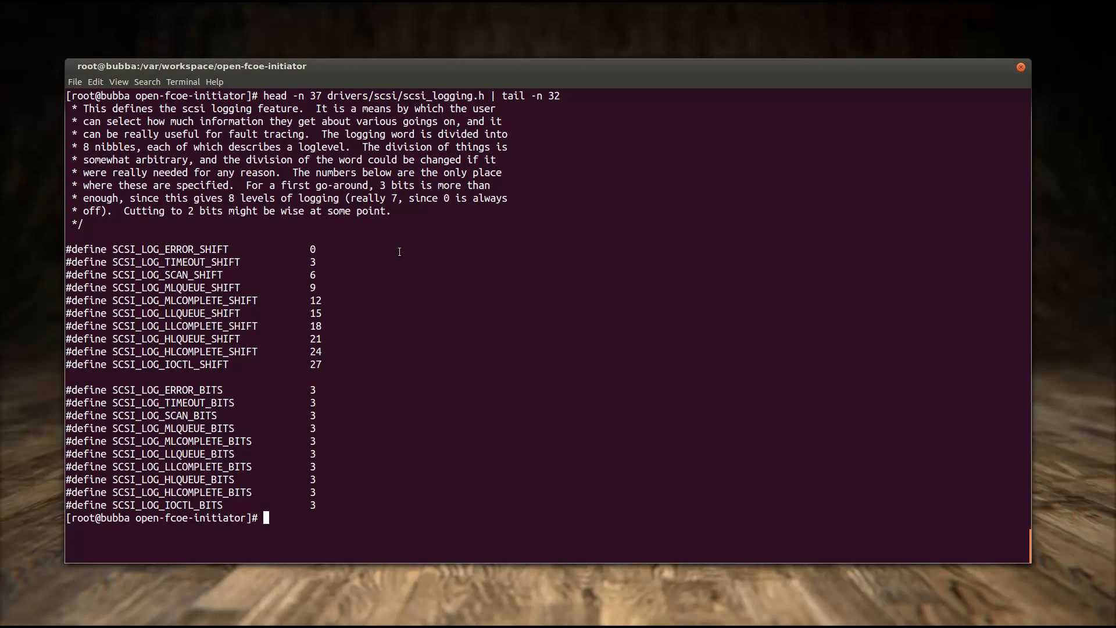
mouse_move(366, 413)
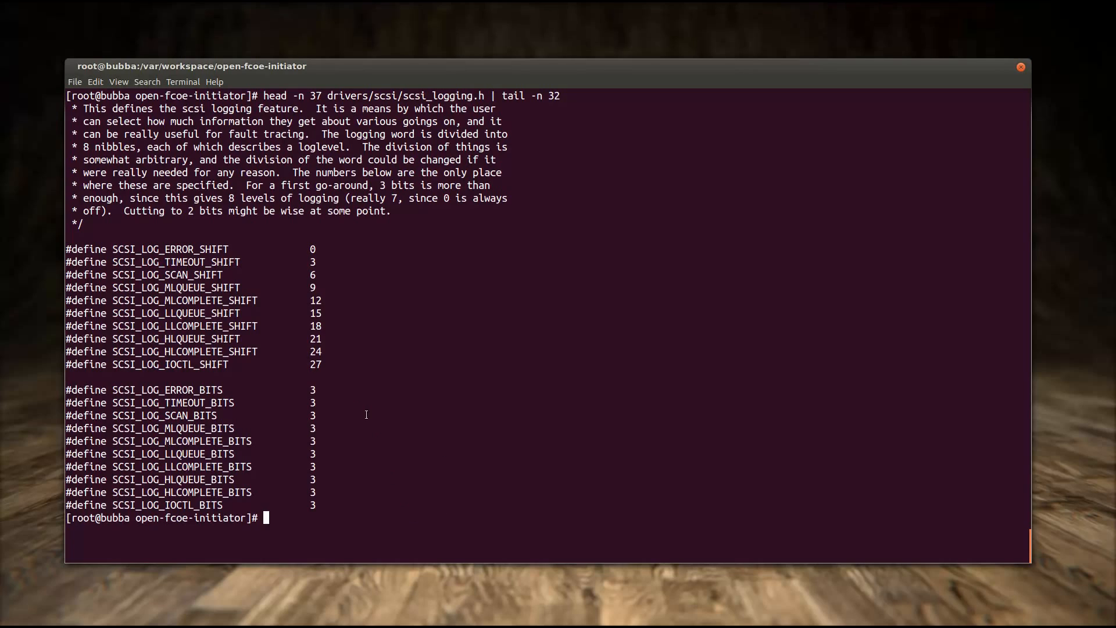
mouse_move(387, 496)
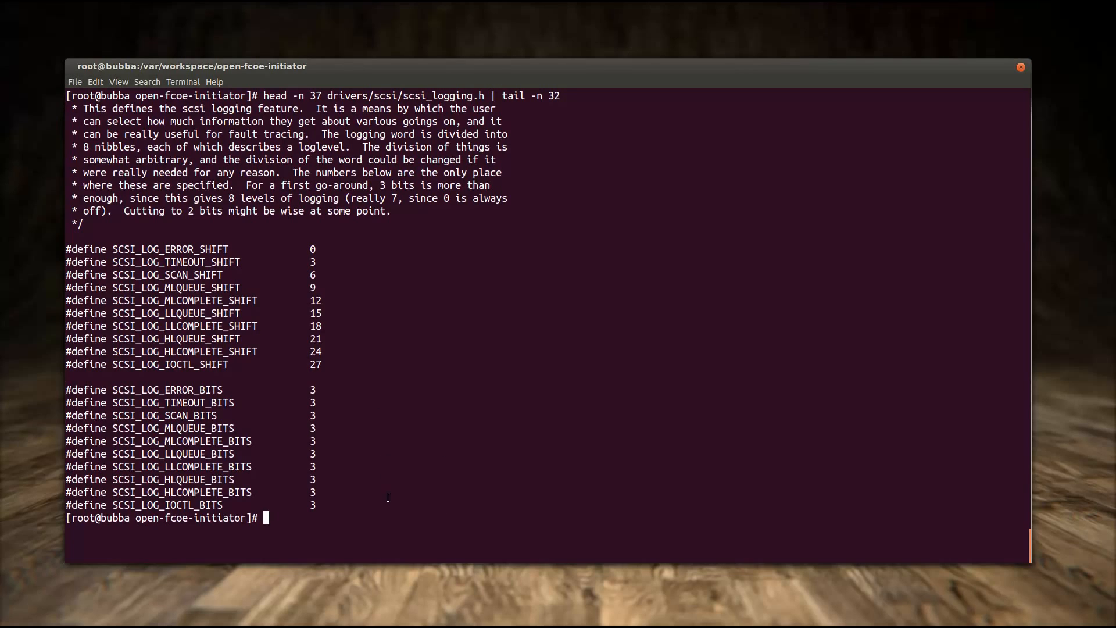
mouse_move(363, 394)
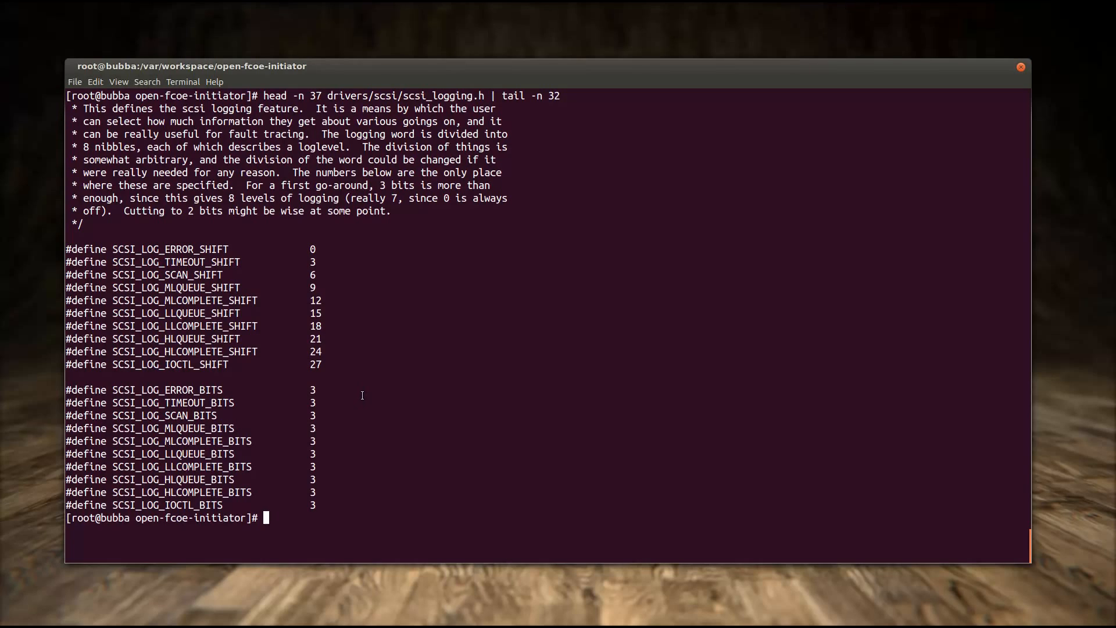
mouse_move(372, 515)
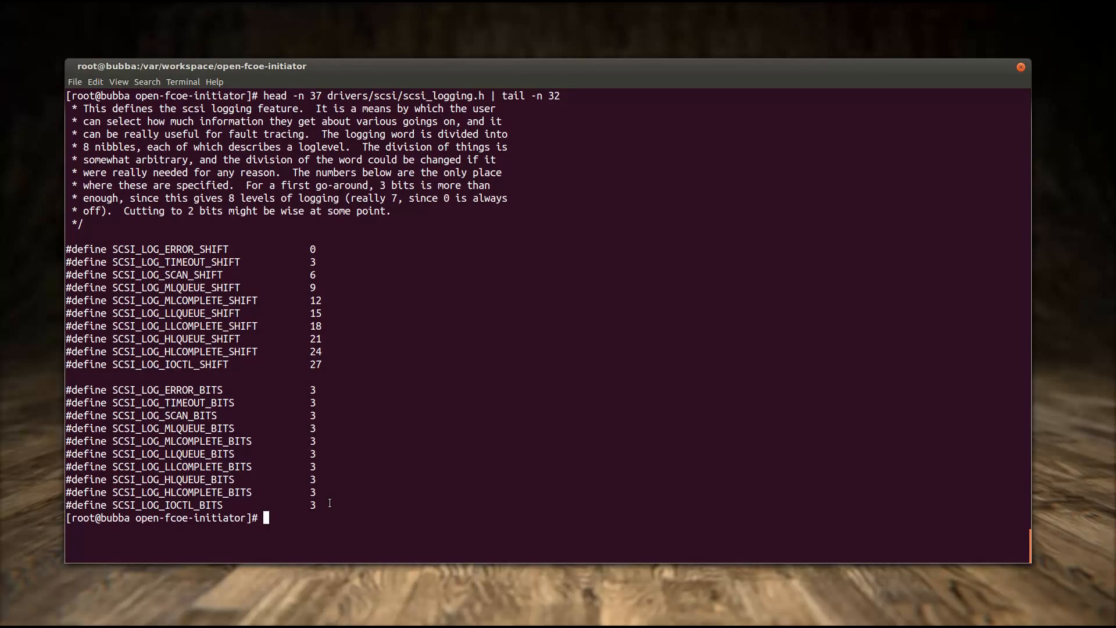
mouse_move(401, 390)
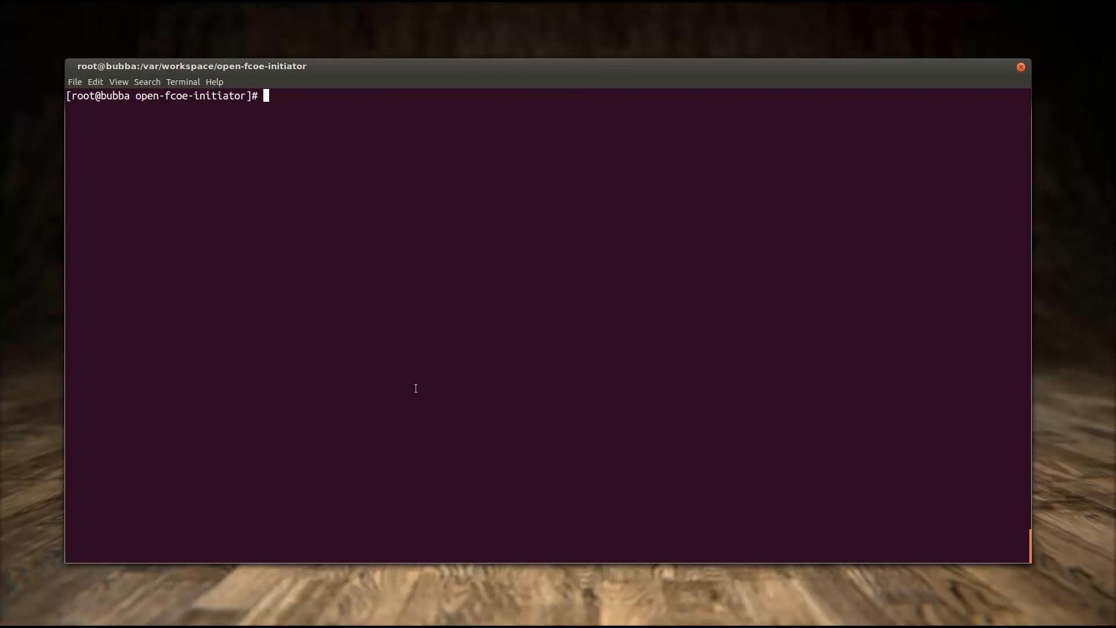
mouse_move(1100, 538)
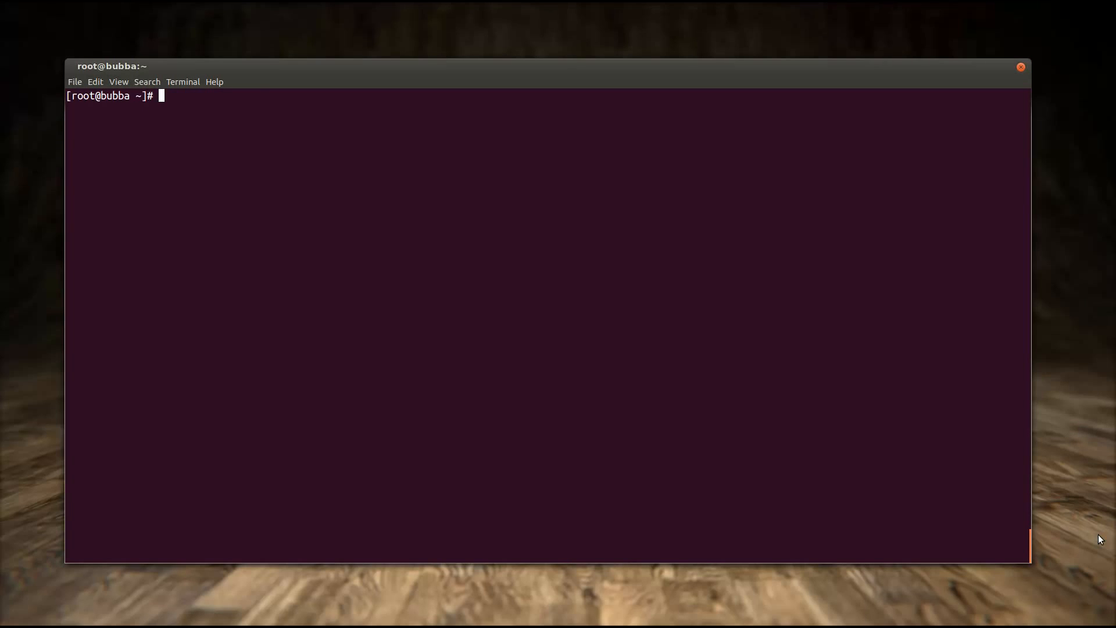
Edit /etc/fcoe/config in emacs, changing DEBUG to "yes", then save and quit
type("emacs")
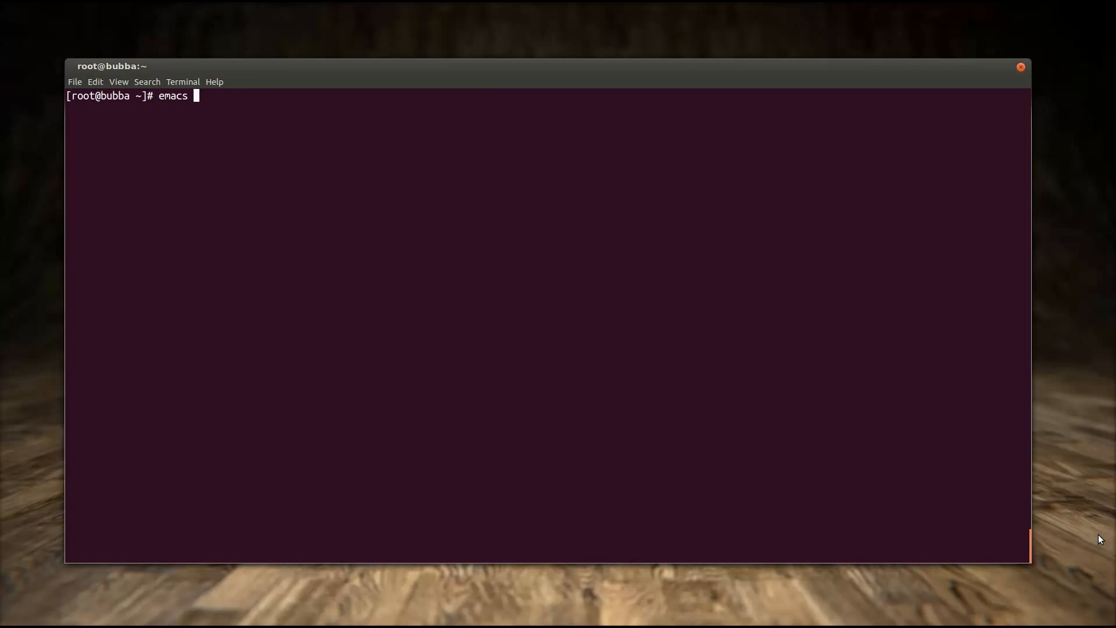
type("/etc/fcoe/co")
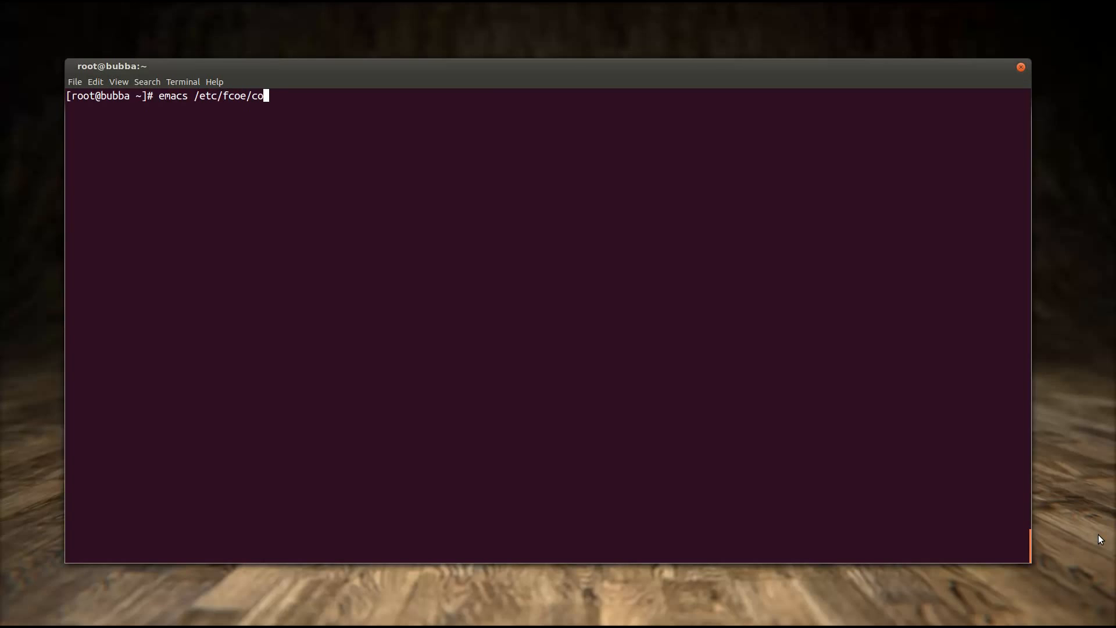
type("nfig")
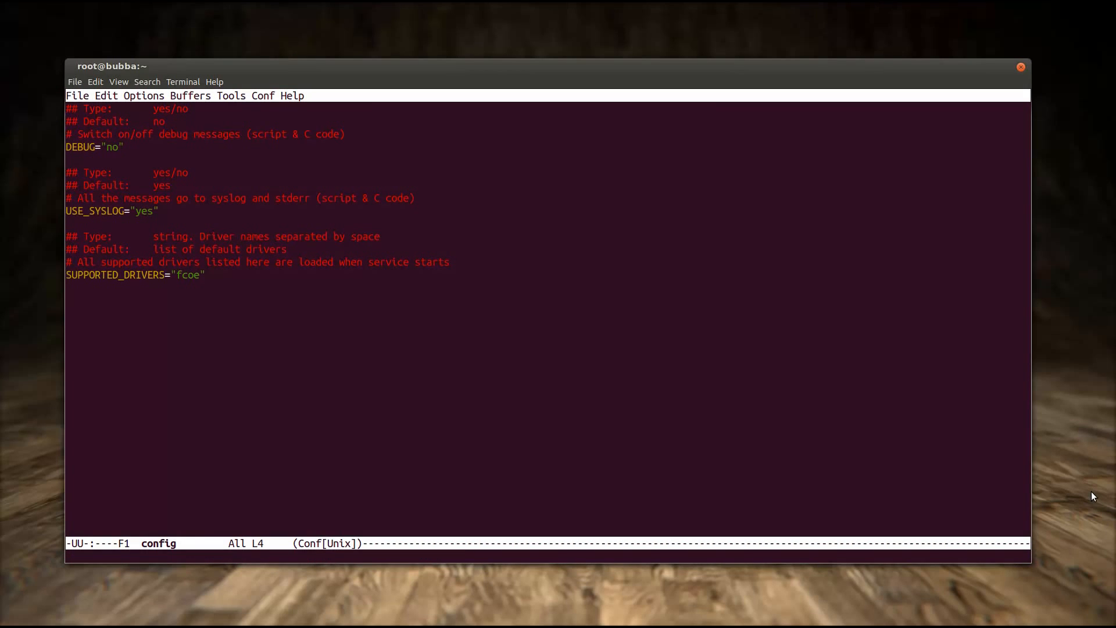
left_click(118, 147)
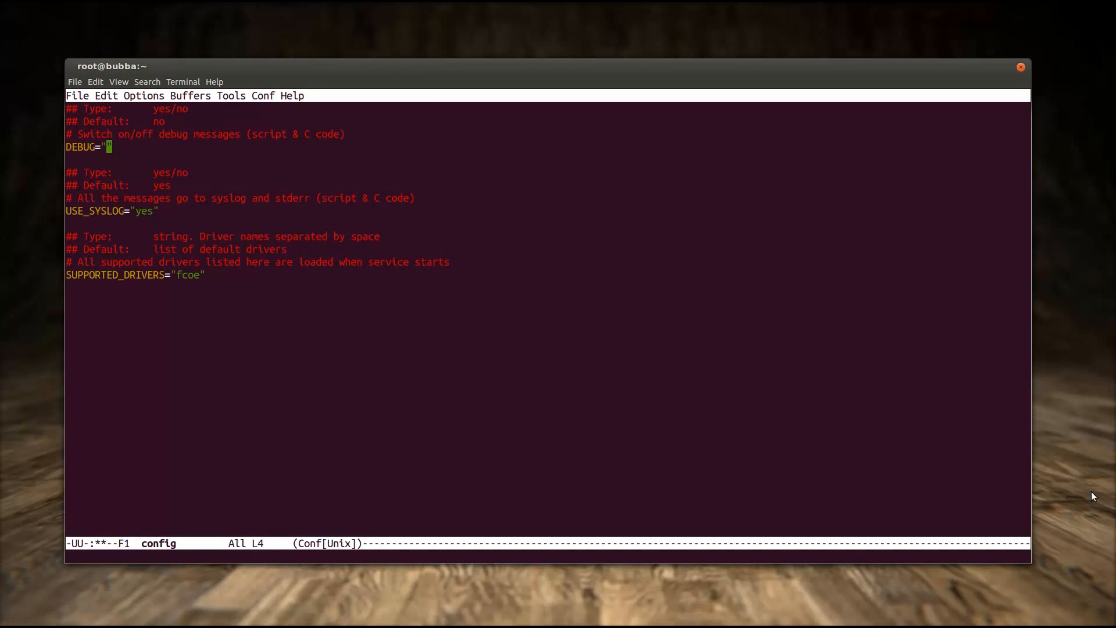
type("yes")
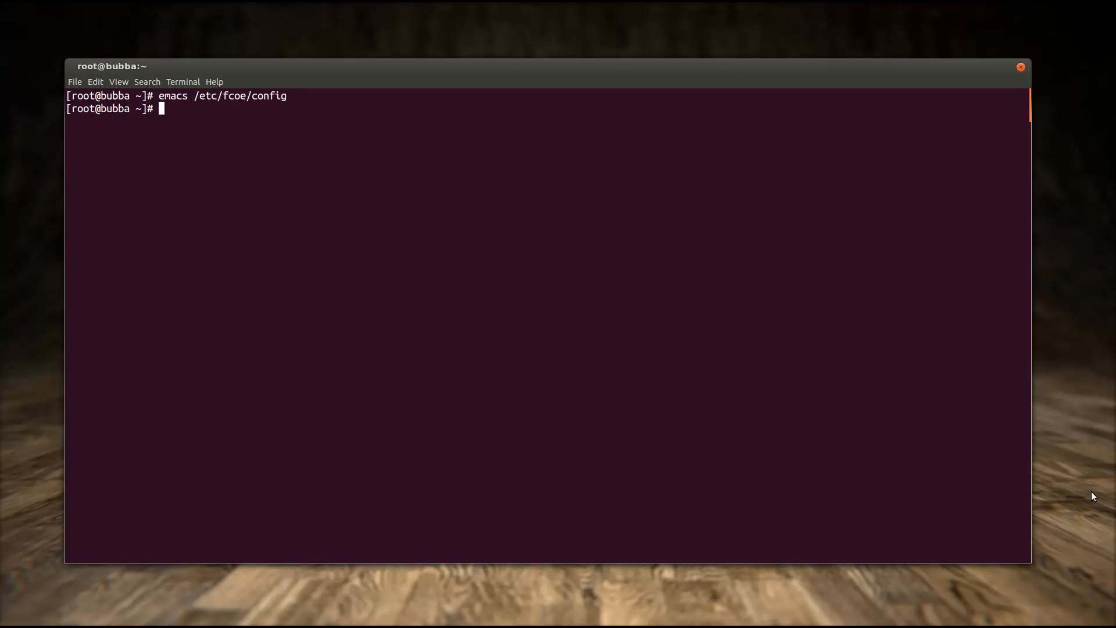
Stop and restart the fcoe initiator service
type("service f")
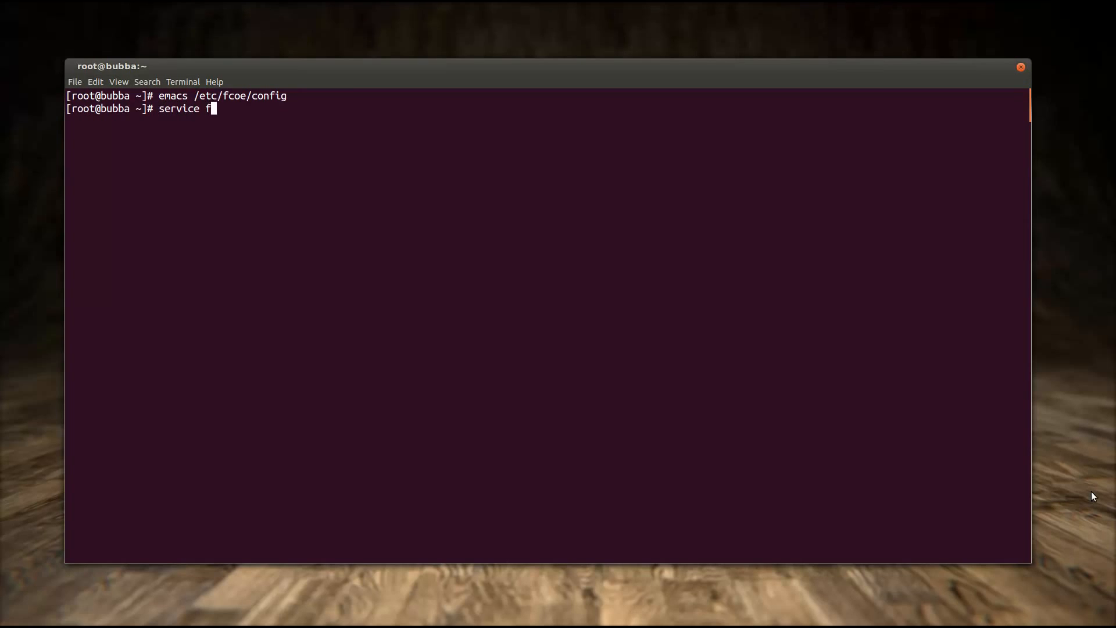
type("coe stop")
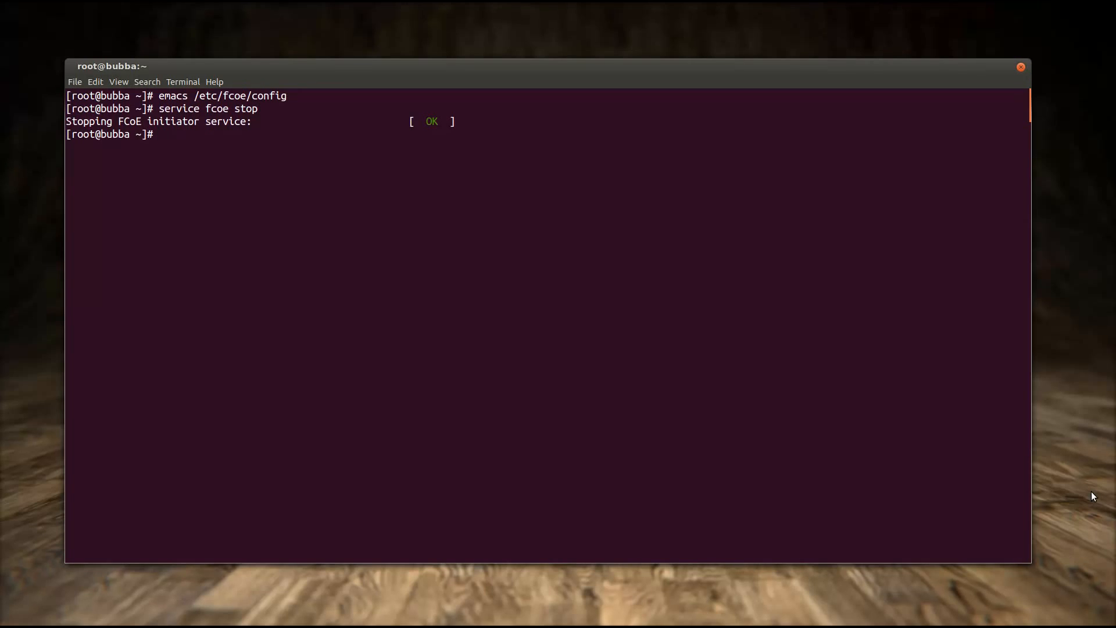
type("servi")
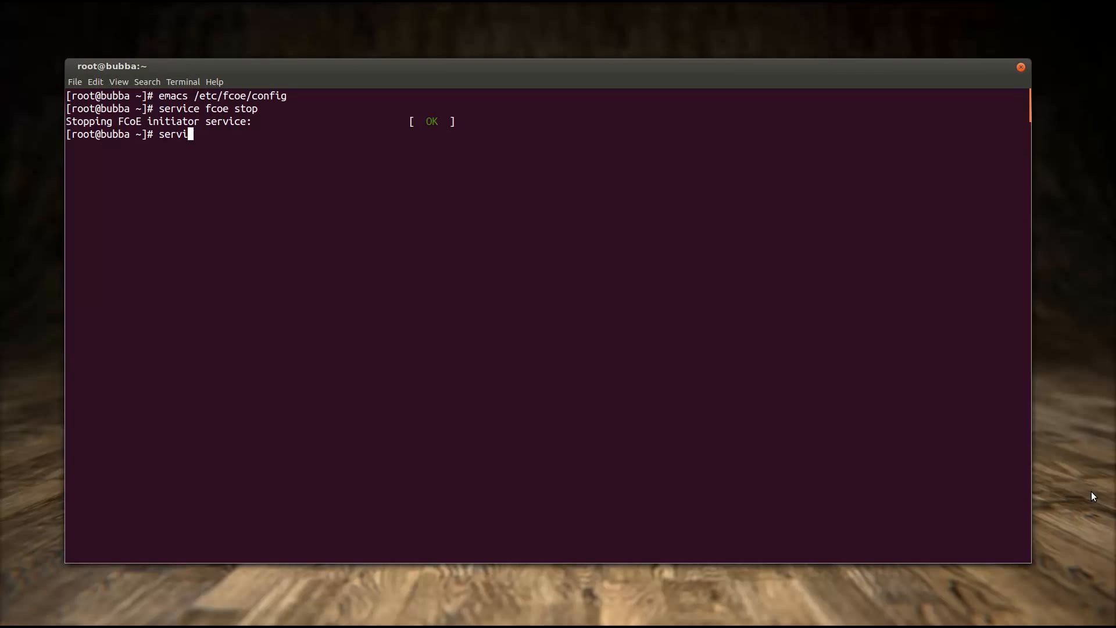
type("ce fcoe star")
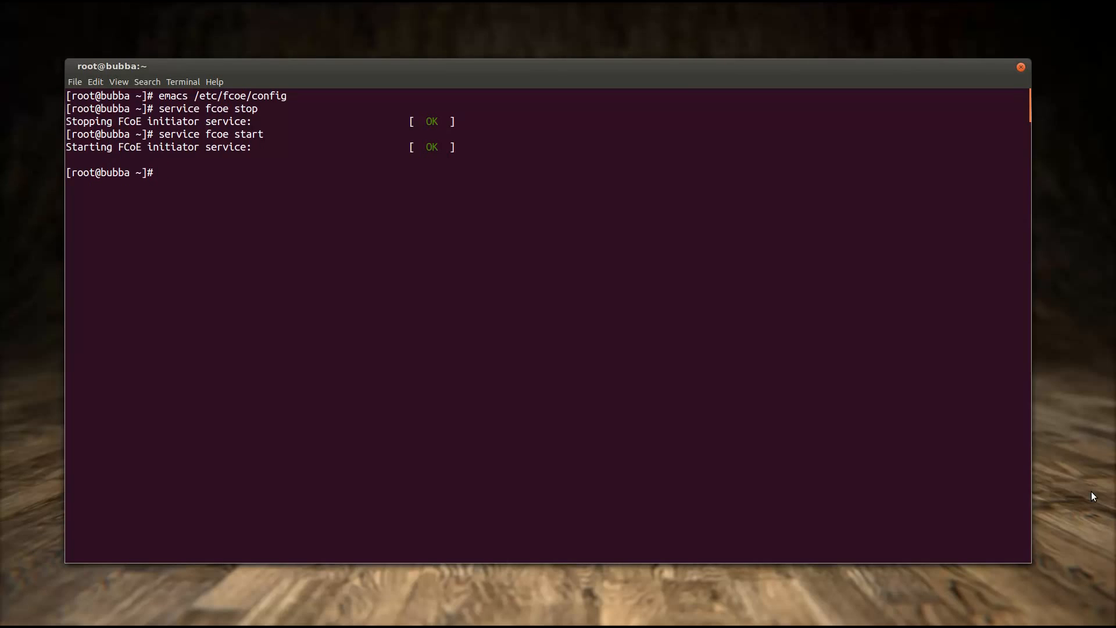
Follow /var/log/messages with tail -F to watch the FCoE kernel debug output
type("t")
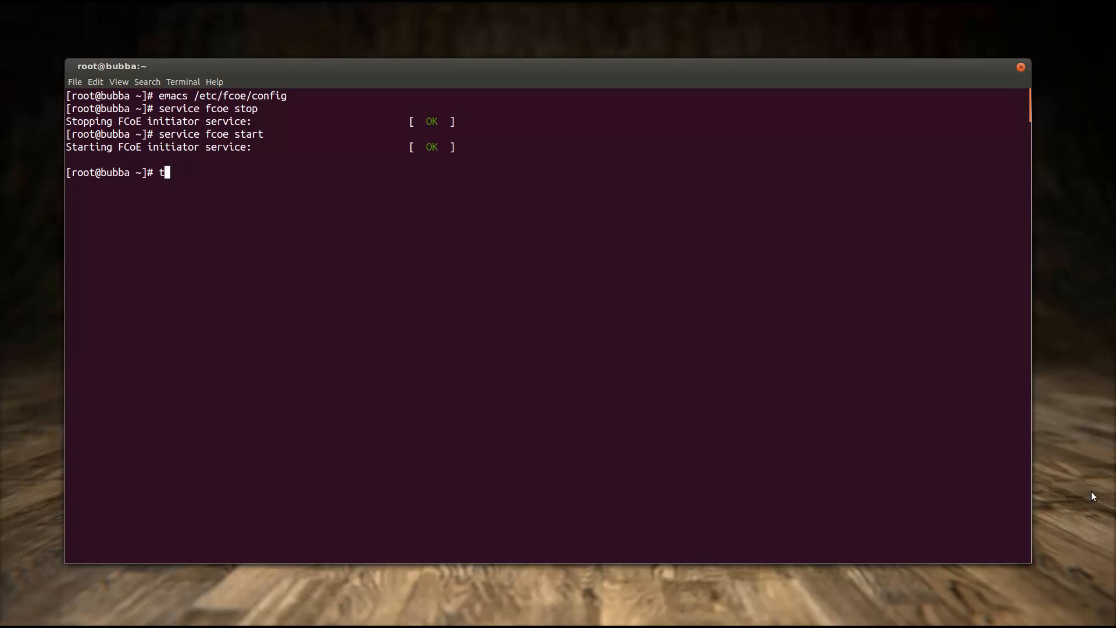
type("ail")
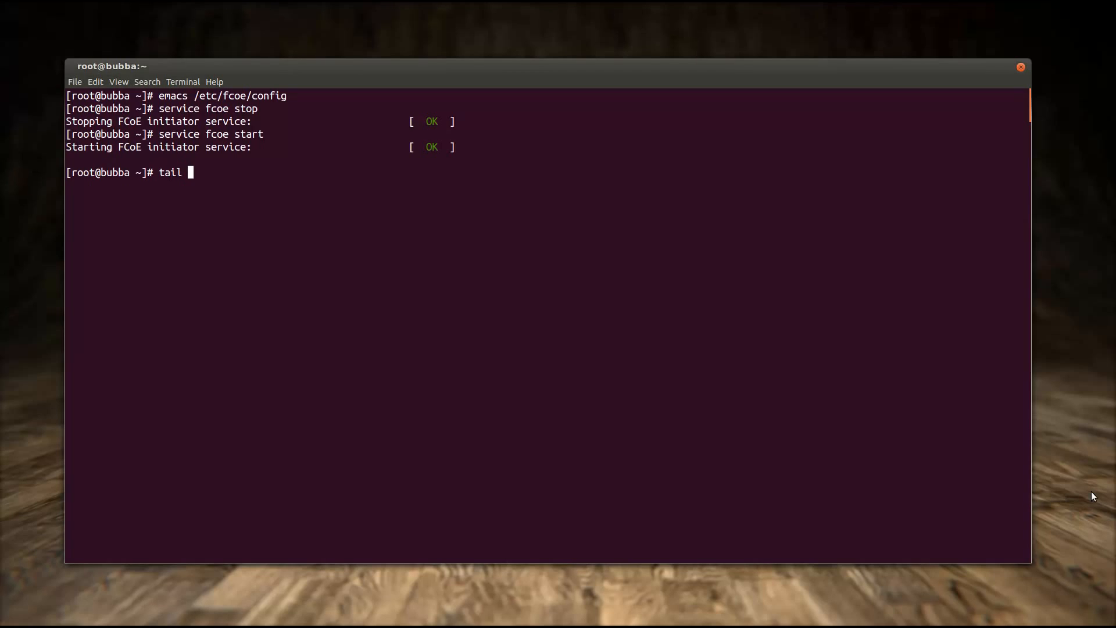
type("-F /var/log/me")
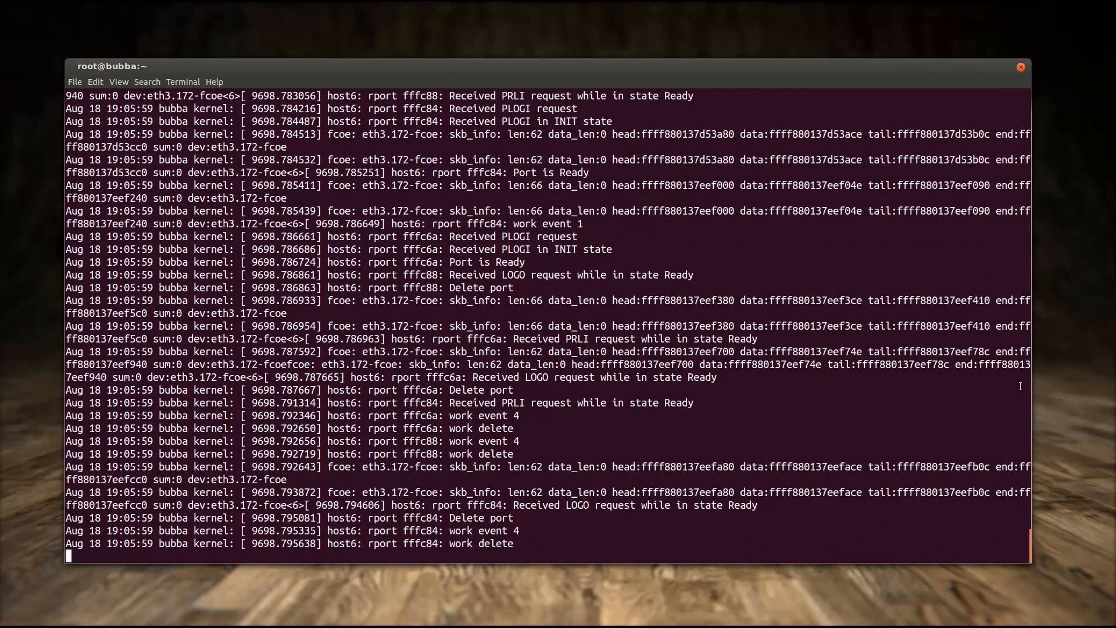
mouse_move(370, 404)
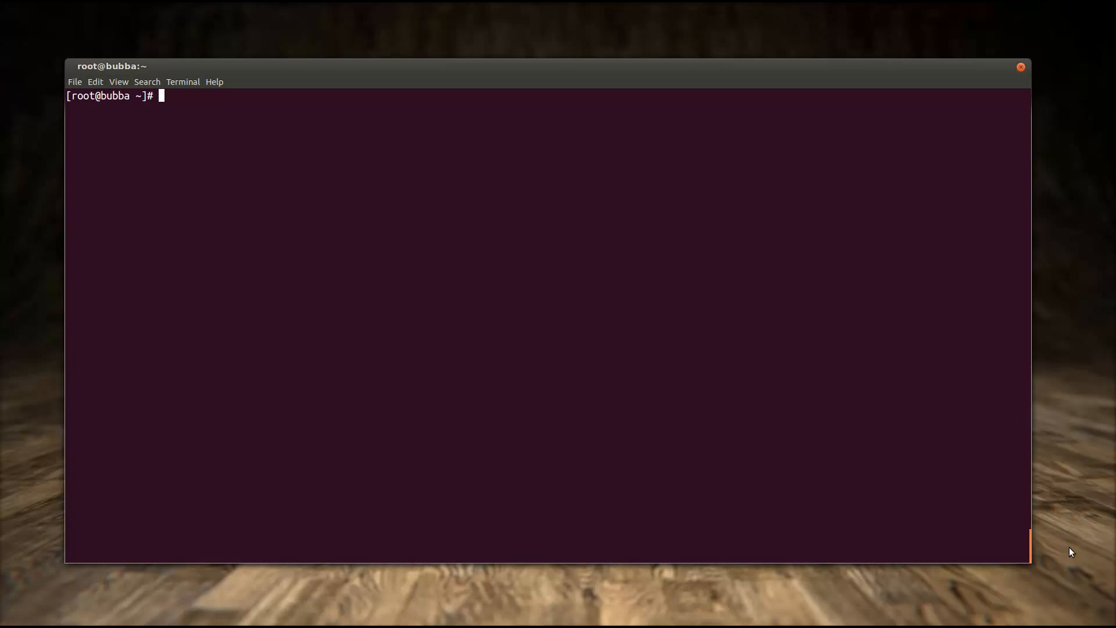
Print /etc/fcoe/cfg-eth4.172-fcoe showing FCOE_ENABLE, DCB_REQUIRED and AUTO_VLAN, then head back toward /var/workspace
type("cat /etc/")
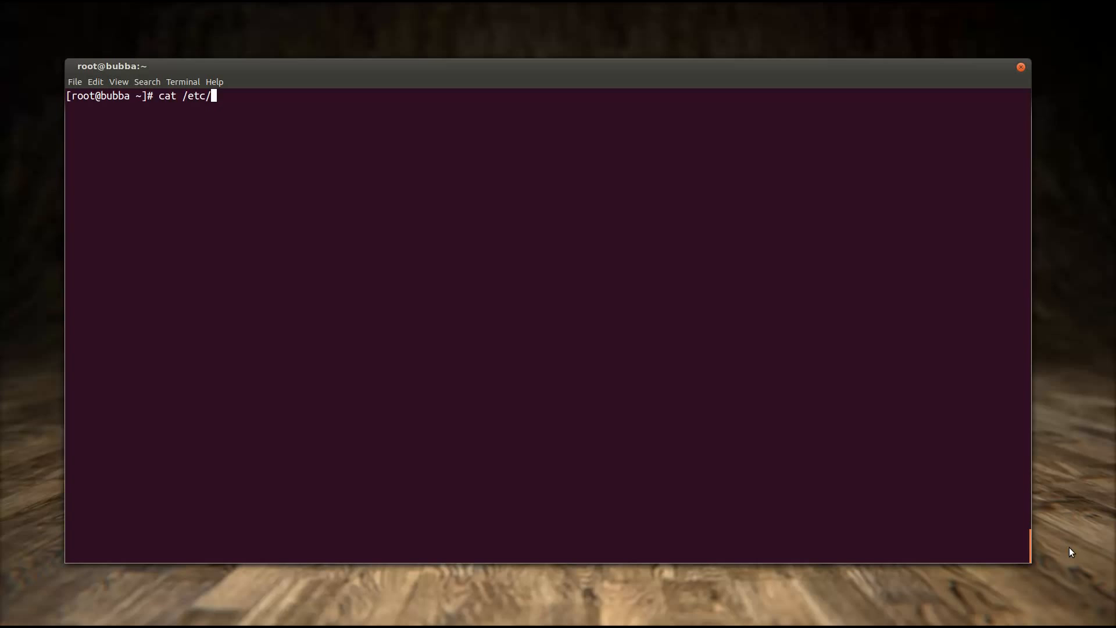
type("fcoe/cfg-eth")
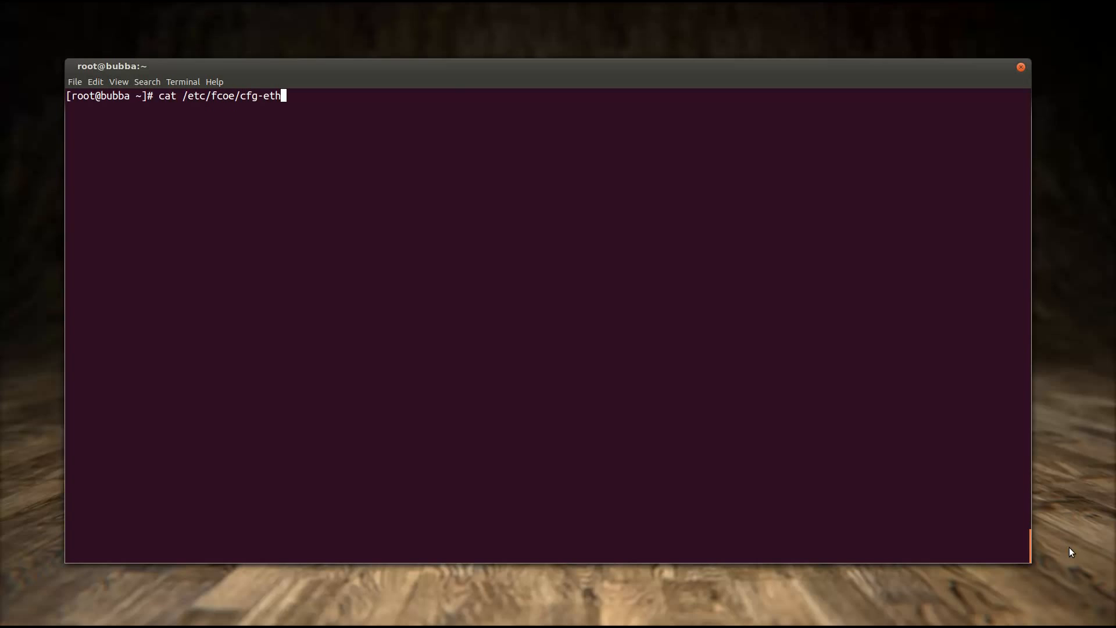
type("4.172-fcoe")
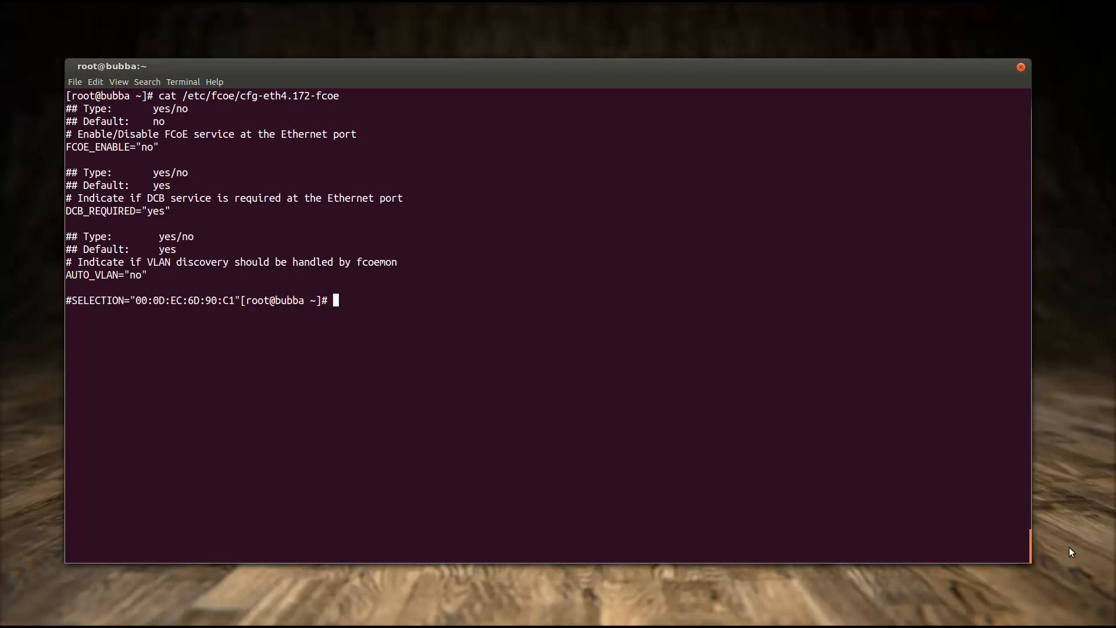
type("cd /var/workspace/")
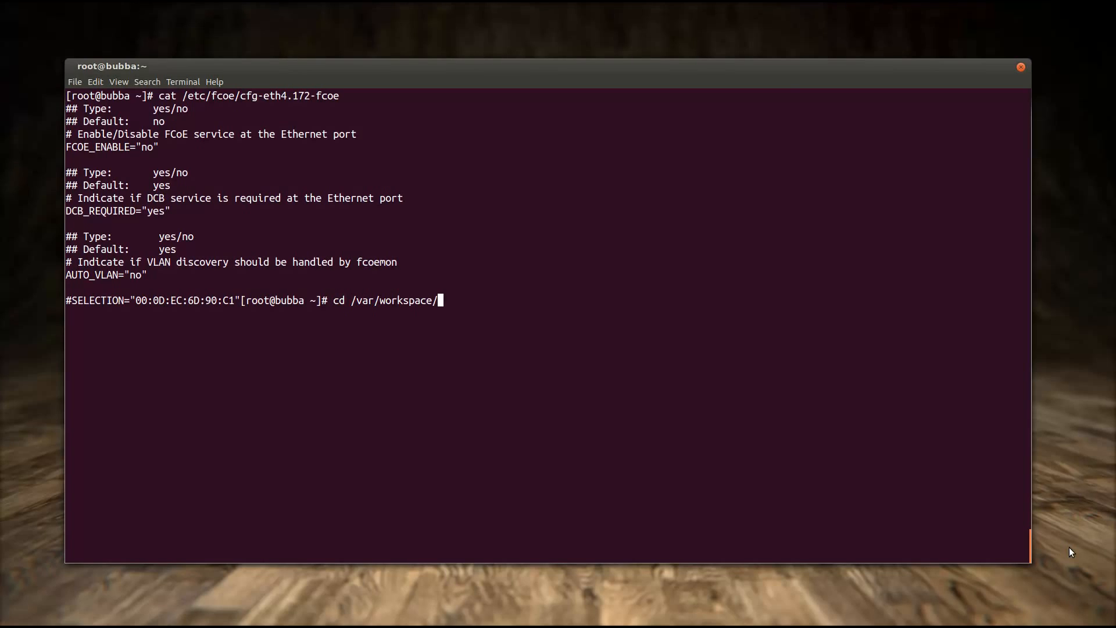
Change into fcoe-utils/debug and run ./dcbcheck.sh eth4.172-fcoe to see DCB, PFC and APP TLV disabled
type("fcoe-utils/")
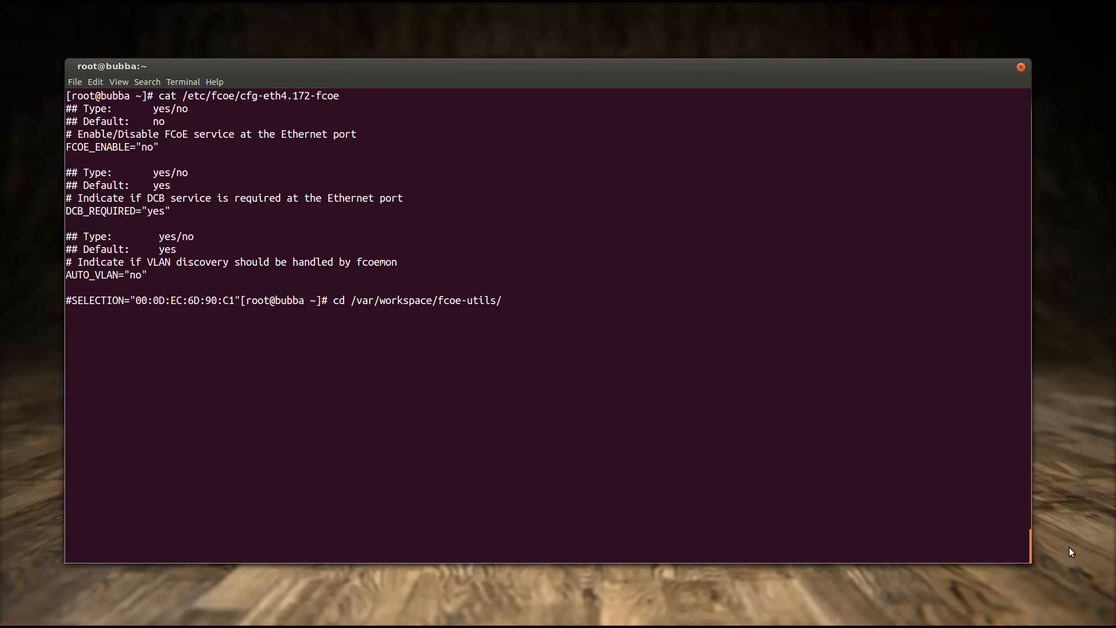
type("cd")
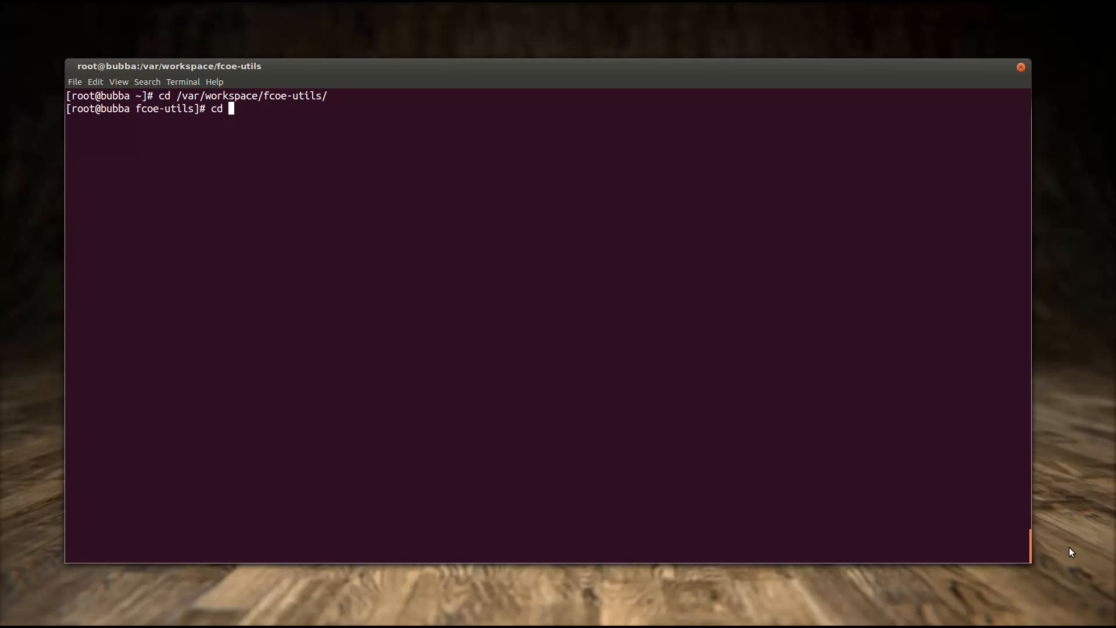
type("debug/")
type("ls")
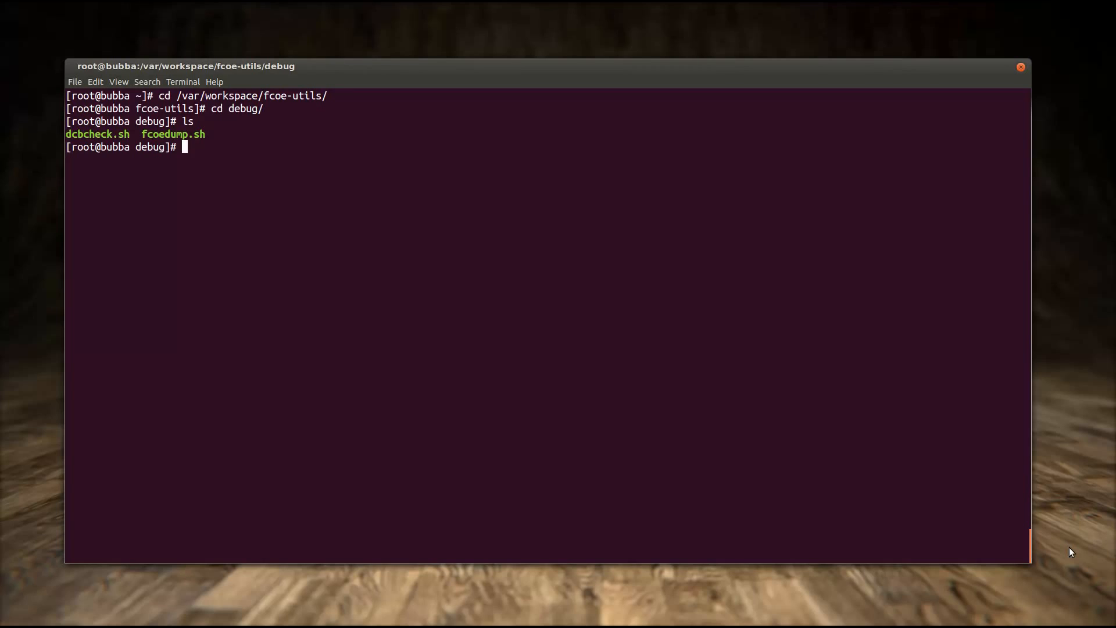
type("./dcbcheck.sh")
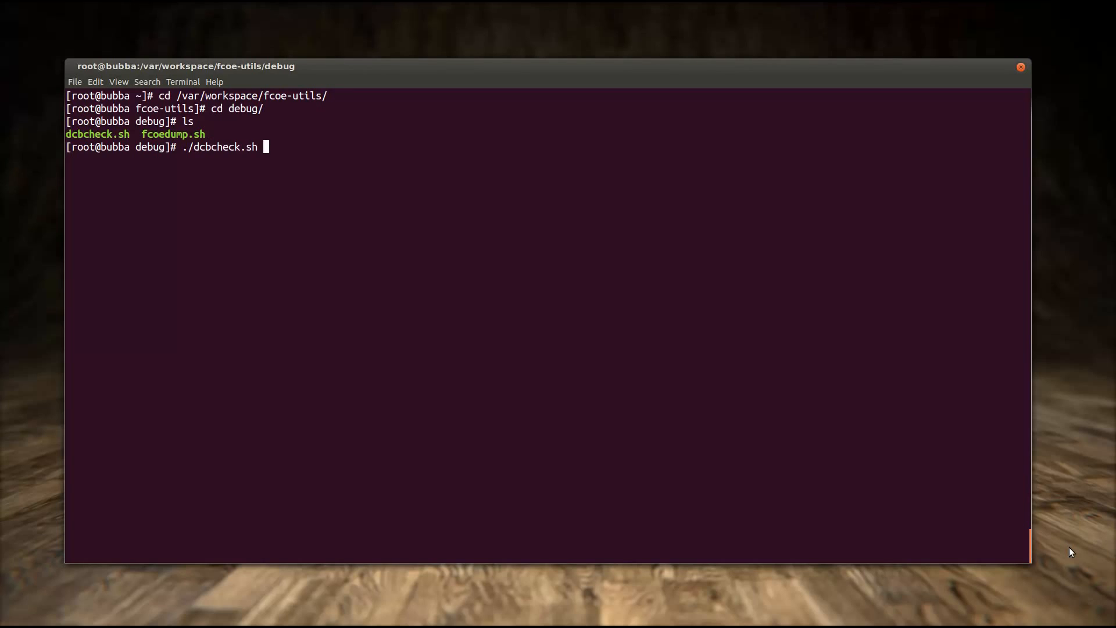
type("eth")
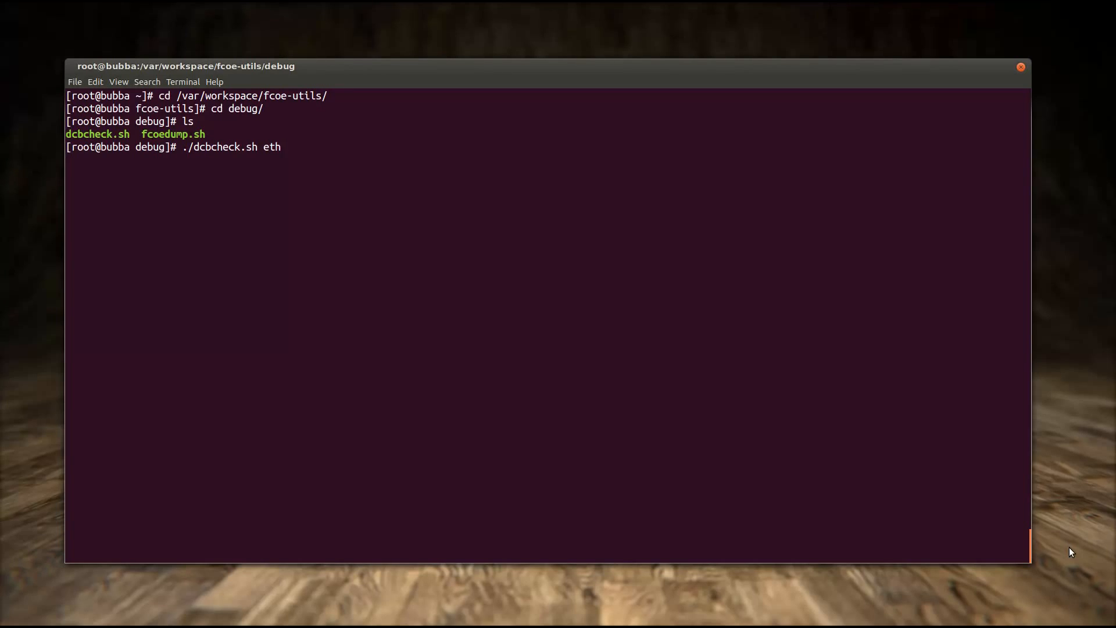
type("4.172-fcoe")
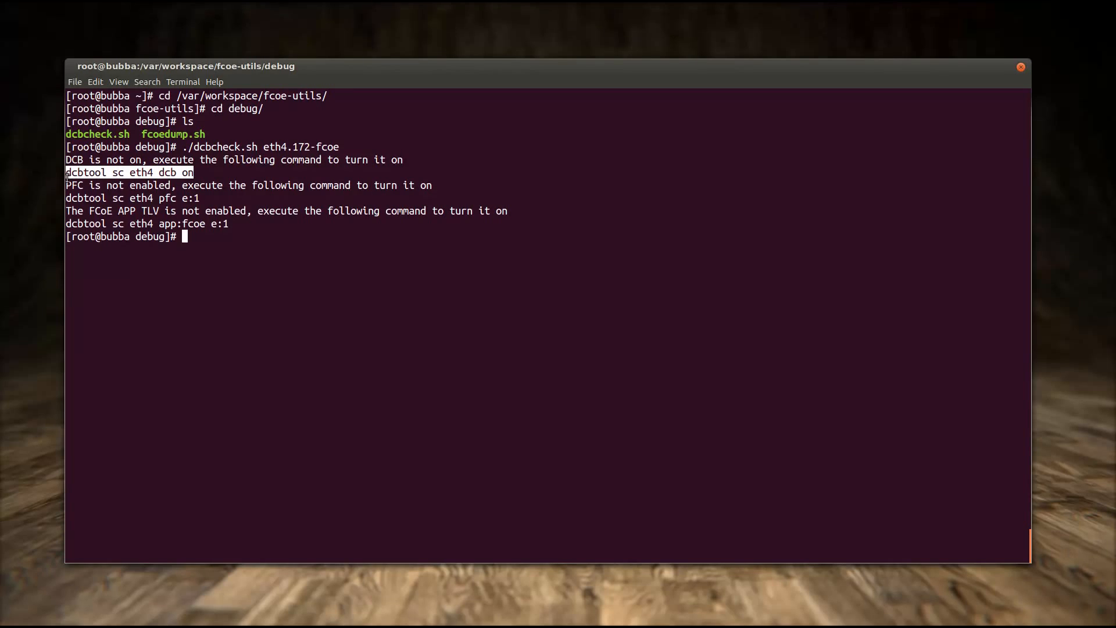
Enable DCB on eth4 with dcbtool sc eth4 dcb on, recheck with dcbcheck.sh, then clear the screen
type("dcbtool sc eth4 dcb on")
type("dcbtool sc eth4 pfc e:1")
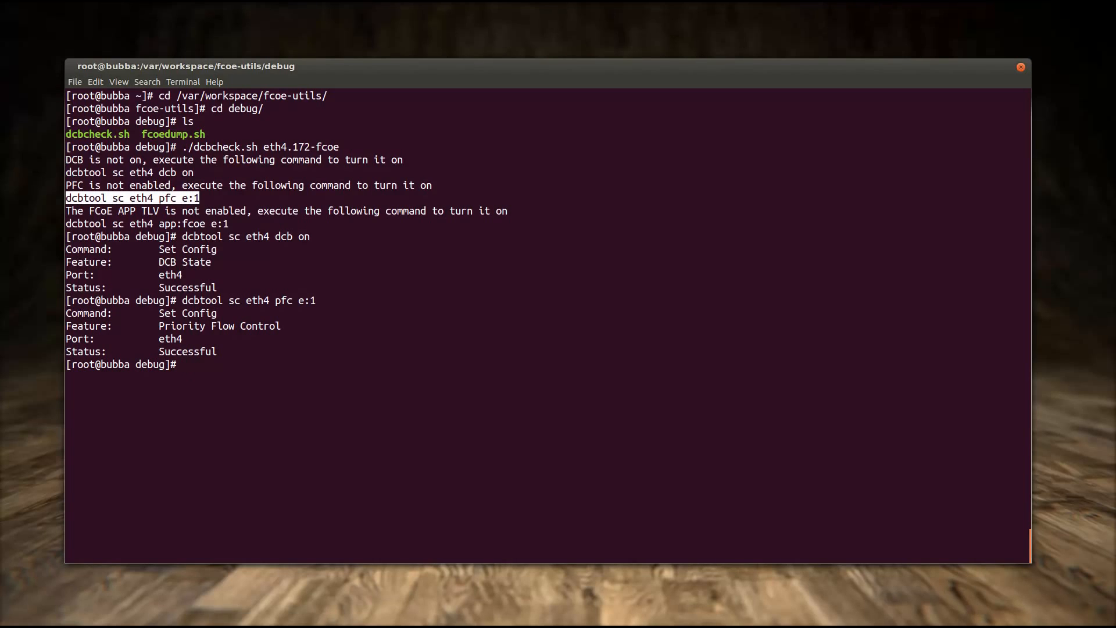
type("./dcbcheck.sh eth4.172-fcoe")
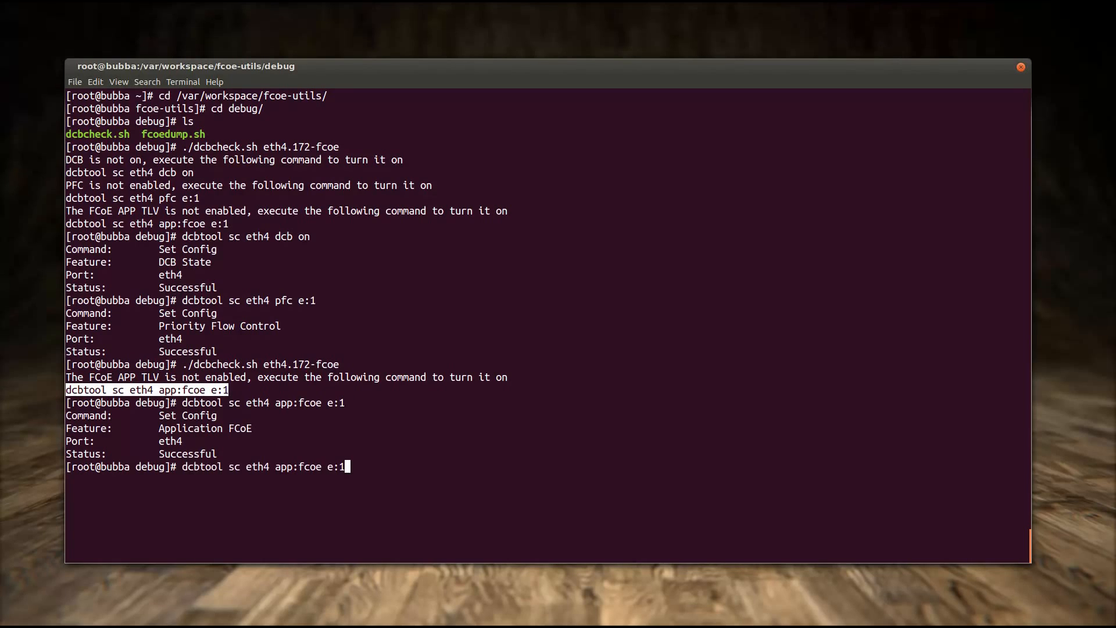
key("Return")
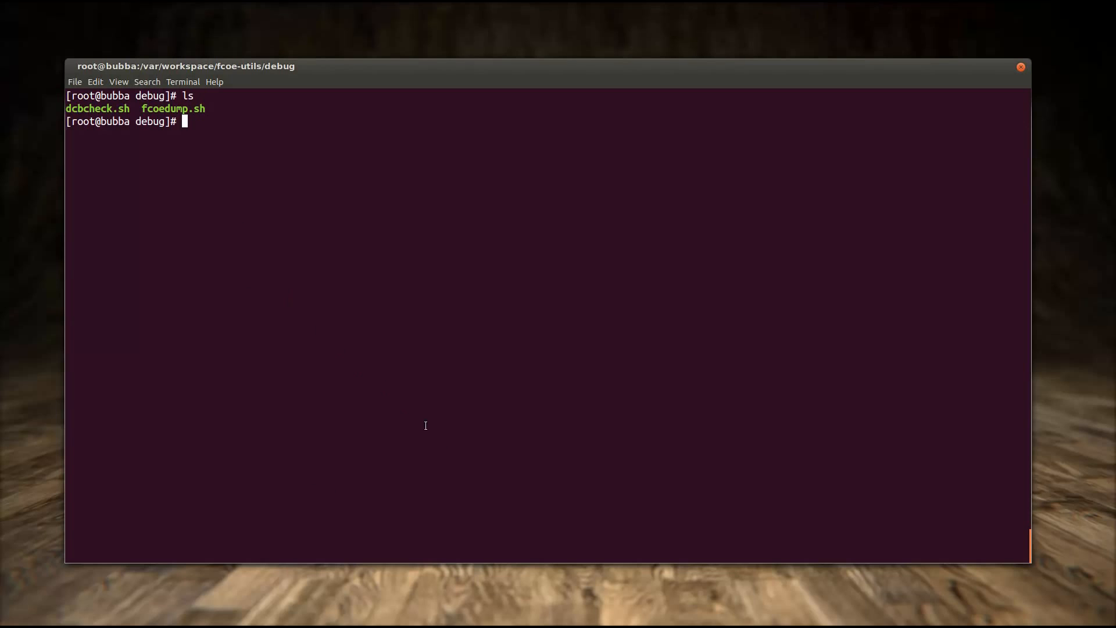
mouse_move(1064, 508)
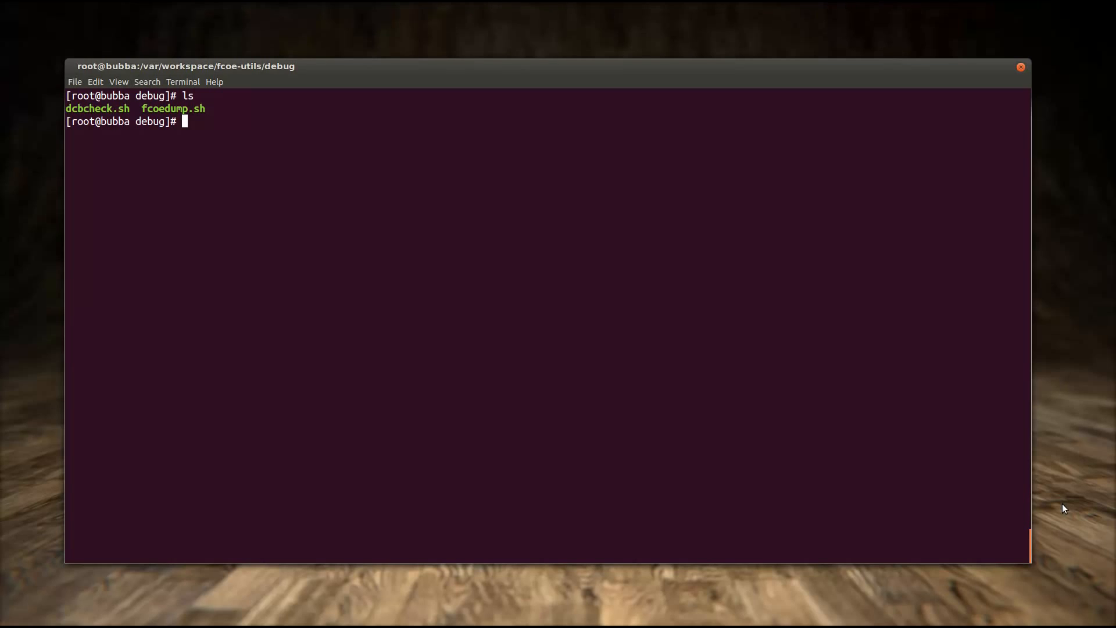
Run ./fcoedump.sh eth4.172-fcoe so the FCoE packet log lines stream to the terminal
type("./d")
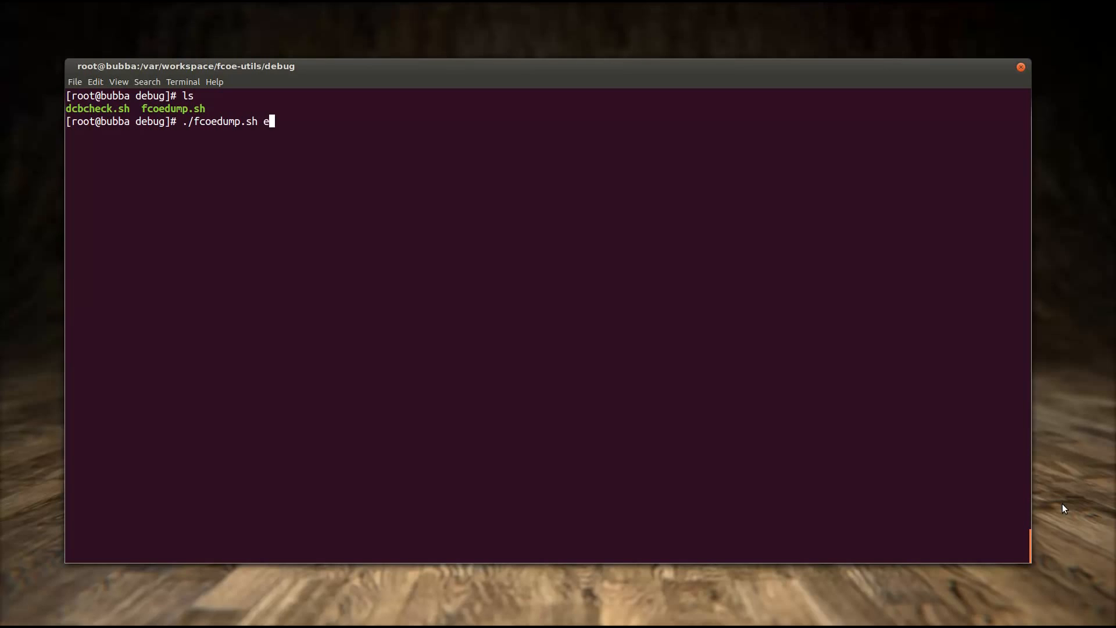
type("th4.1")
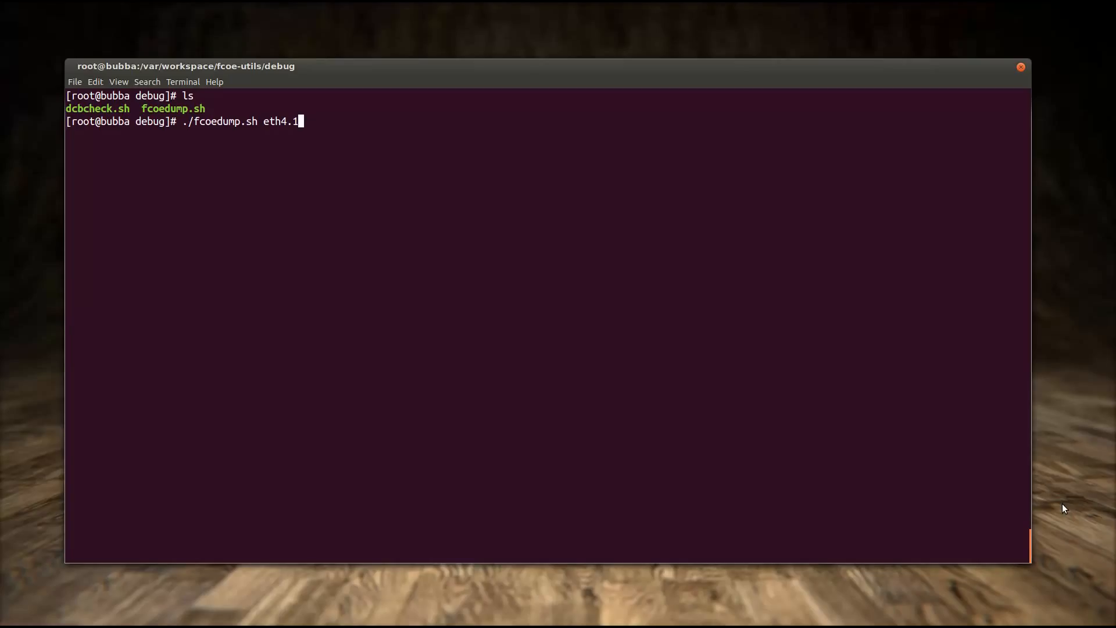
type("72-fcoe")
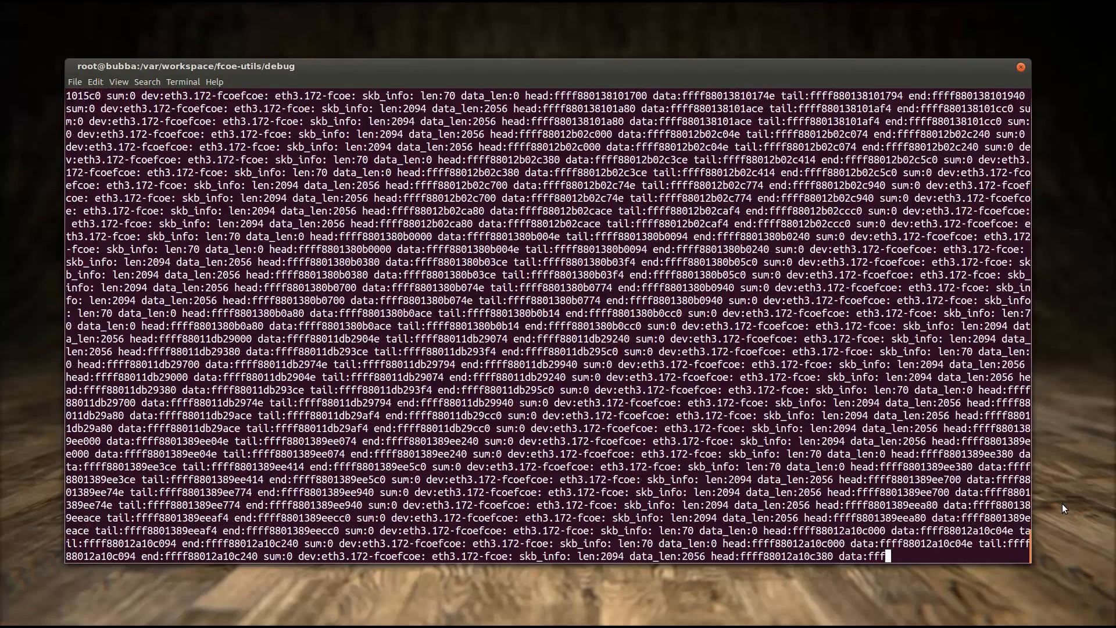
key("Return")
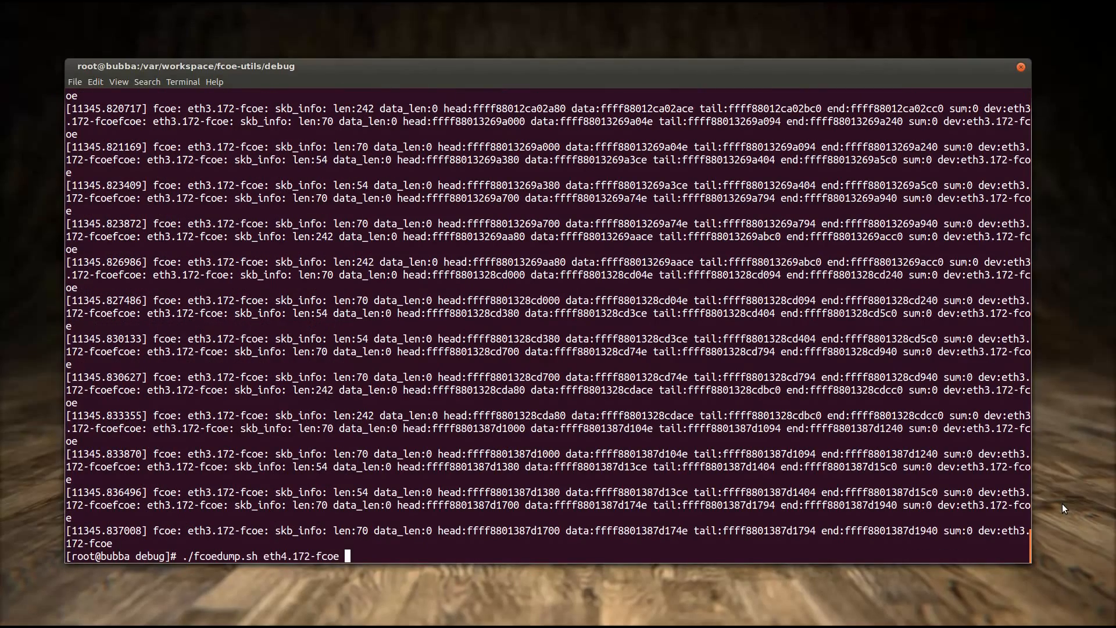
Redirect the fcoedump output to eth4.172-fcoe.dump and list the debug folder to confirm the file
type("> e")
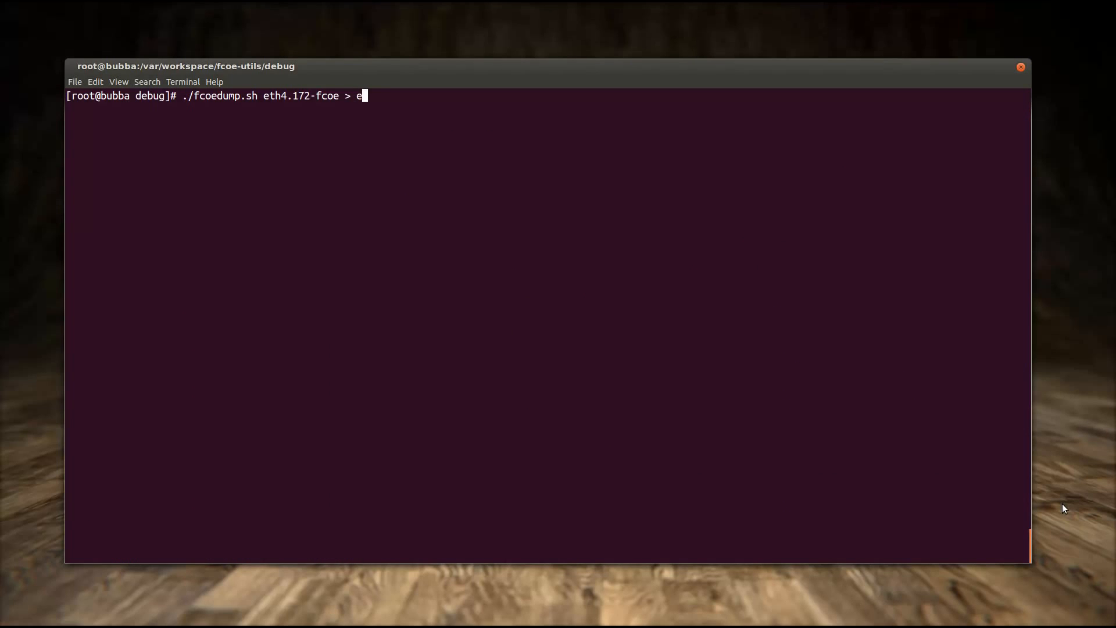
type("th")
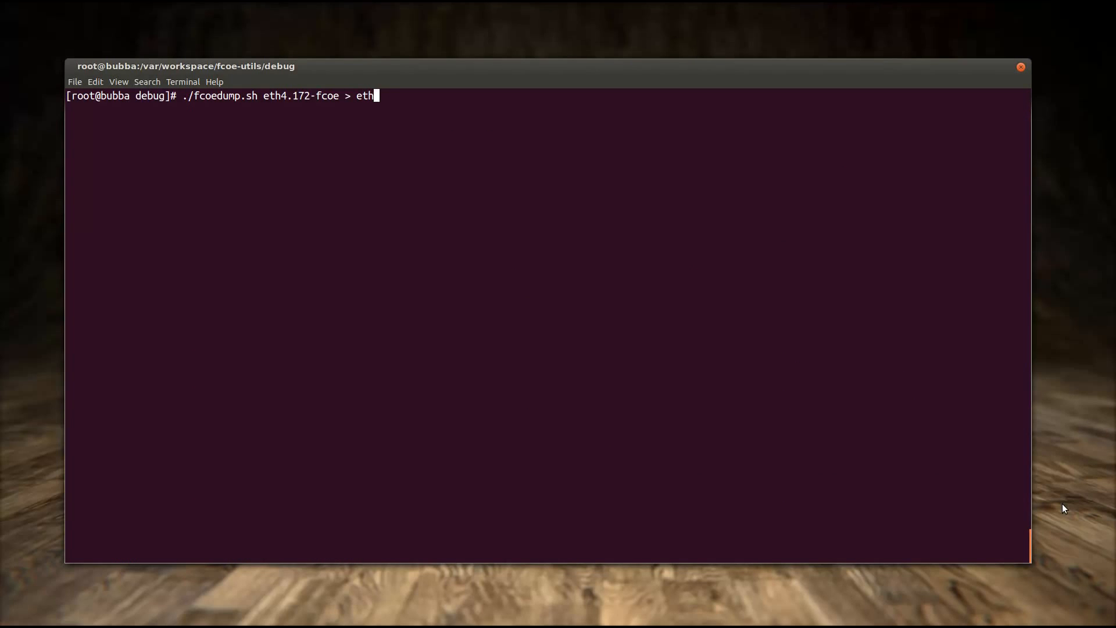
type("4.172")
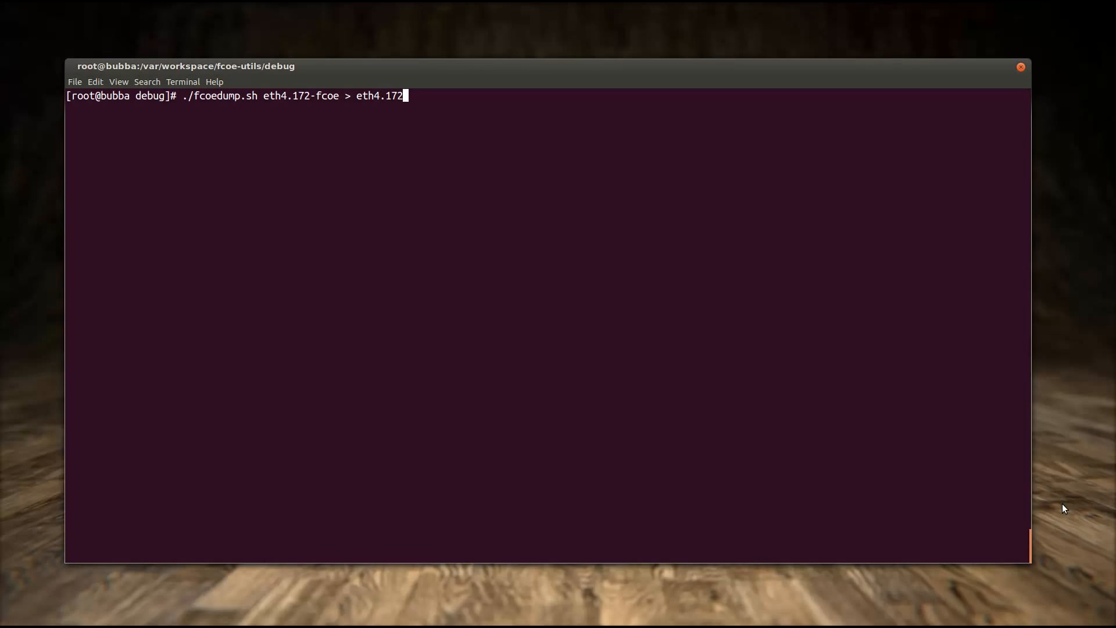
type("-fcoe.")
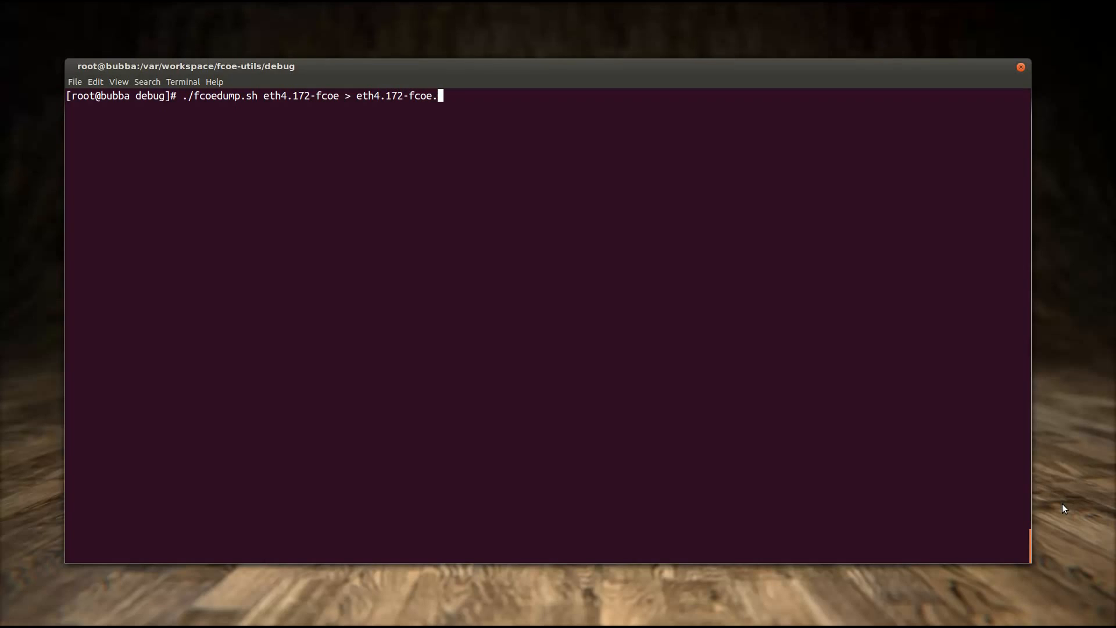
type("dump")
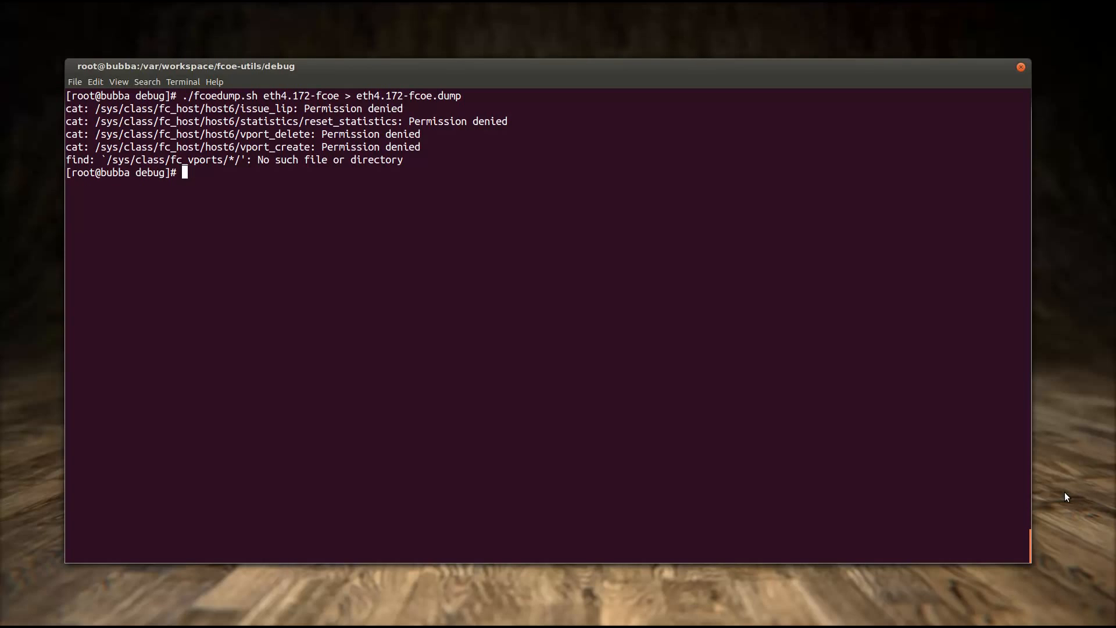
type("ls")
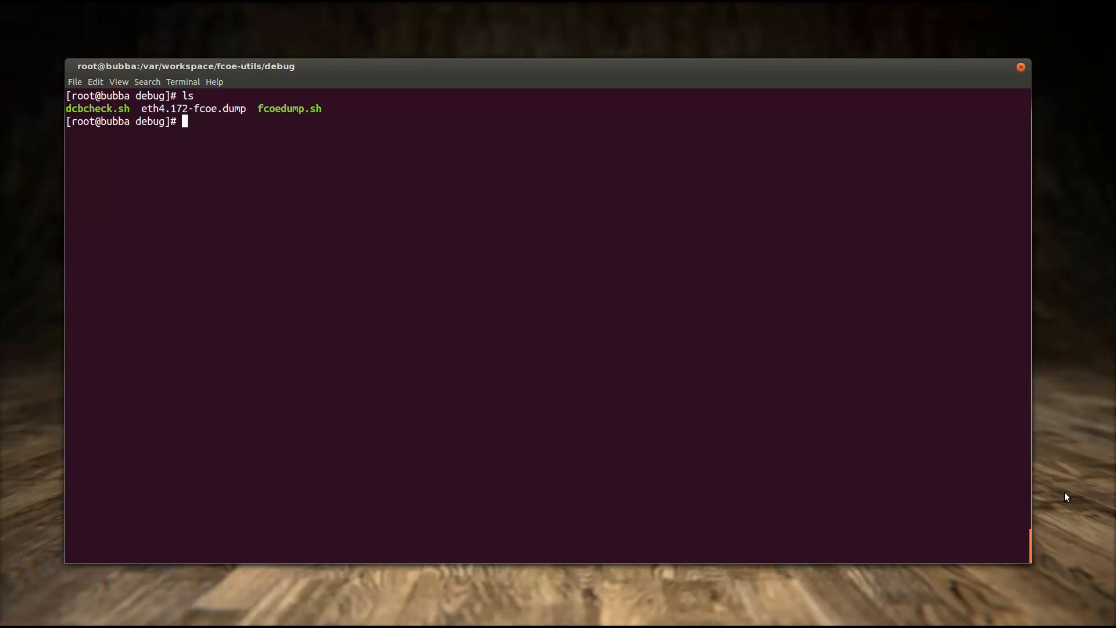
Return to root's home directory with cd
type("cd")
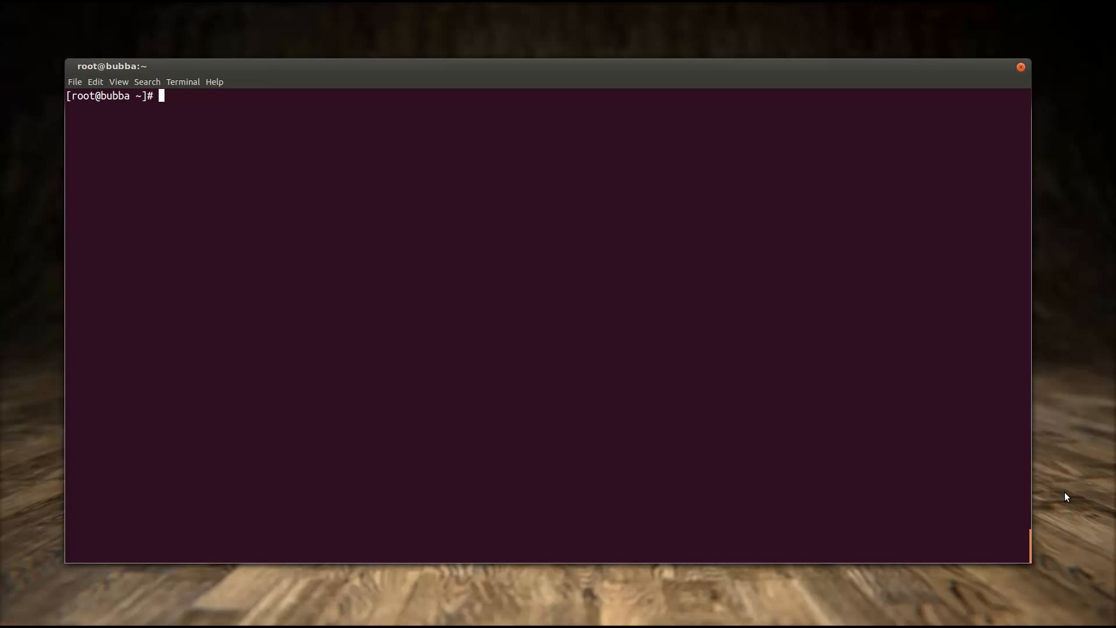
Signal fcoemon with kill -10 `pidof fcoemon` and cat the system log under /var/log to read its state dump
type("kill")
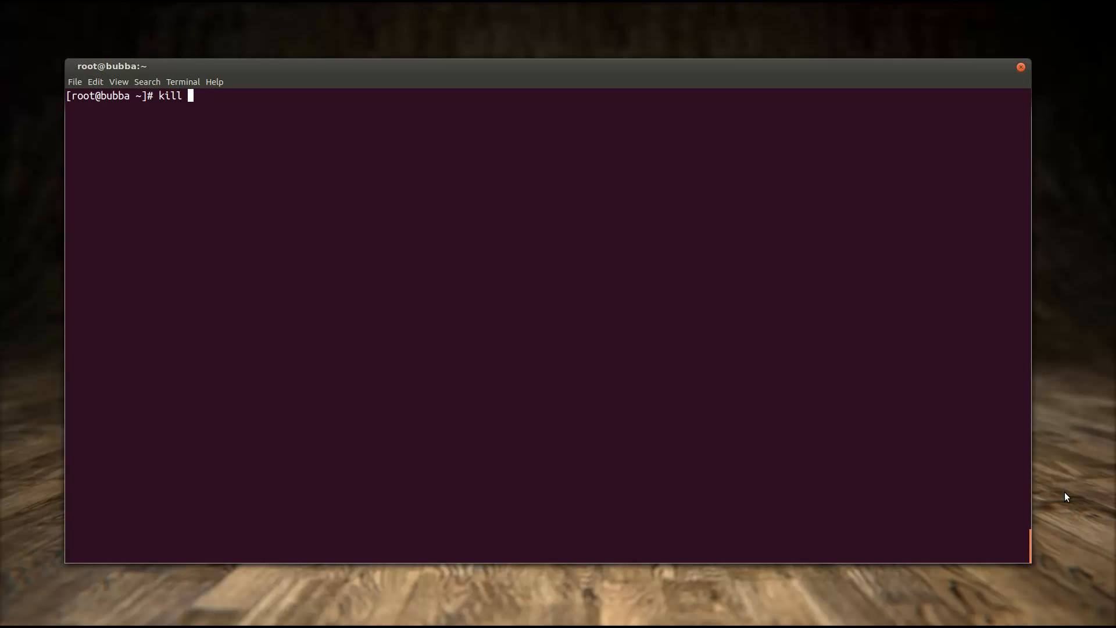
type("-10 `")
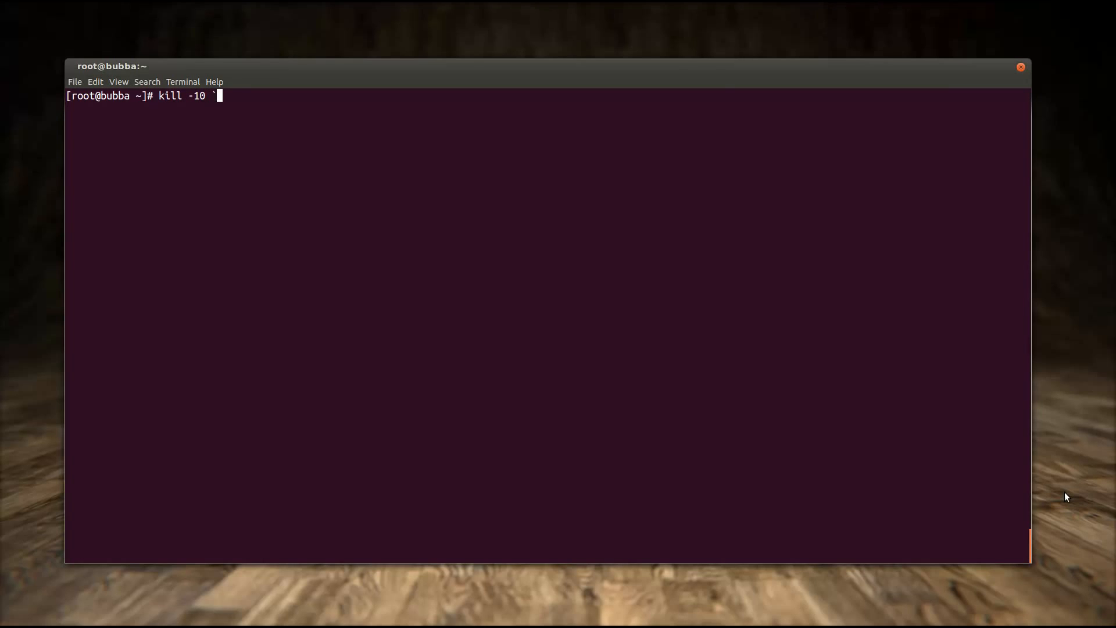
type("pidof")
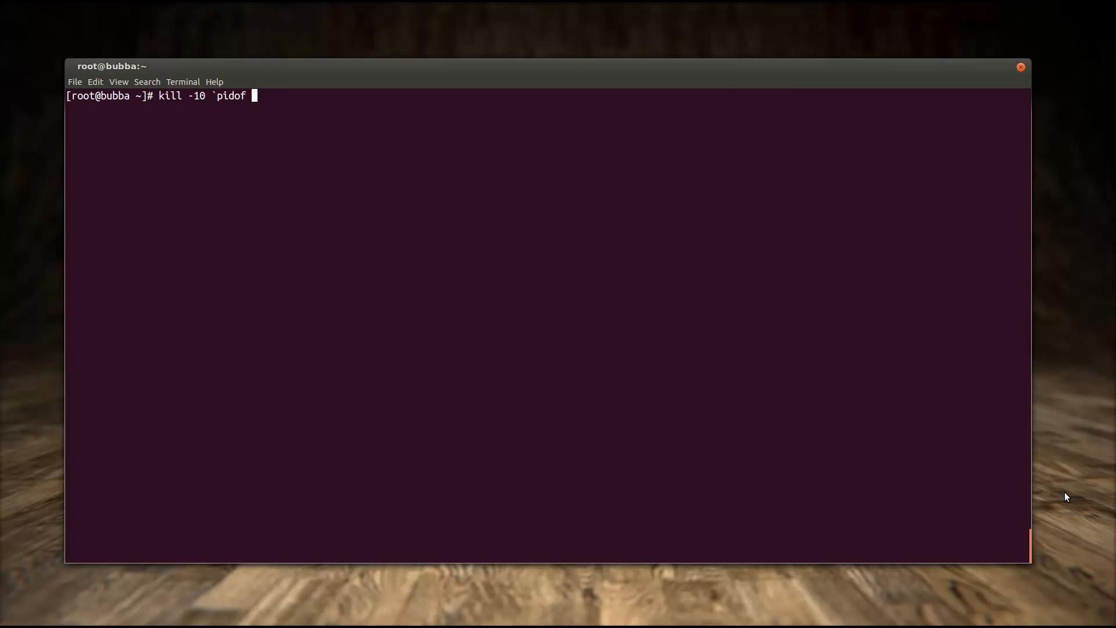
type("fcoemon`")
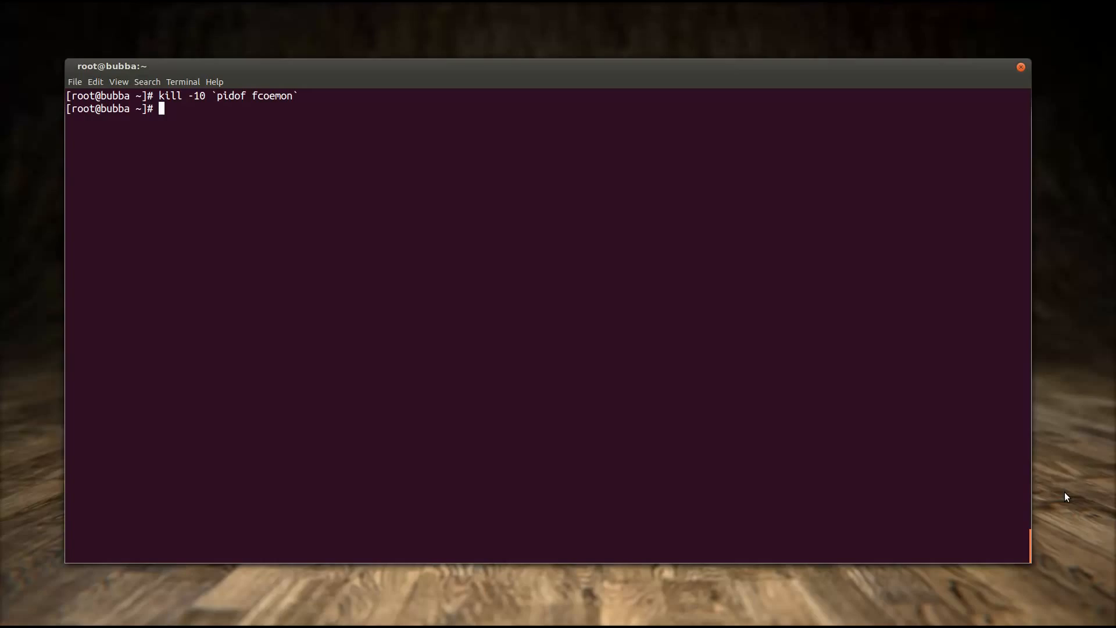
type("cat /var/log")
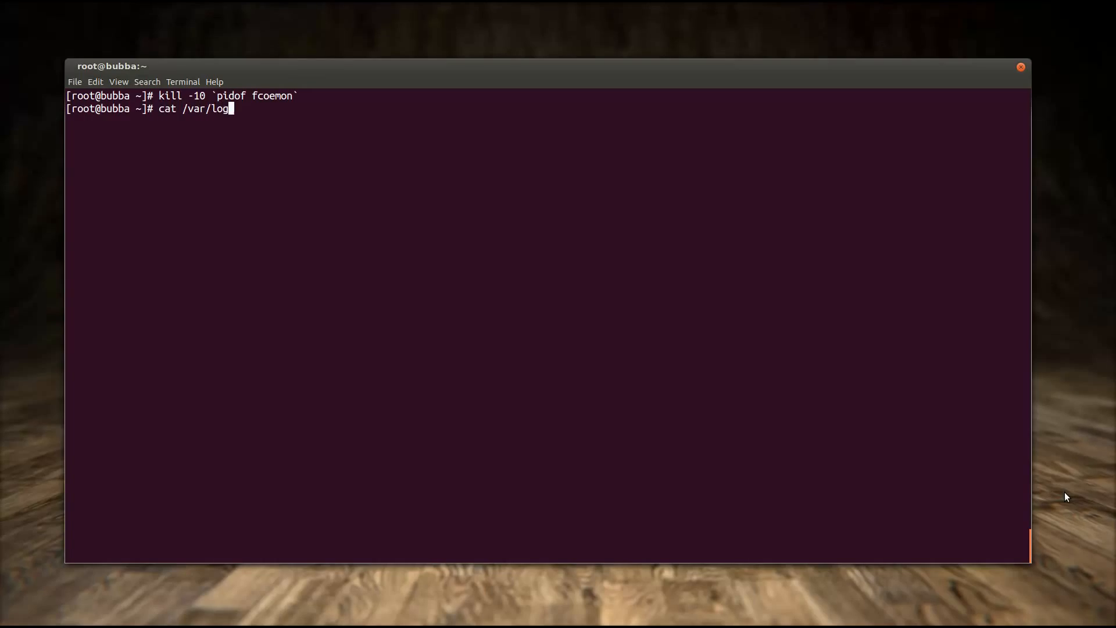
key("Return")
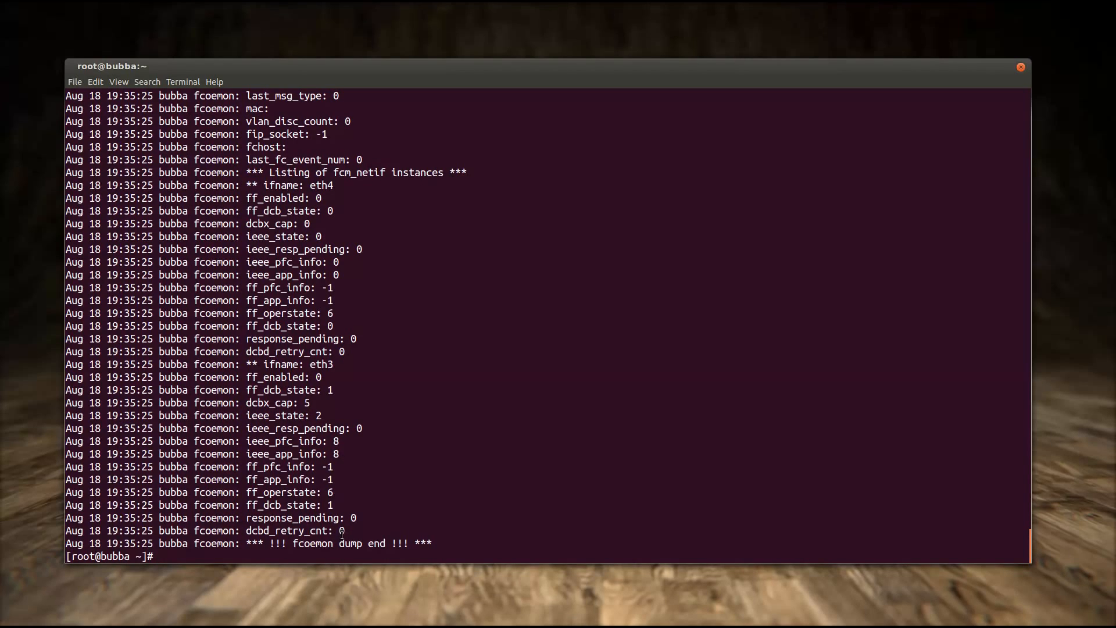
mouse_move(639, 234)
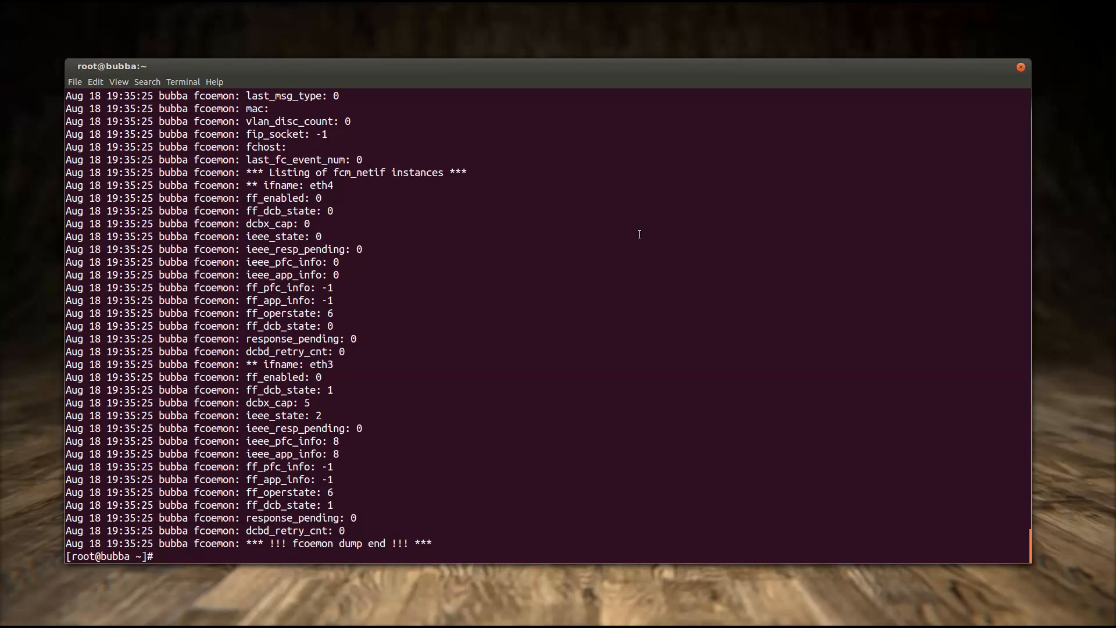